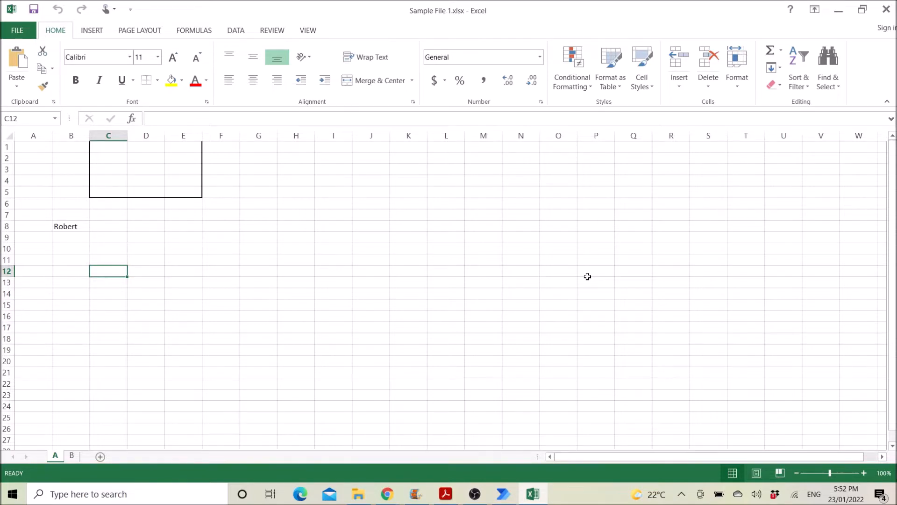
mouse_move(433, 334)
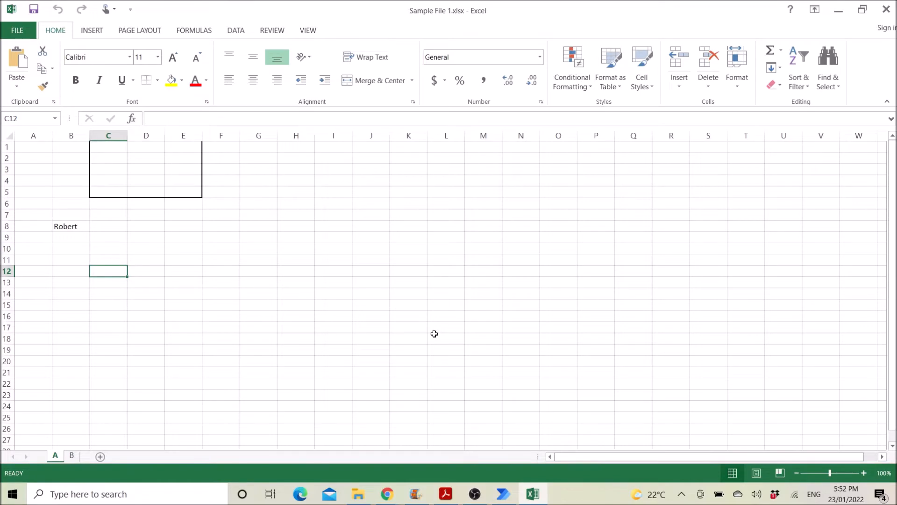
mouse_move(377, 431)
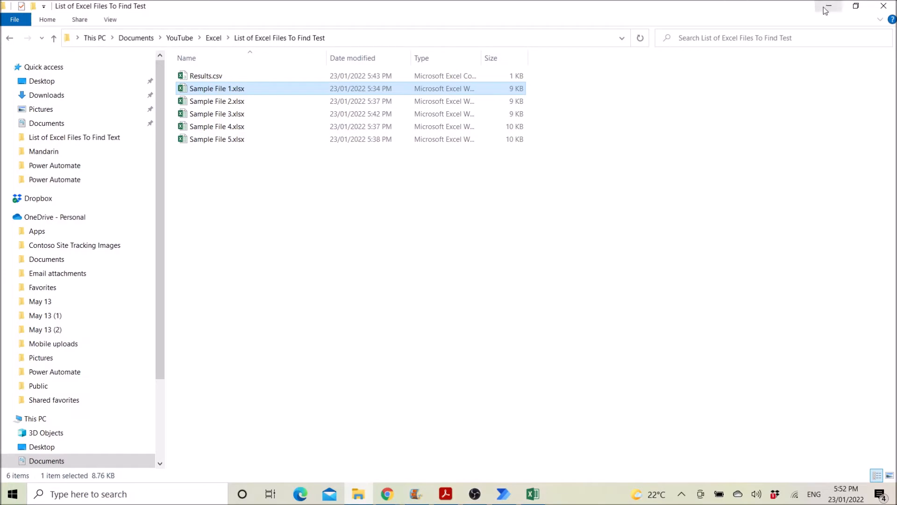
double_click(217, 88)
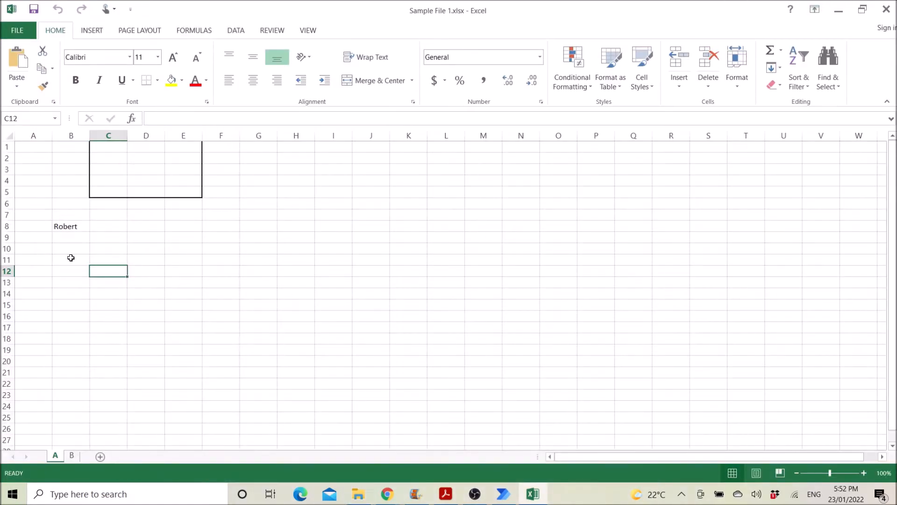
mouse_move(110, 224)
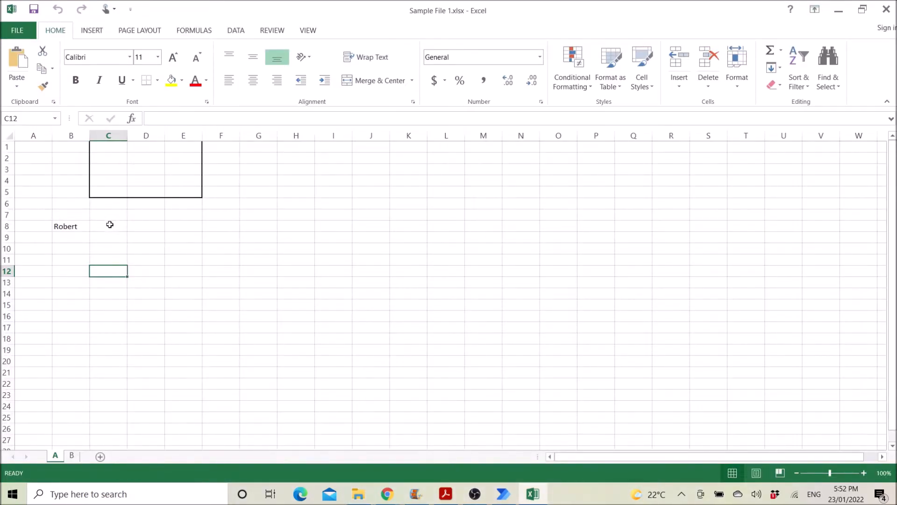
click(71, 270)
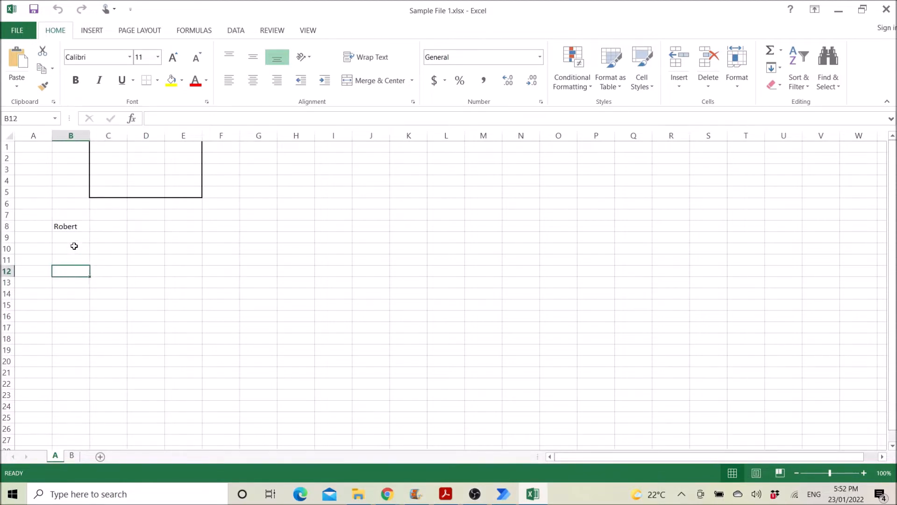
mouse_move(99, 235)
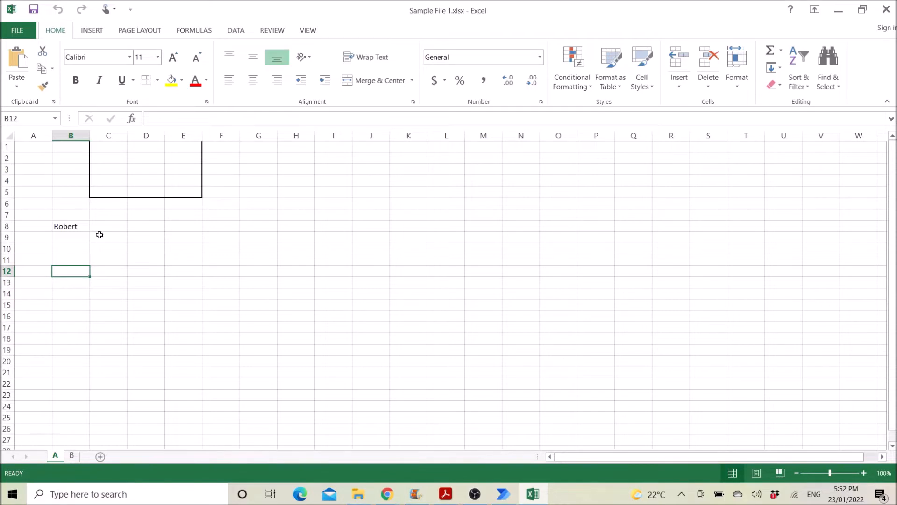
mouse_move(74, 389)
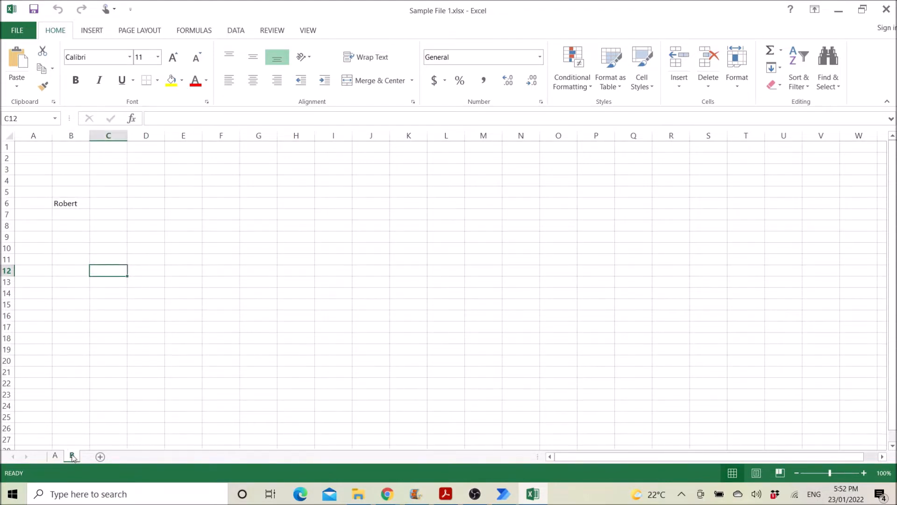
click(71, 456)
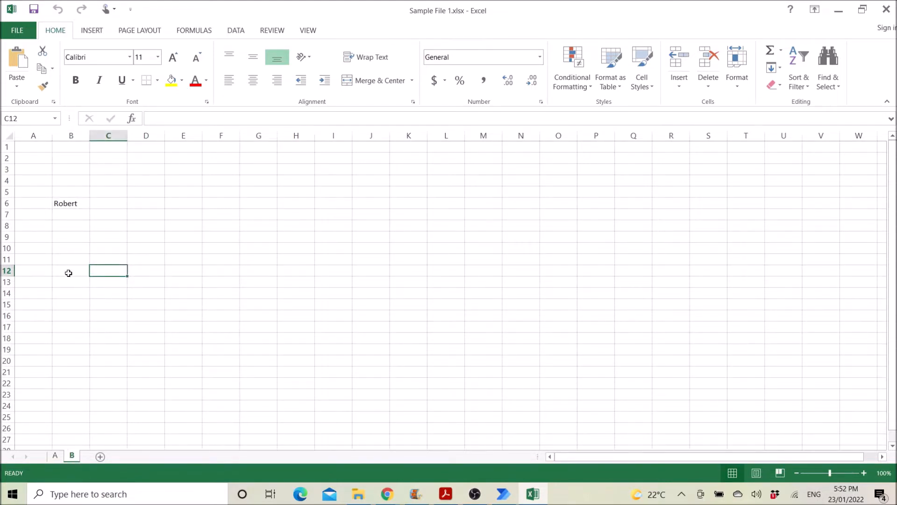
click(357, 494)
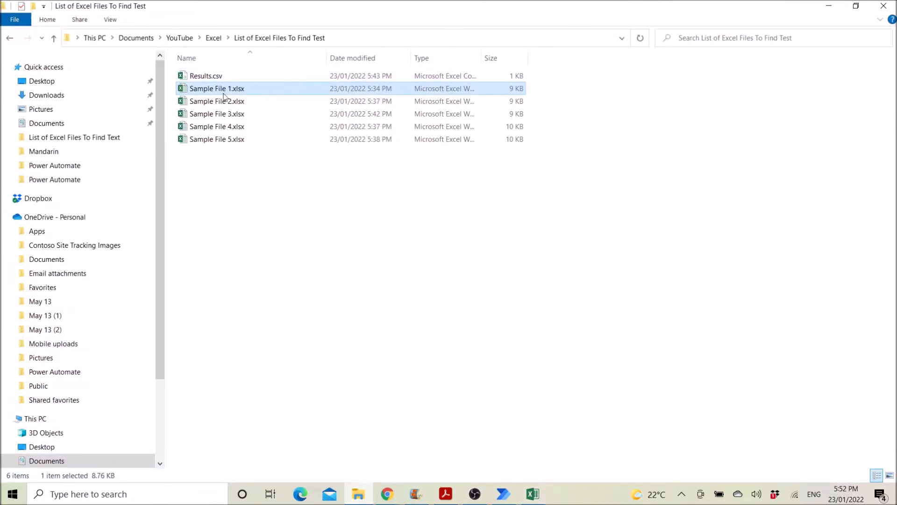
Step: Check the sheets of Sample File 3, then bring up the Power Automate flow list
double_click(216, 114)
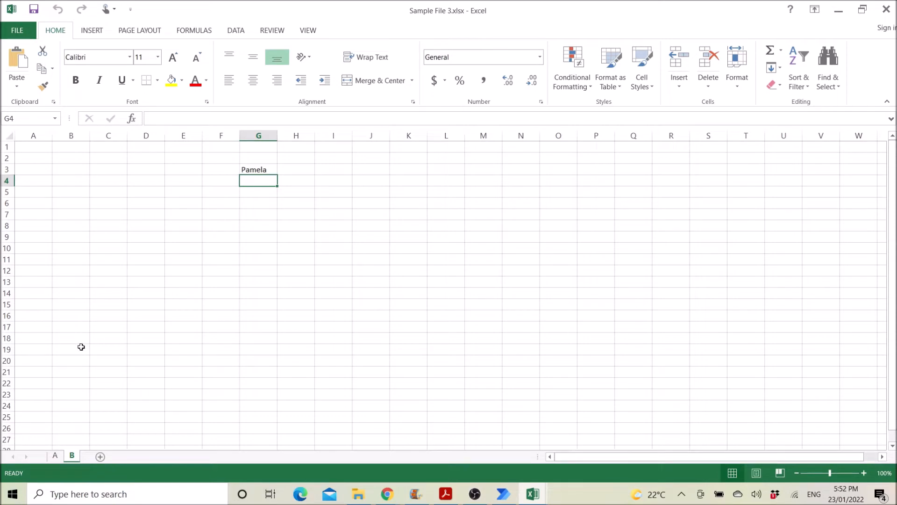
click(55, 455)
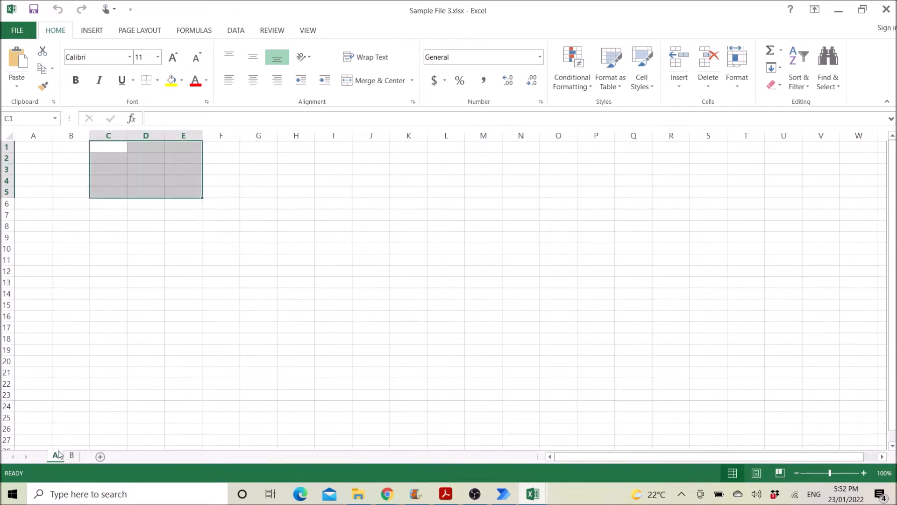
click(71, 455)
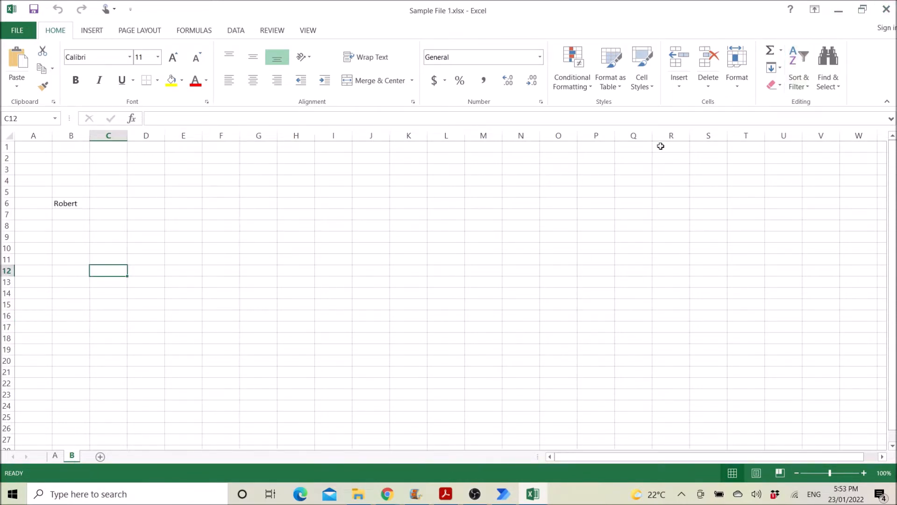
mouse_move(75, 249)
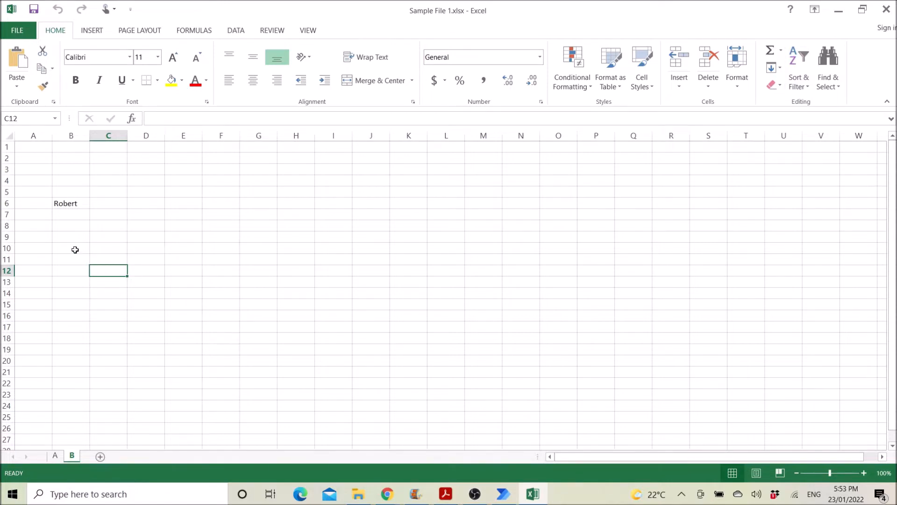
mouse_move(174, 301)
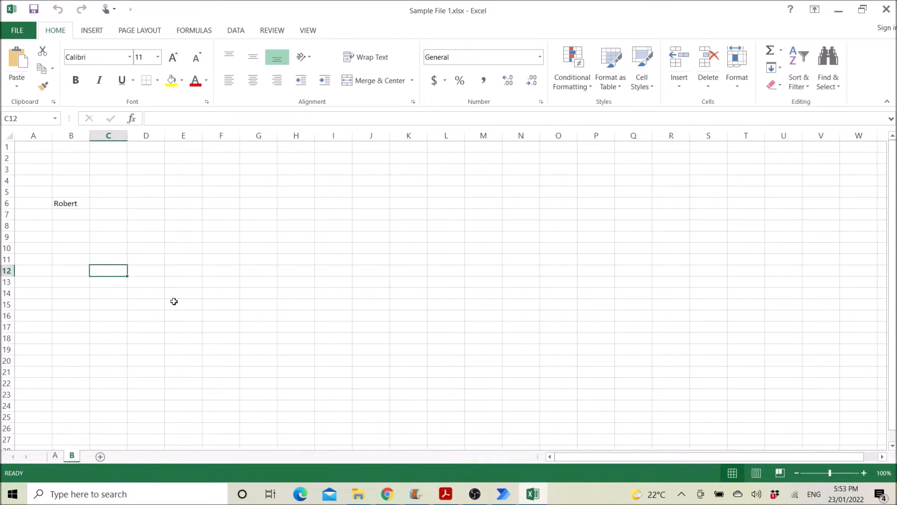
mouse_move(344, 357)
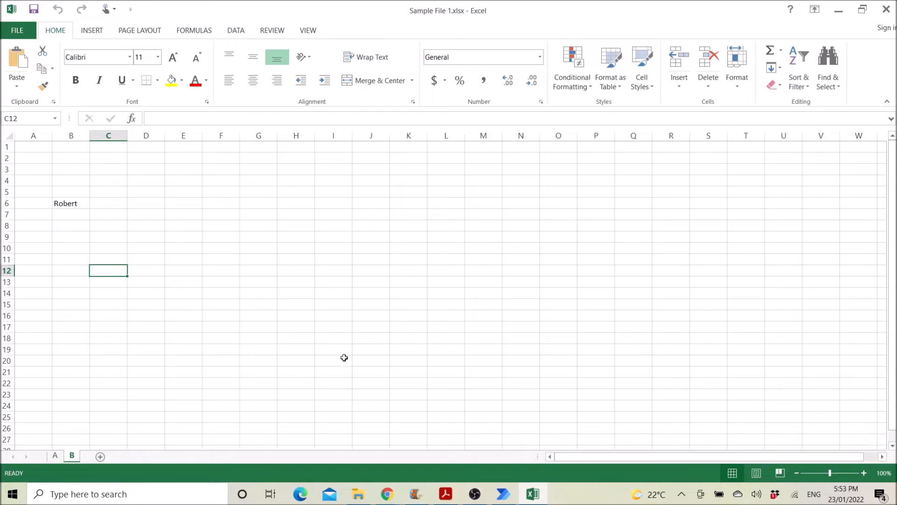
mouse_move(527, 405)
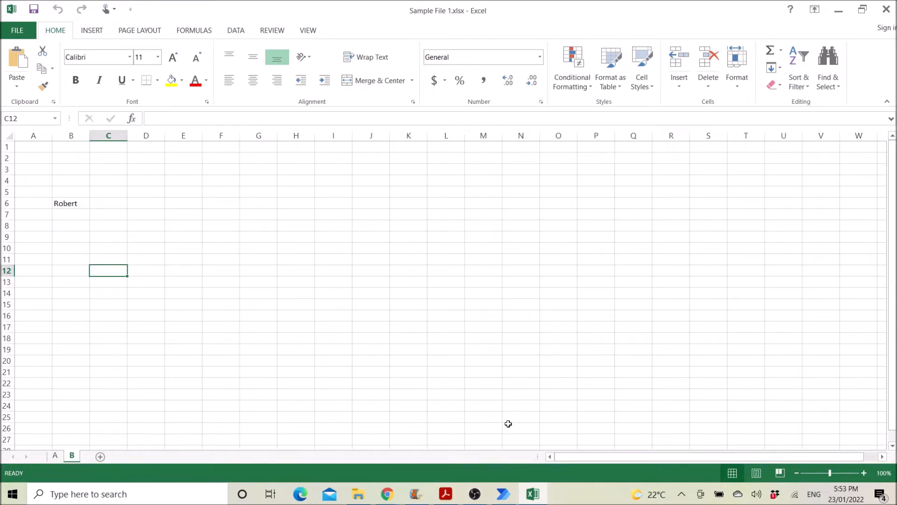
click(502, 493)
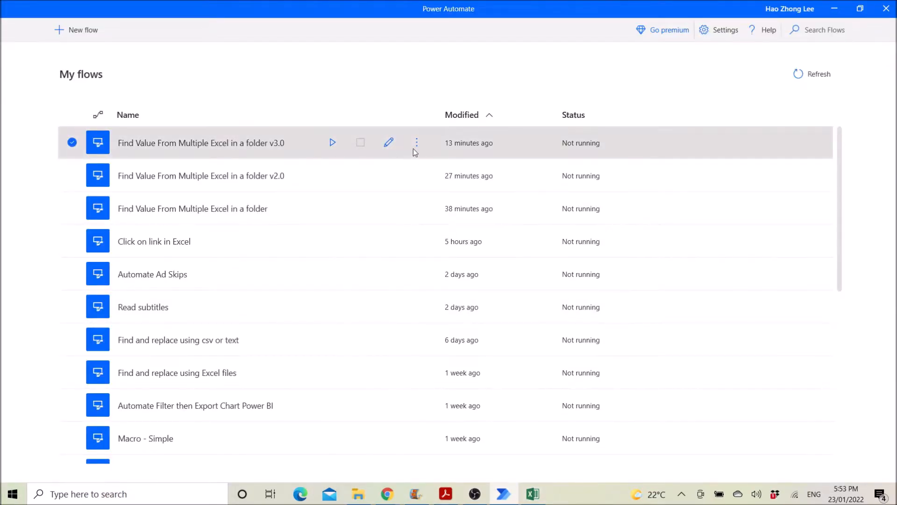
Step: Open the 'Find Value From Multiple Excel in a folder v3.0' flow in the designer
click(388, 142)
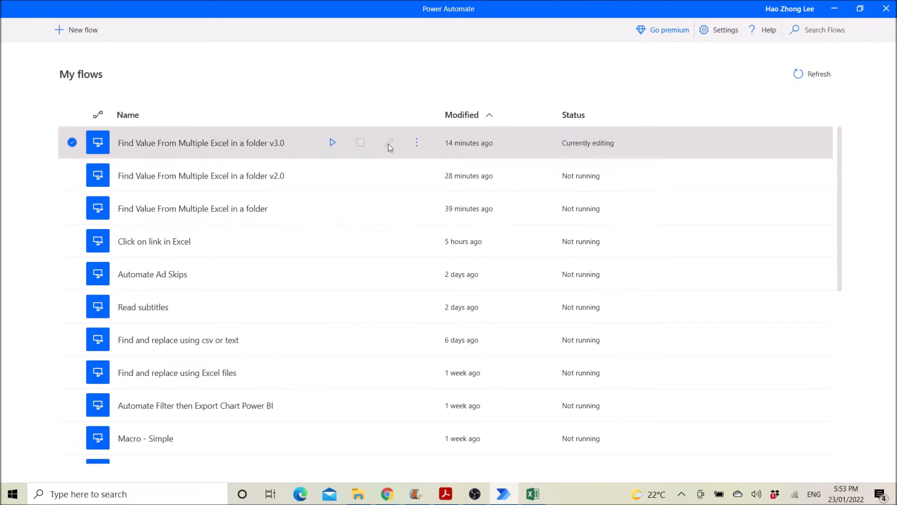
click(389, 142)
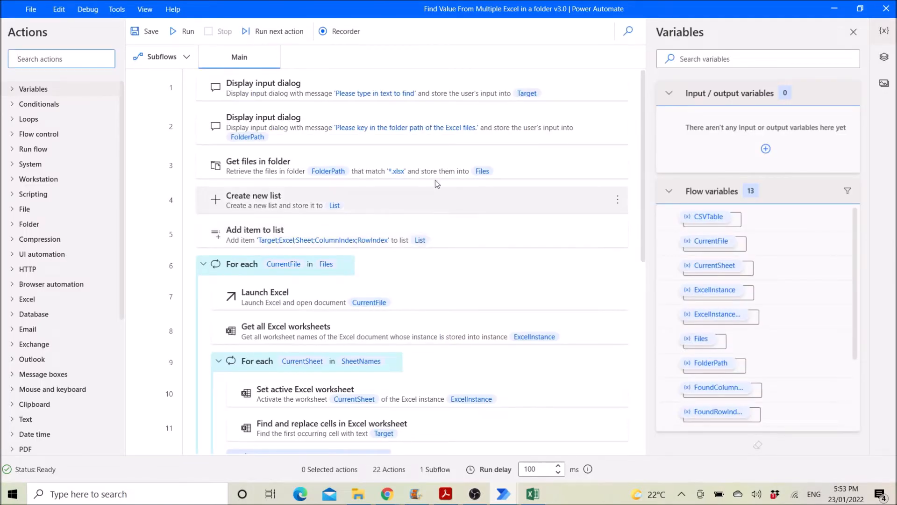
mouse_move(558, 93)
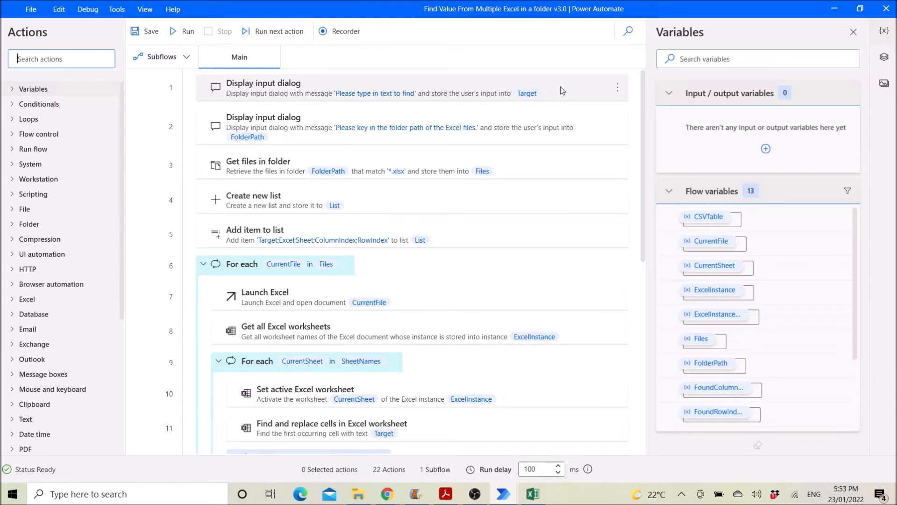
double_click(263, 88)
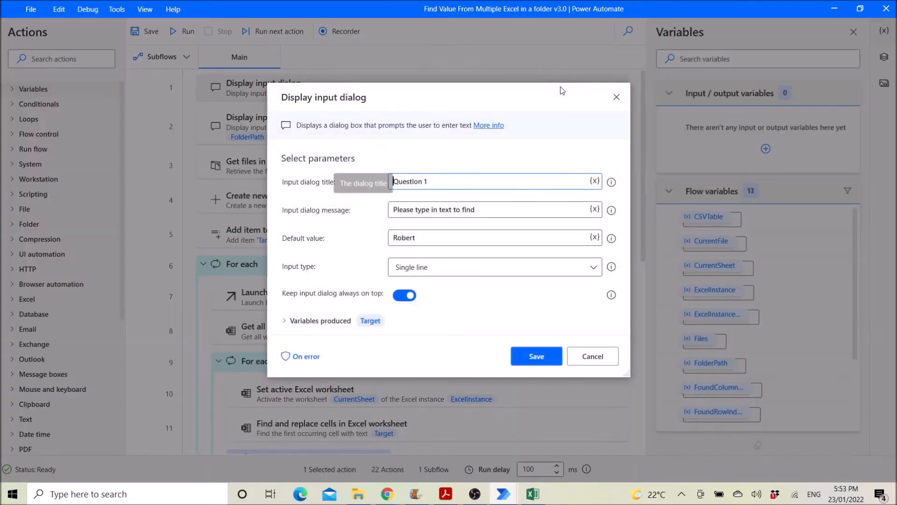
mouse_move(464, 208)
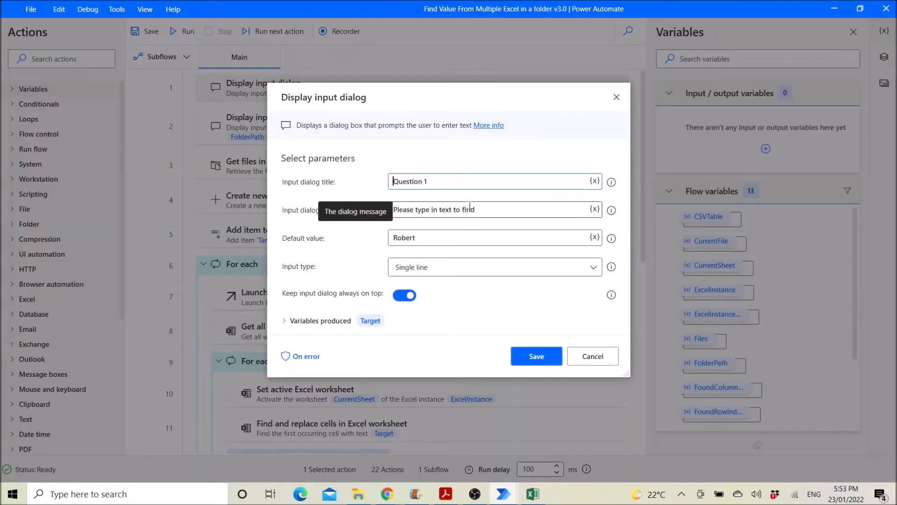
mouse_move(385, 349)
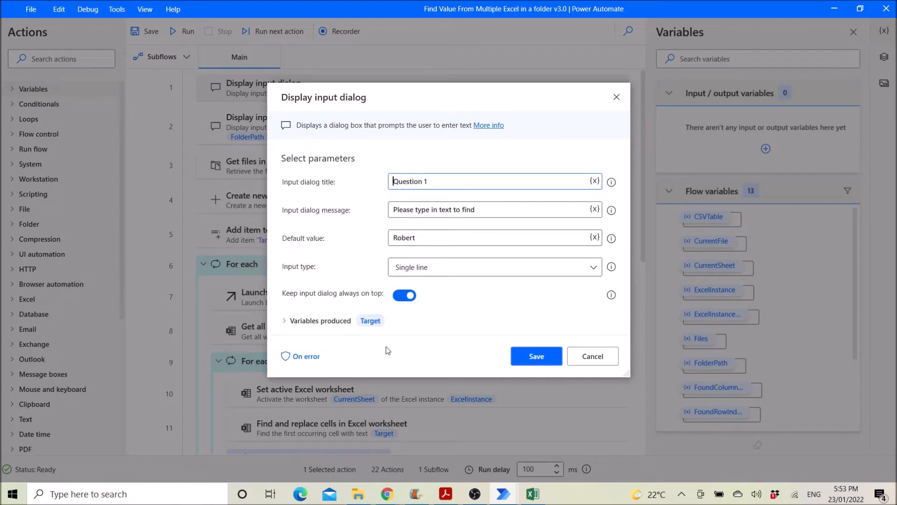
mouse_move(281, 252)
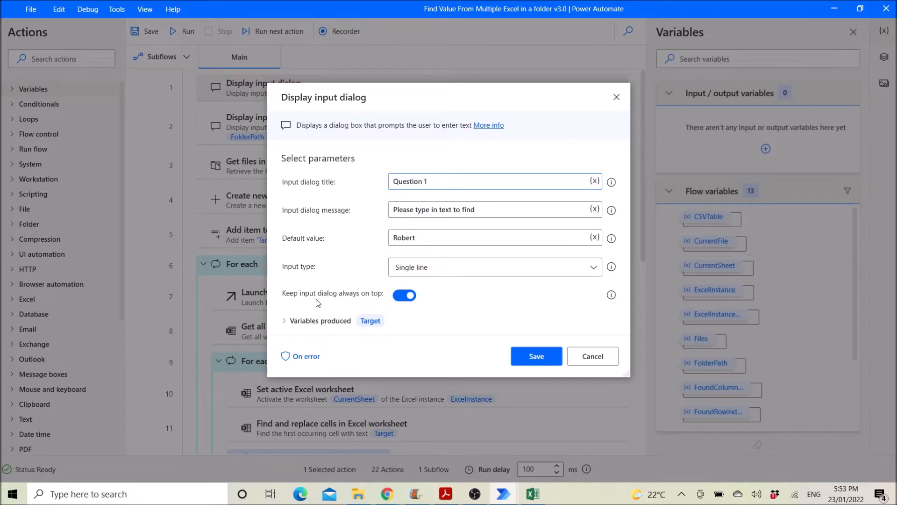
mouse_move(309, 326)
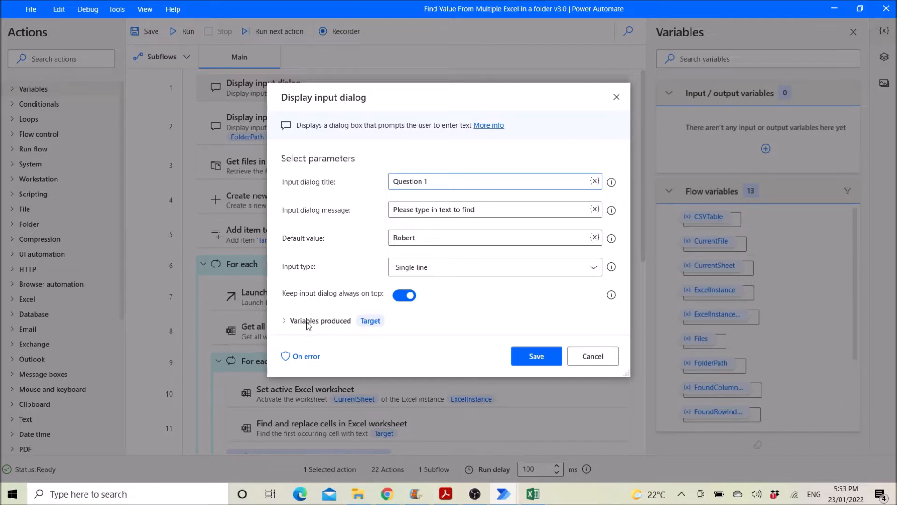
click(284, 320)
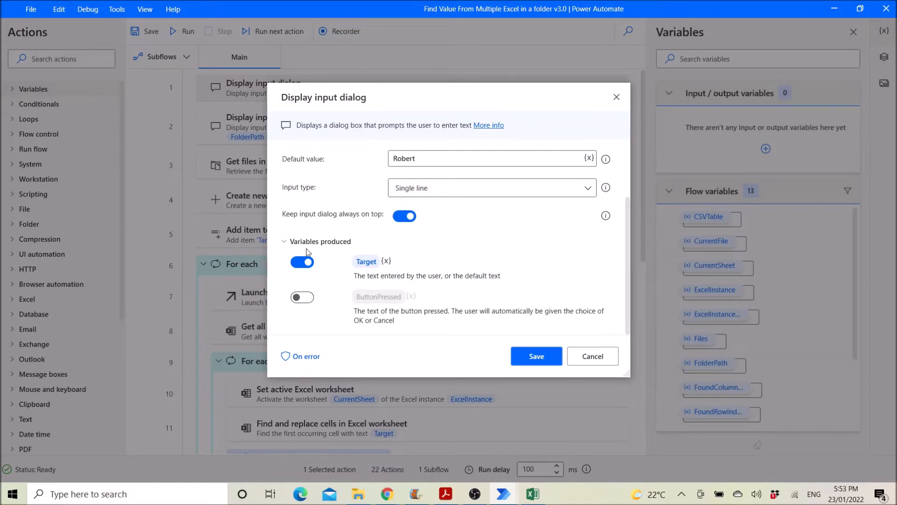
mouse_move(336, 267)
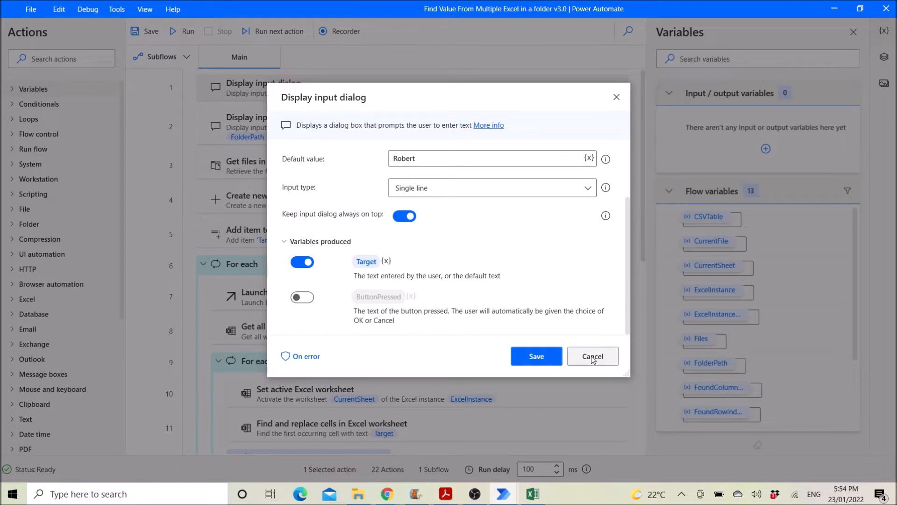
click(592, 356)
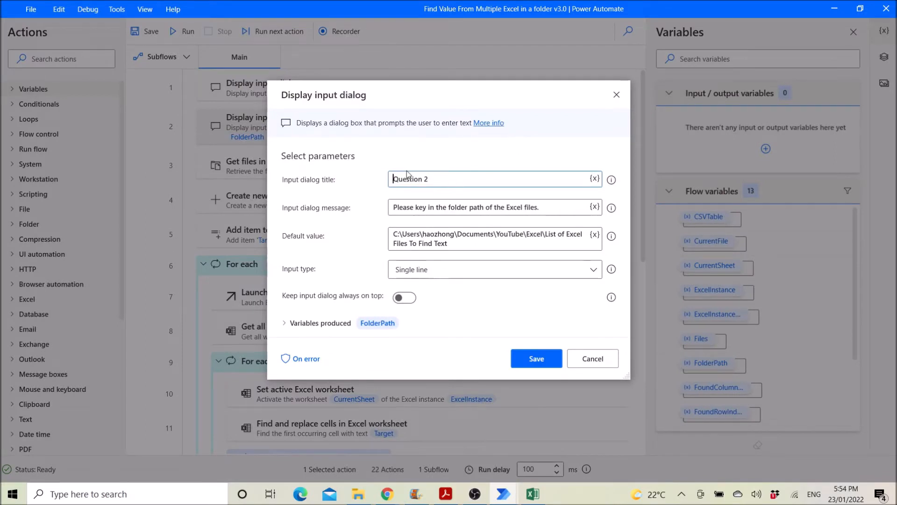
mouse_move(382, 222)
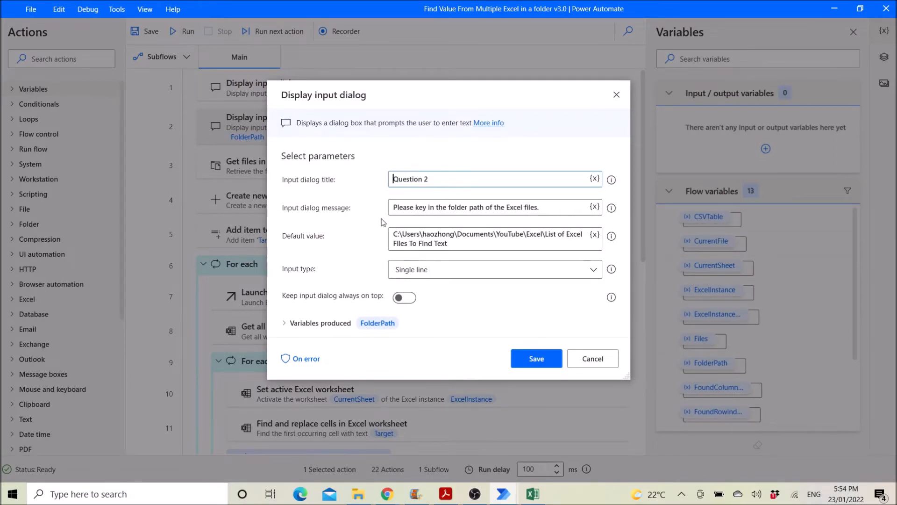
mouse_move(436, 224)
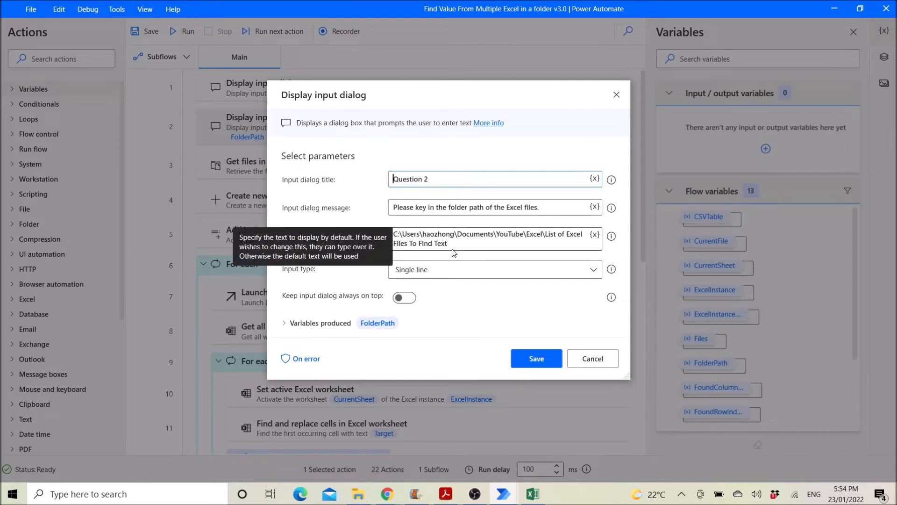
mouse_move(377, 323)
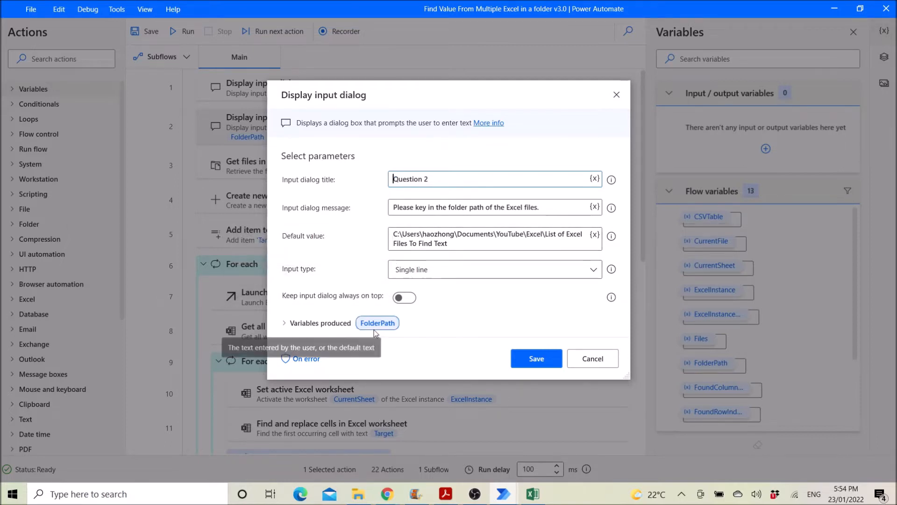
mouse_move(295, 295)
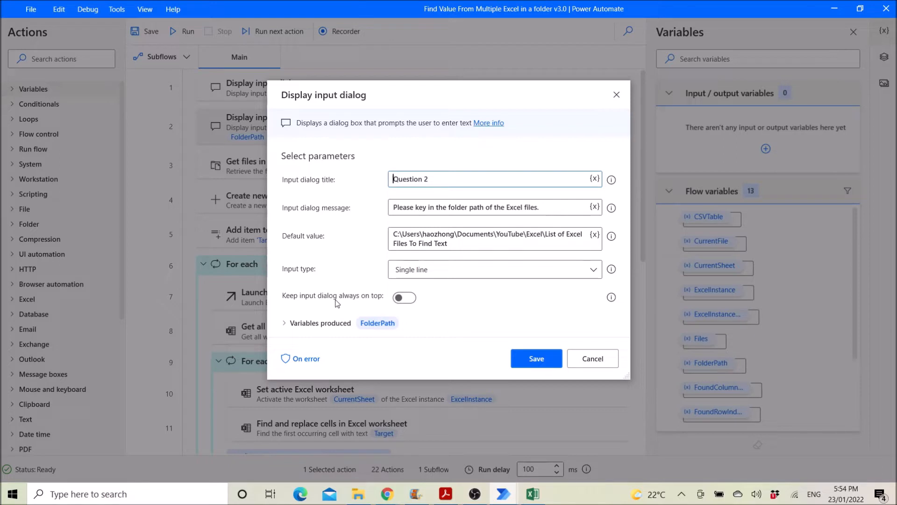
Step: Toggle 'Keep input dialog always on top' for the folder-path prompt, view its variables, and close
click(403, 297)
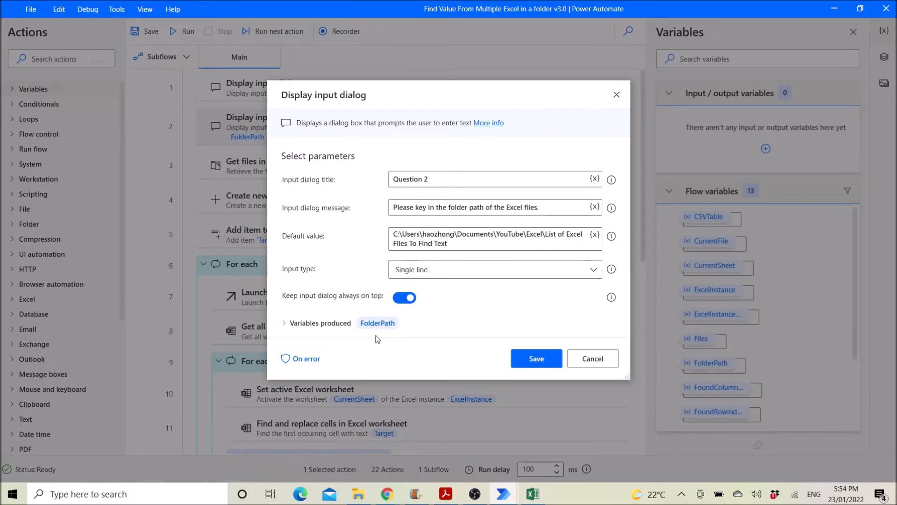
mouse_move(287, 322)
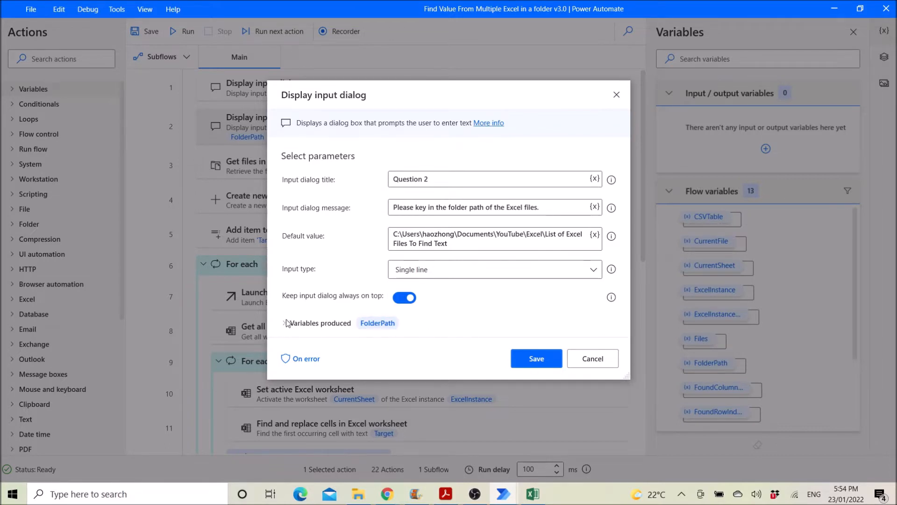
click(284, 323)
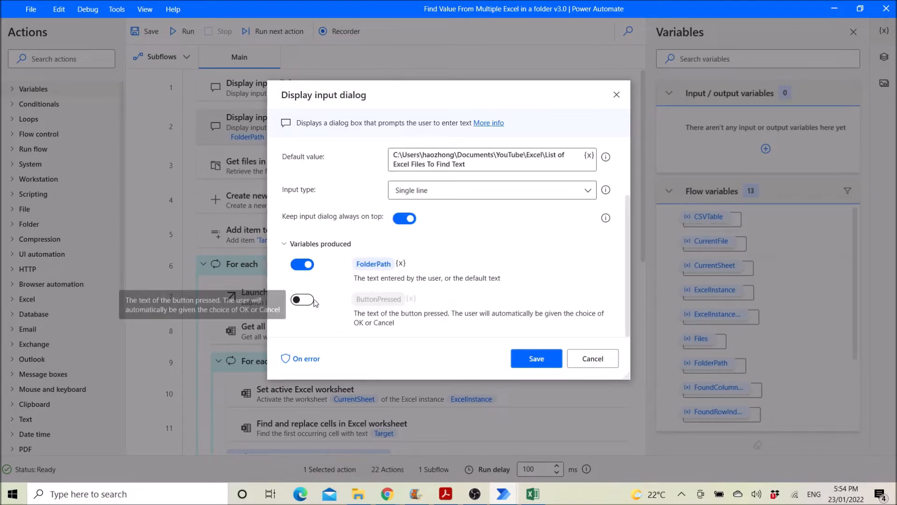
click(535, 358)
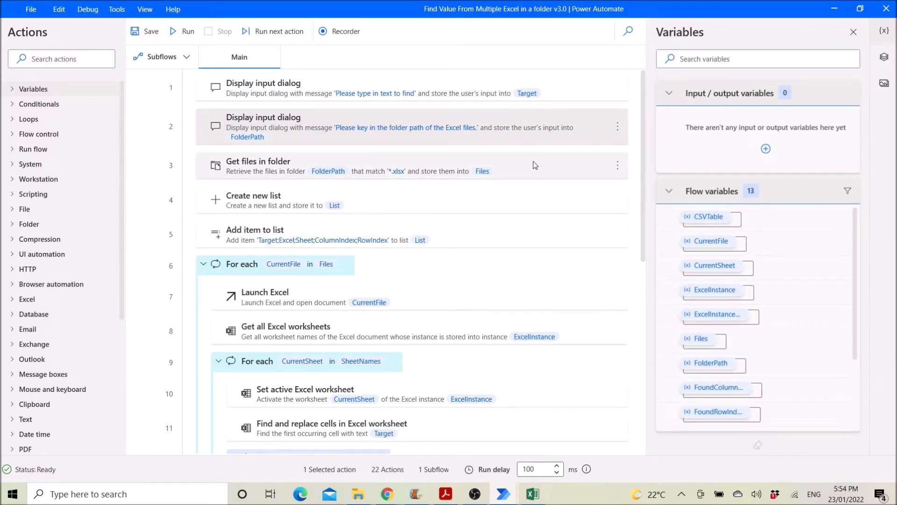
Step: Review Get files in folder: %FolderPath% folder, *.xlsx filter, and advanced sort options
double_click(258, 166)
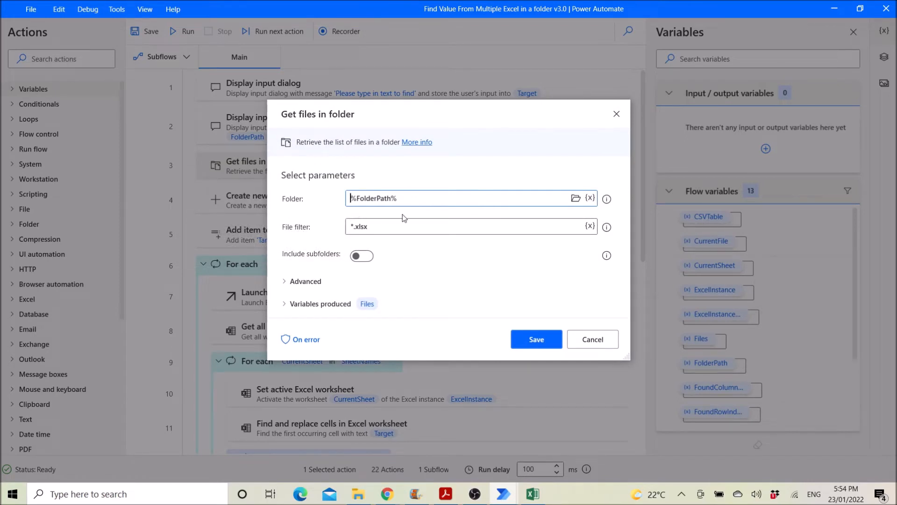
mouse_move(345, 244)
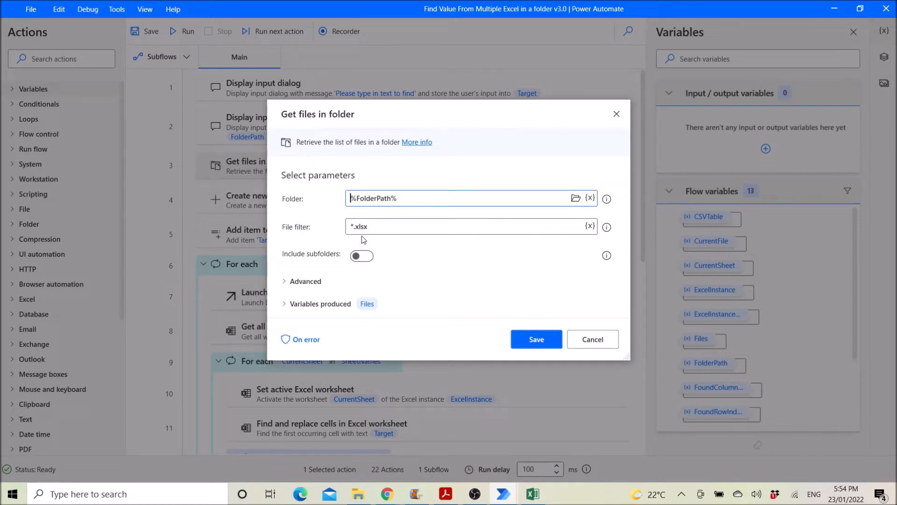
mouse_move(382, 238)
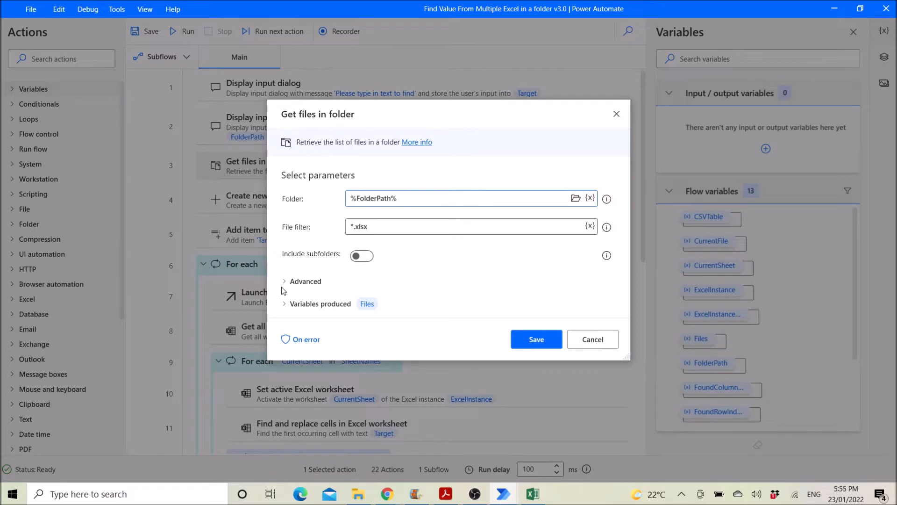
mouse_move(313, 265)
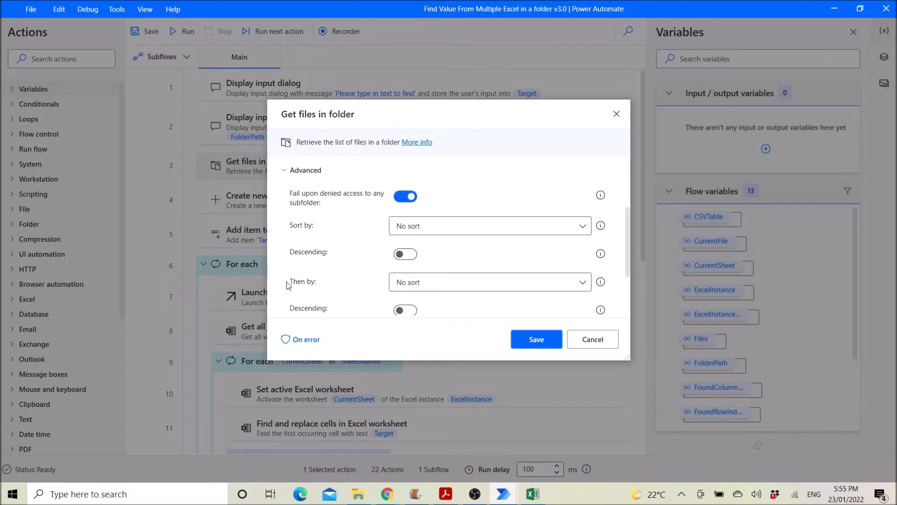
mouse_move(471, 181)
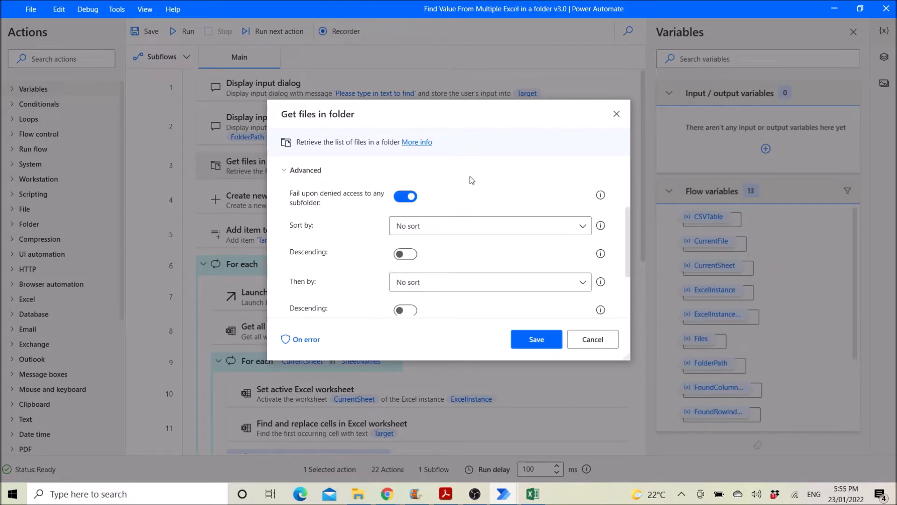
mouse_move(350, 210)
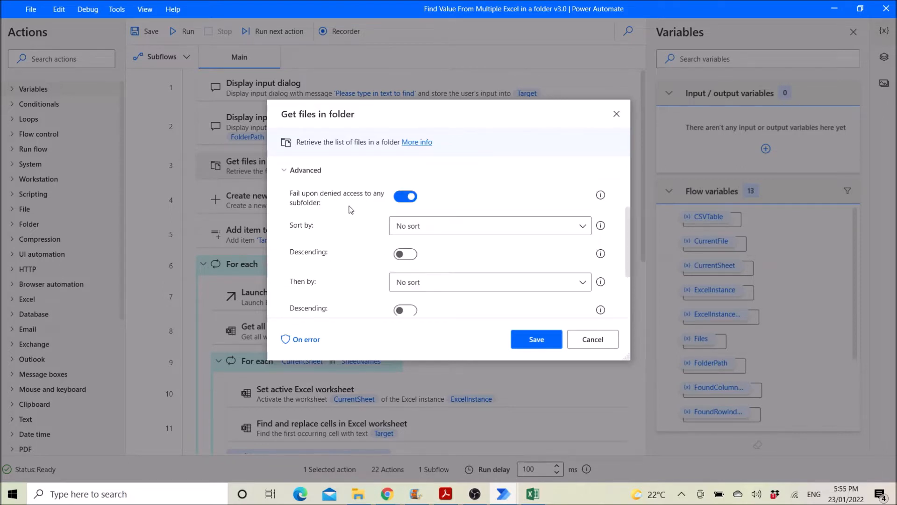
mouse_move(555, 219)
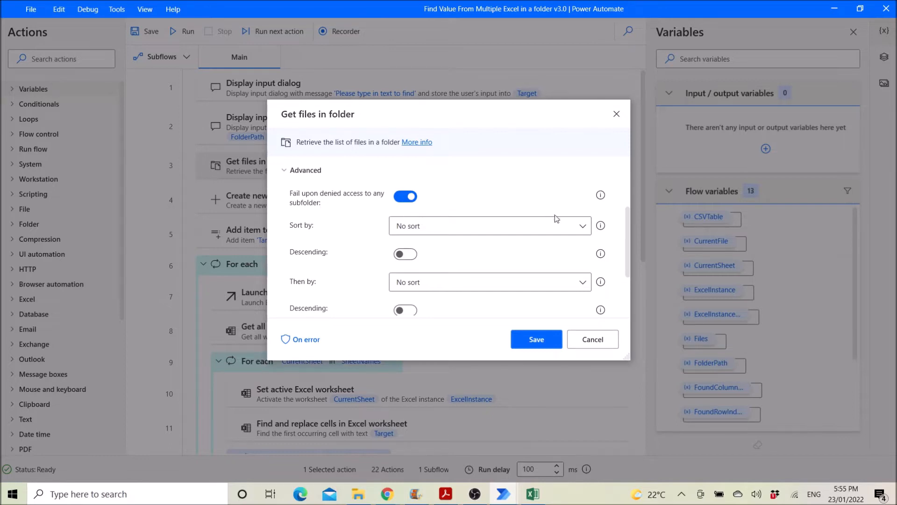
mouse_move(633, 252)
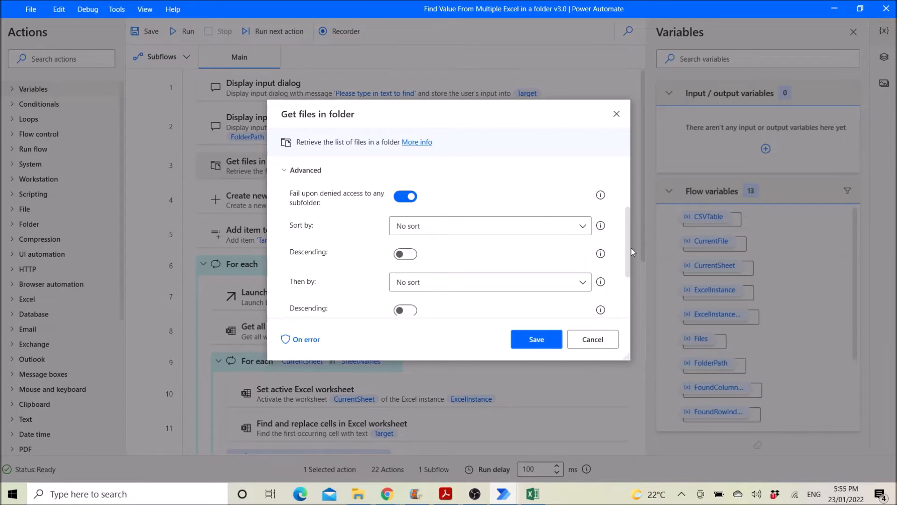
scroll(down, 3)
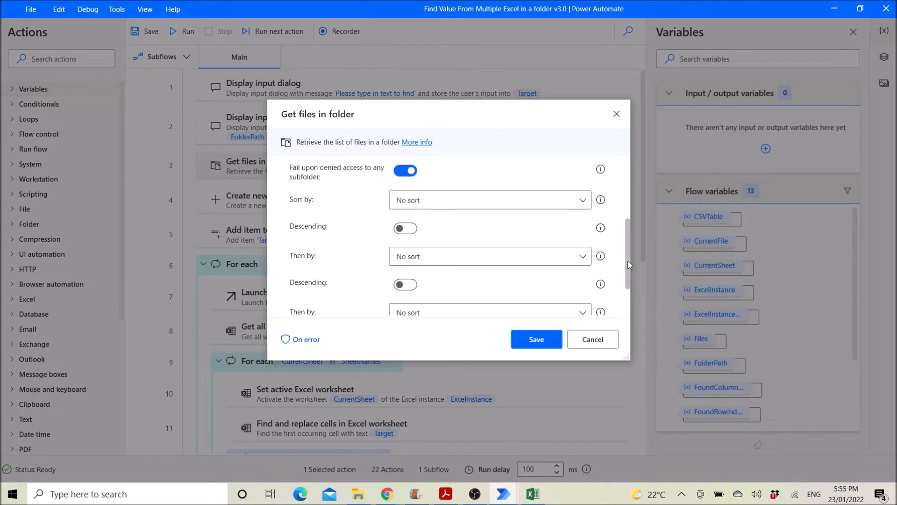
scroll(down, 3)
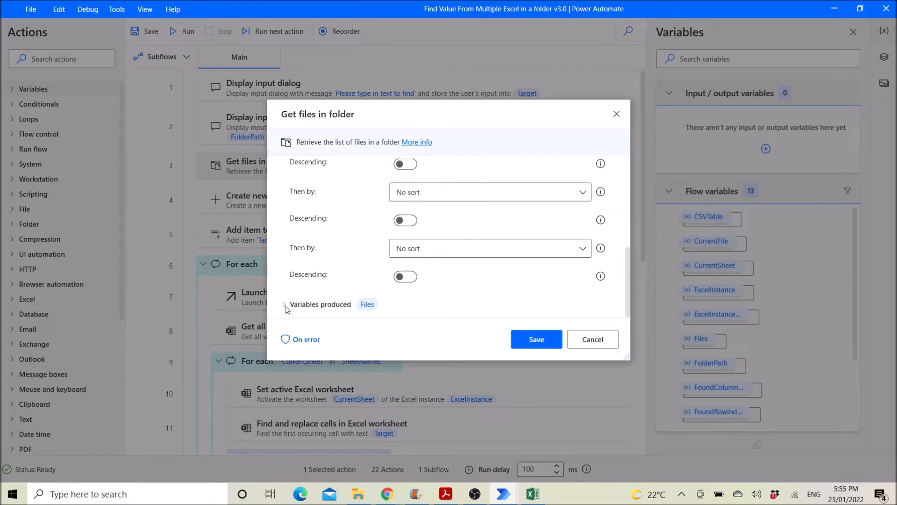
mouse_move(363, 322)
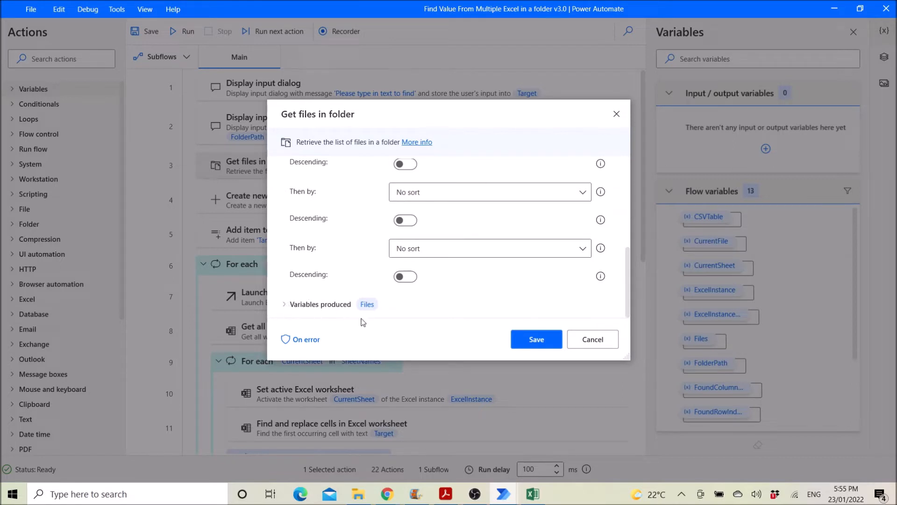
Step: Close the Get files in folder settings and inspect the Create new list step producing %List%
click(535, 339)
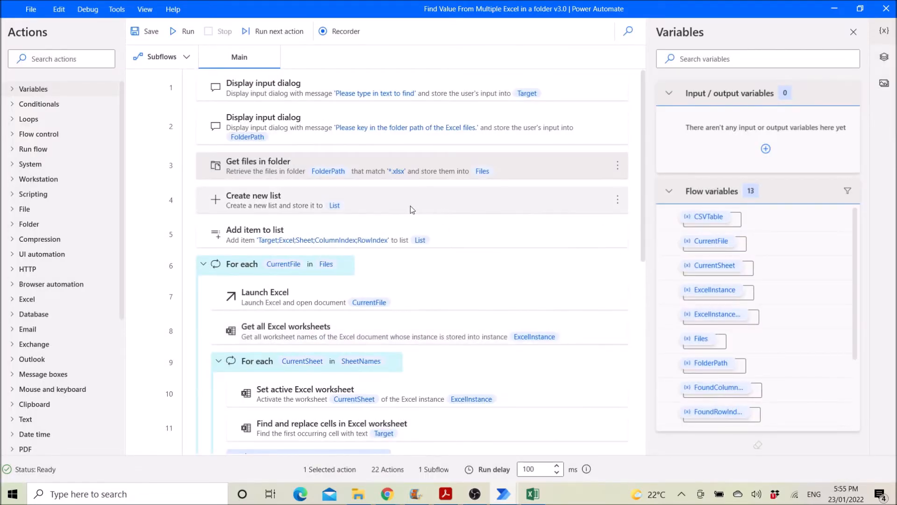
mouse_move(393, 204)
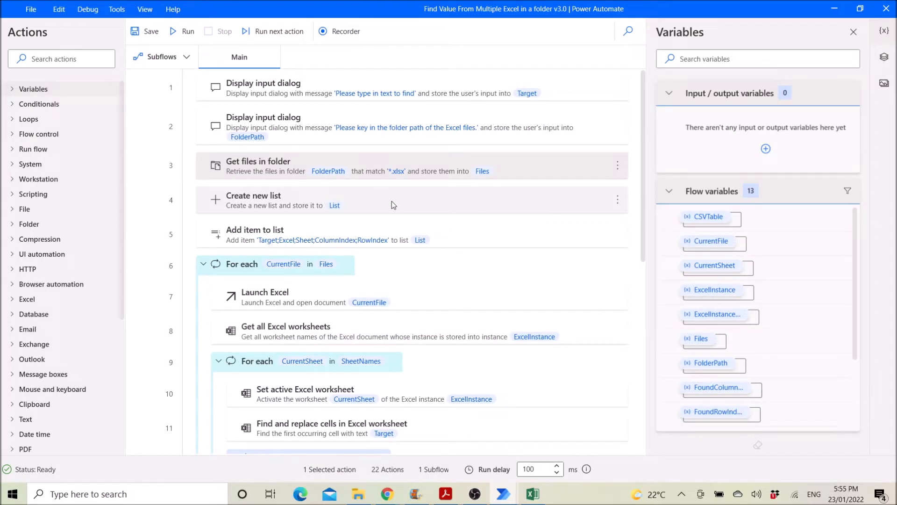
double_click(253, 195)
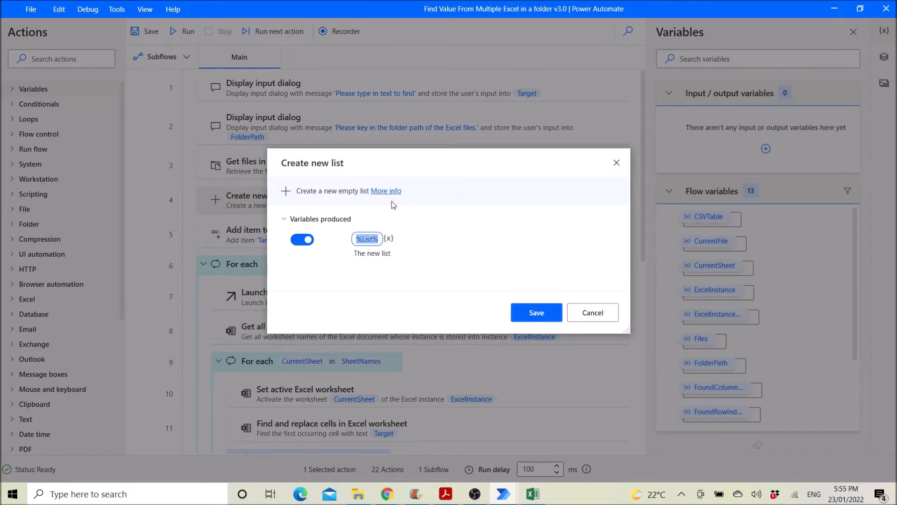
mouse_move(575, 298)
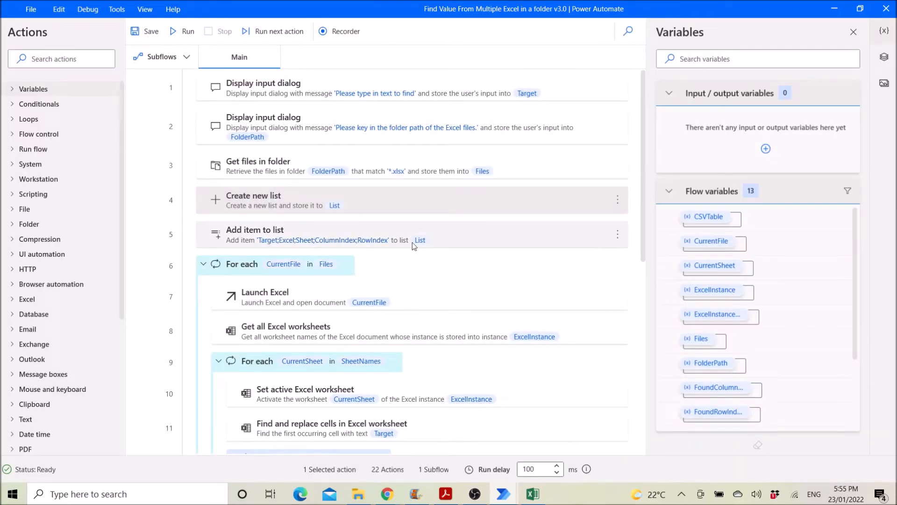
double_click(255, 229)
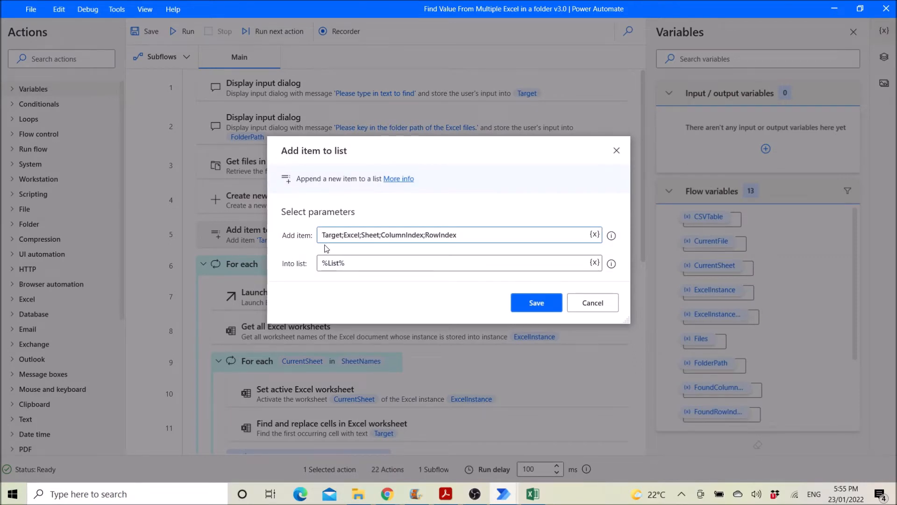
mouse_move(334, 248)
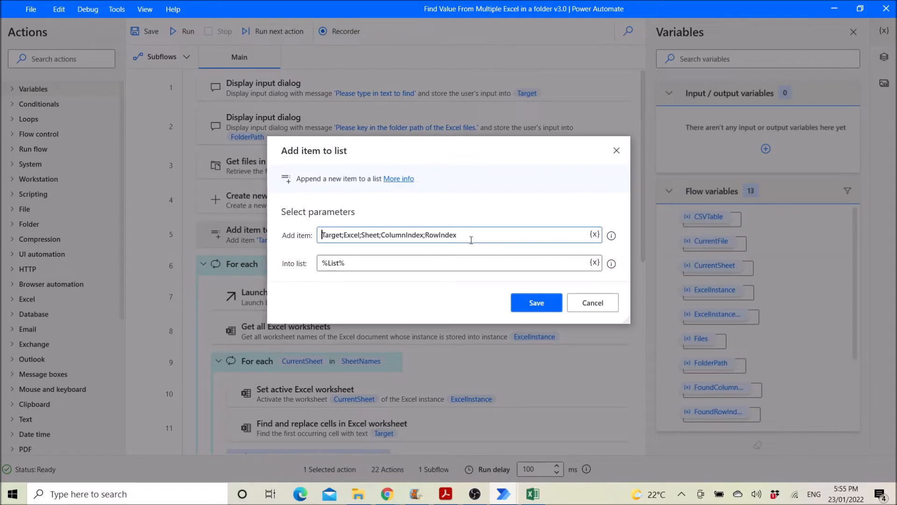
mouse_move(440, 252)
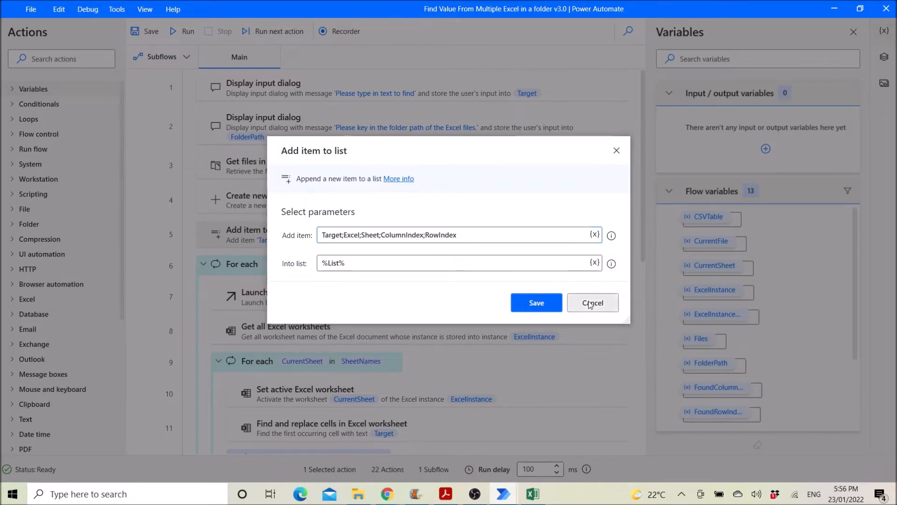
click(591, 303)
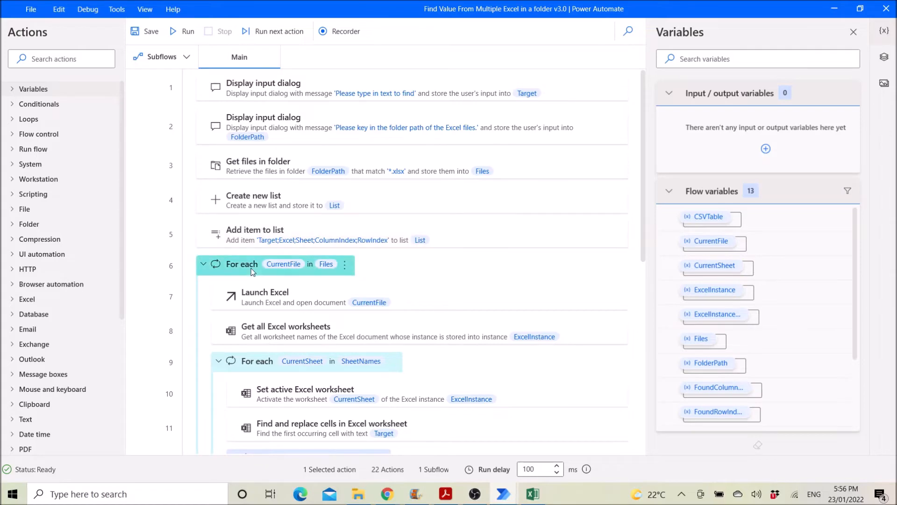
double_click(241, 264)
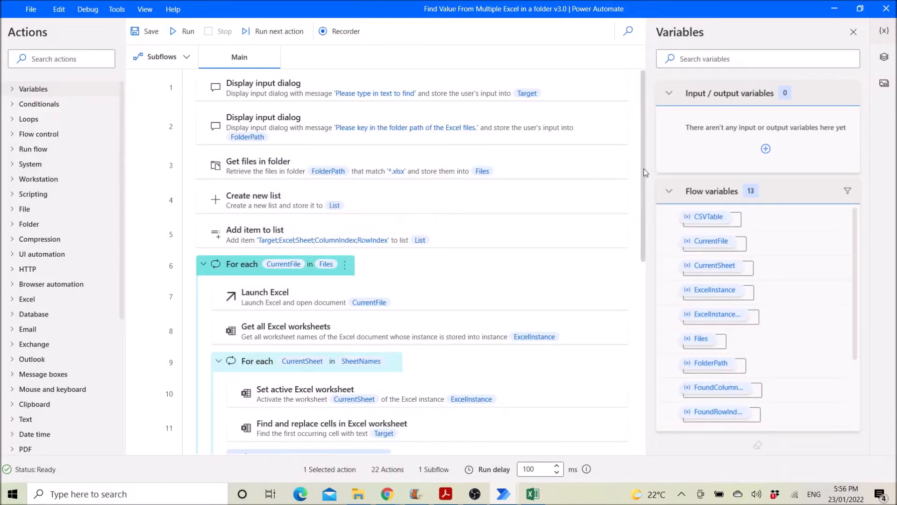
scroll(down, 3)
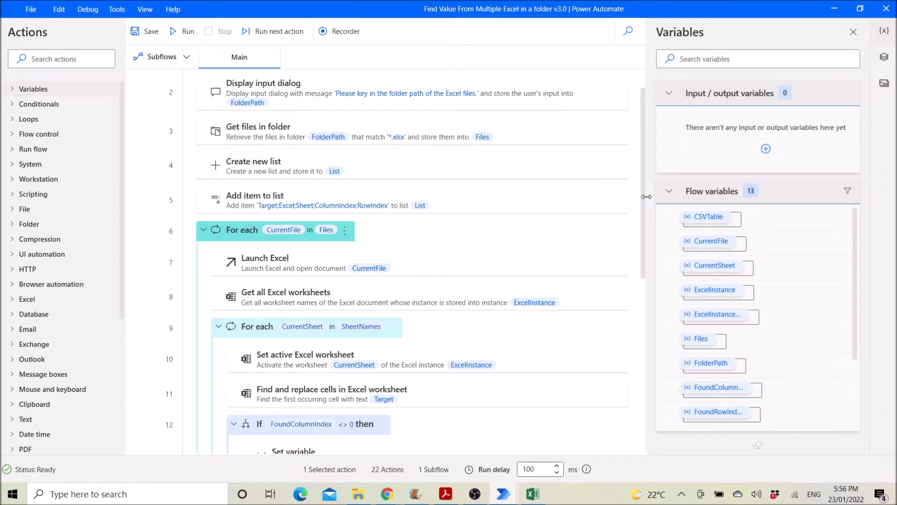
scroll(down, 3)
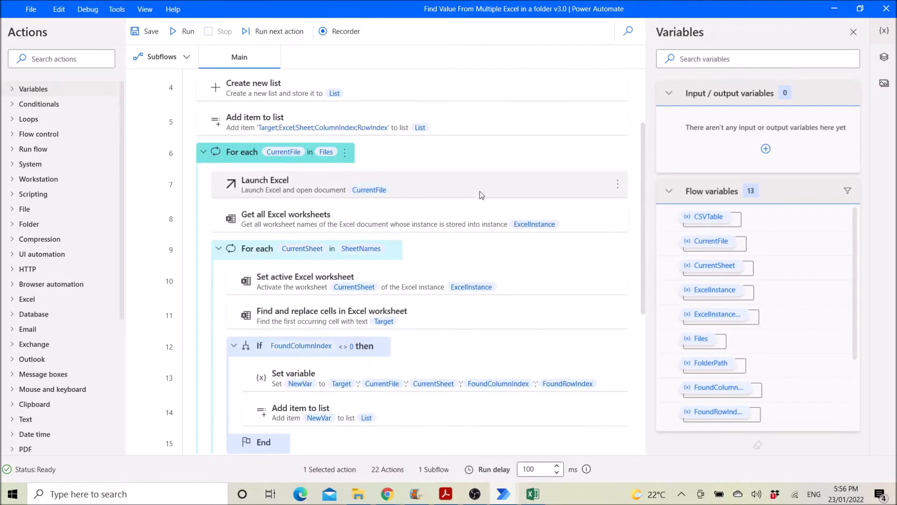
double_click(265, 184)
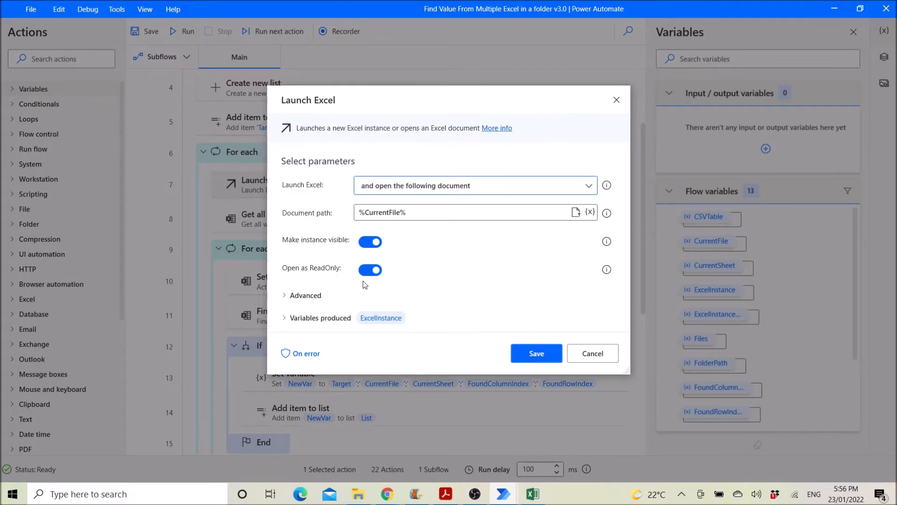
click(304, 295)
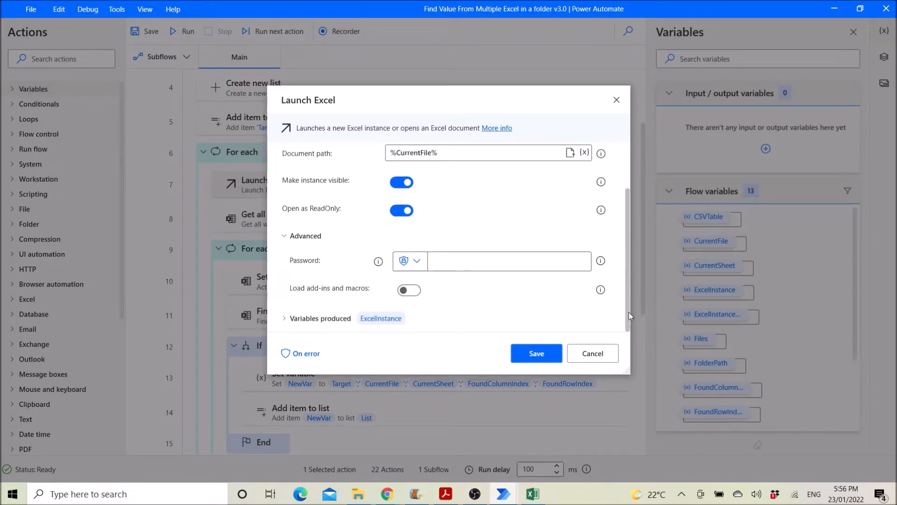
mouse_move(342, 331)
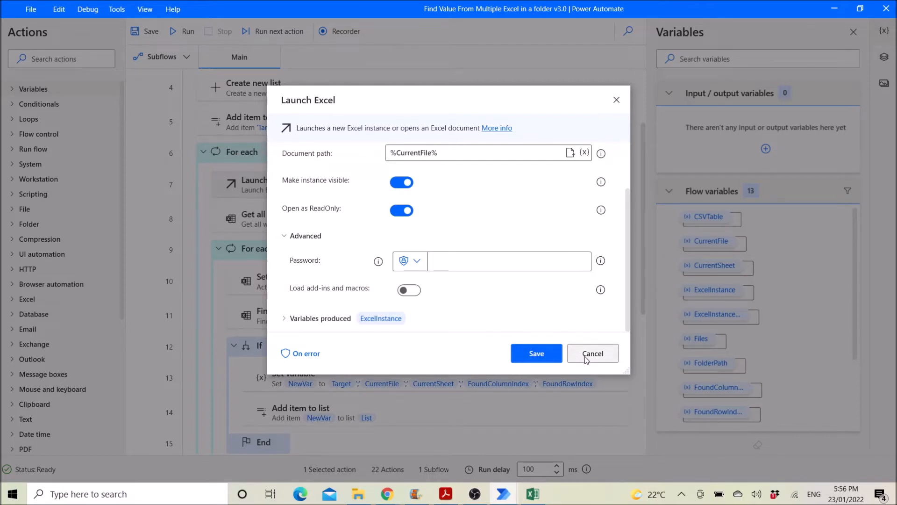
click(592, 353)
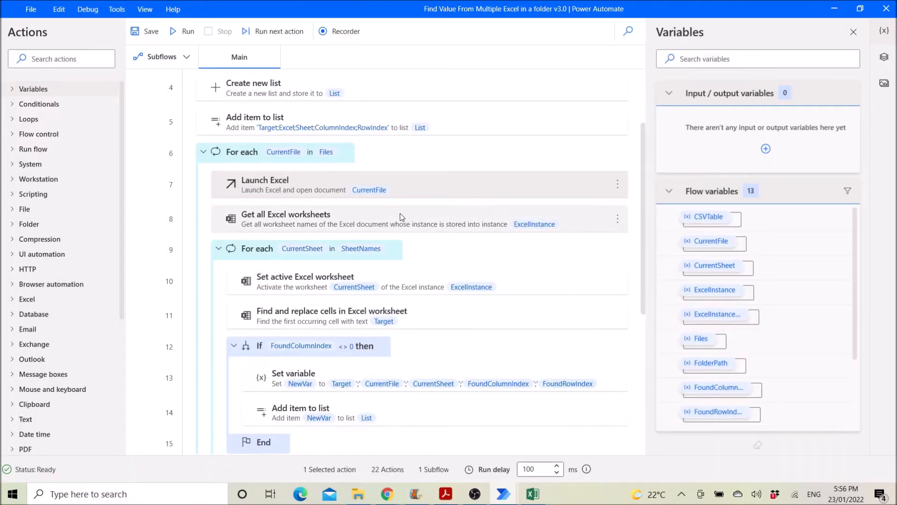
double_click(286, 219)
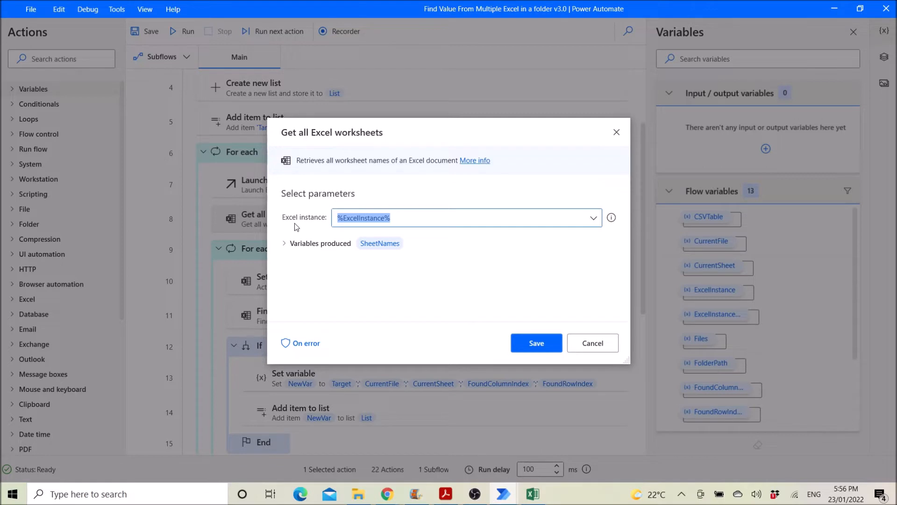
mouse_move(290, 254)
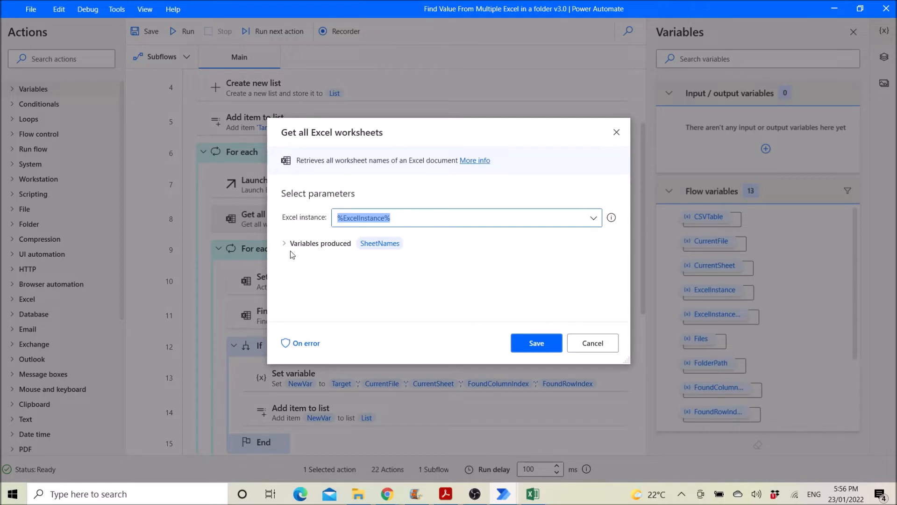
mouse_move(571, 323)
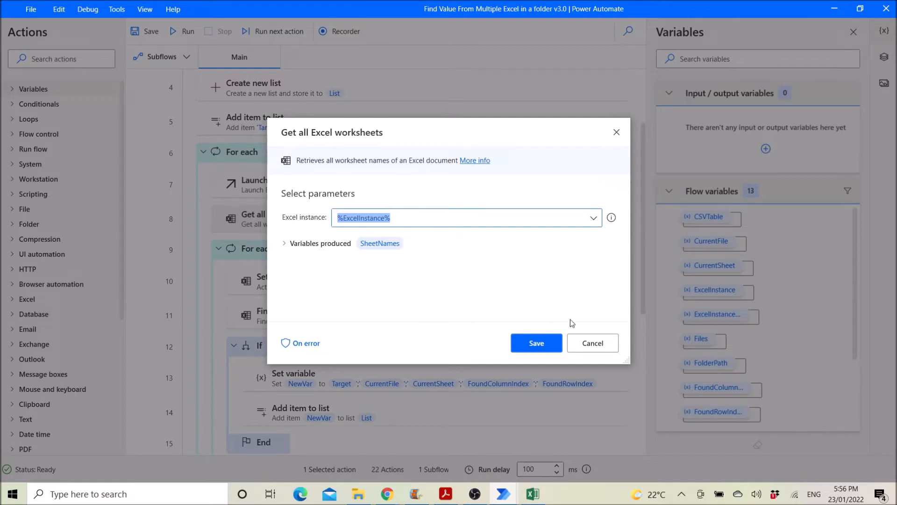
click(535, 342)
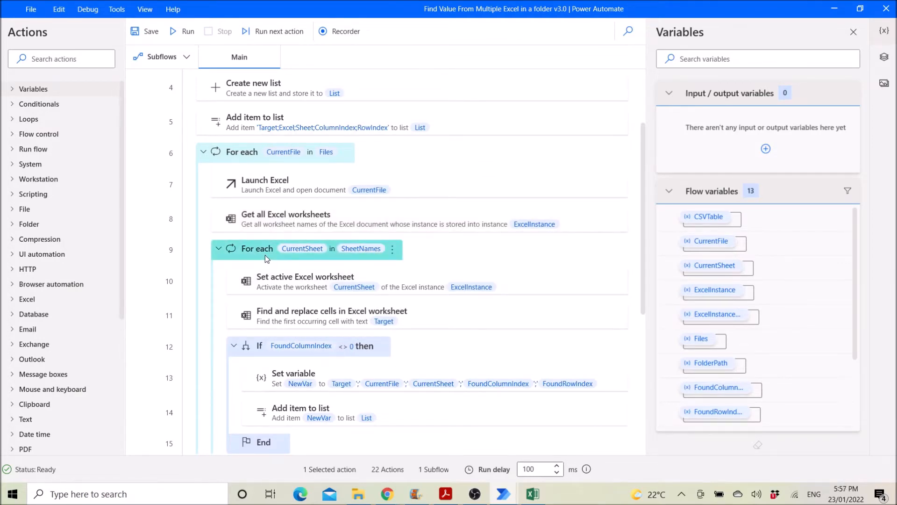
double_click(257, 248)
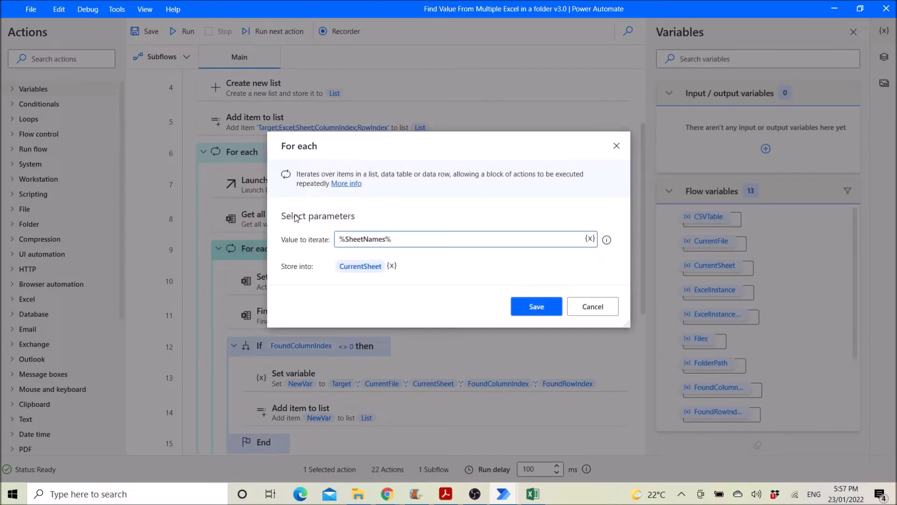
mouse_move(375, 255)
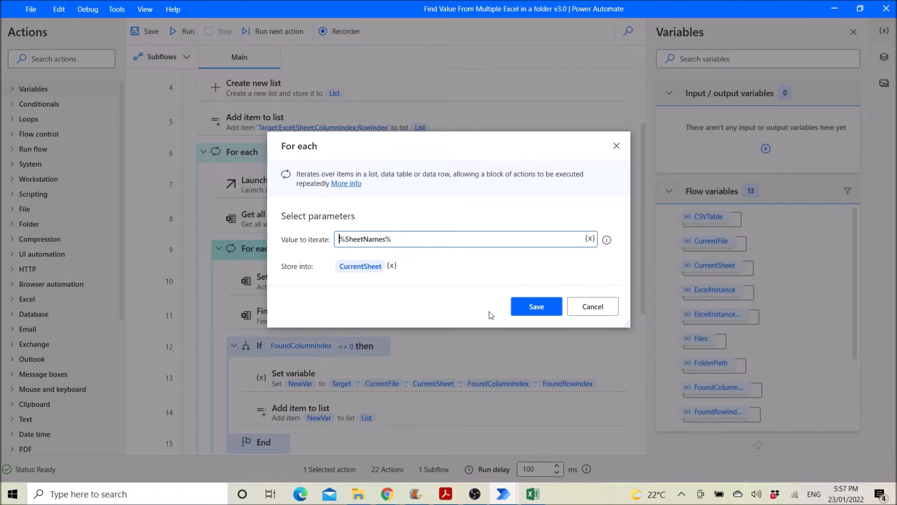
click(535, 306)
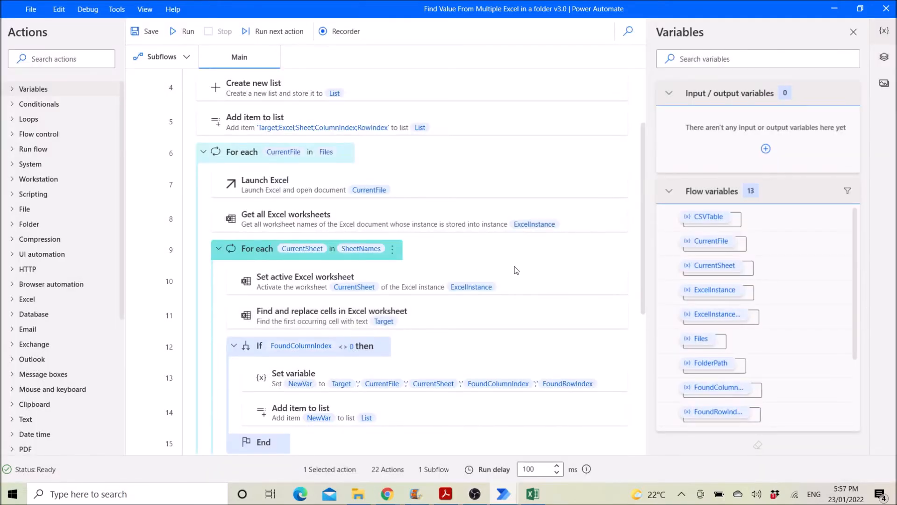
double_click(306, 281)
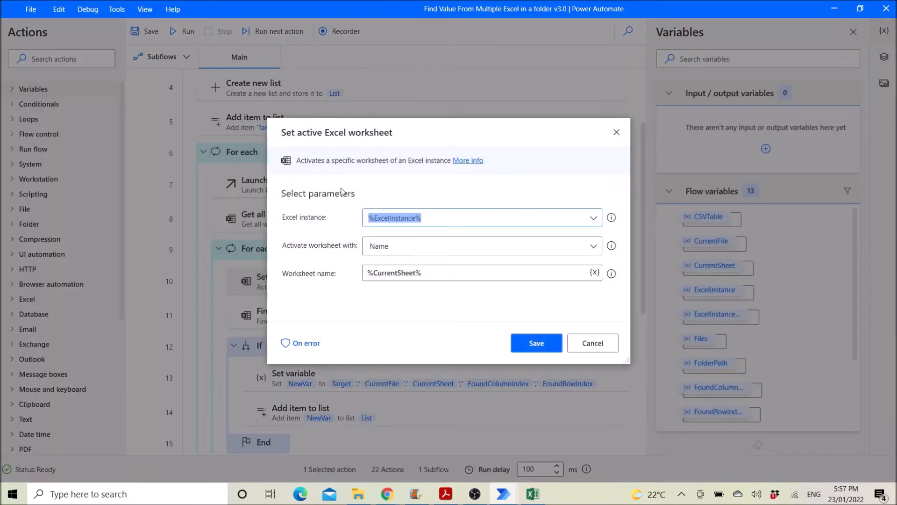
mouse_move(384, 148)
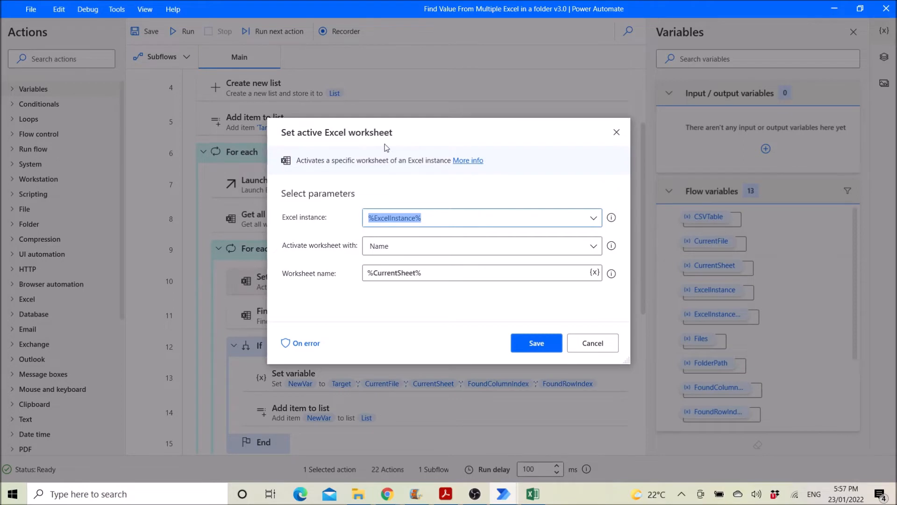
mouse_move(383, 234)
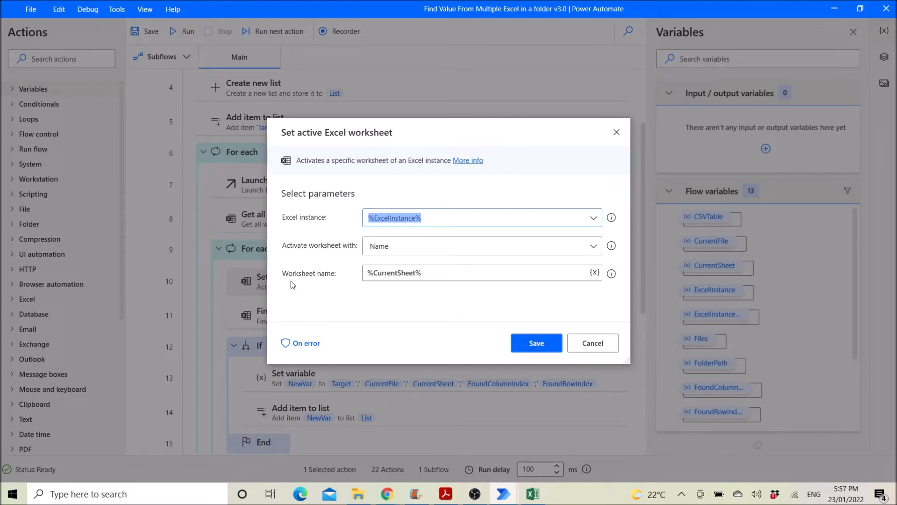
mouse_move(363, 289)
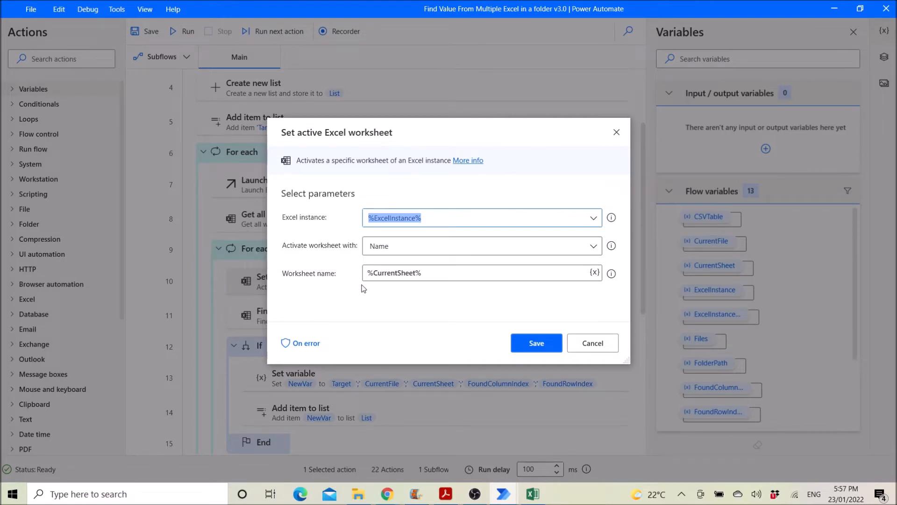
mouse_move(387, 299)
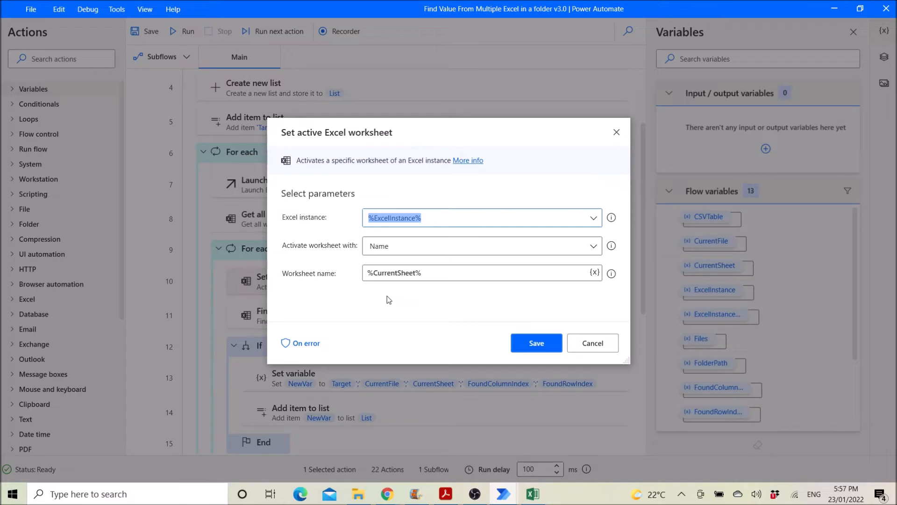
mouse_move(458, 290)
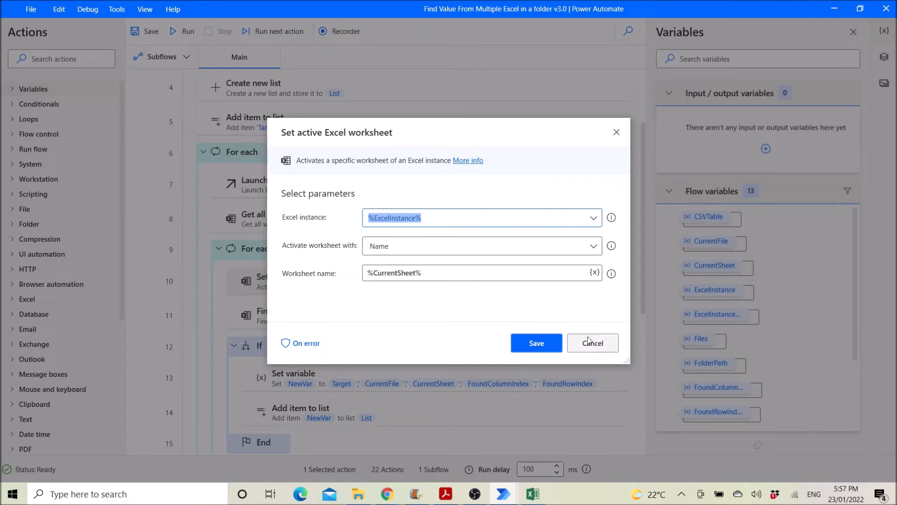
click(591, 342)
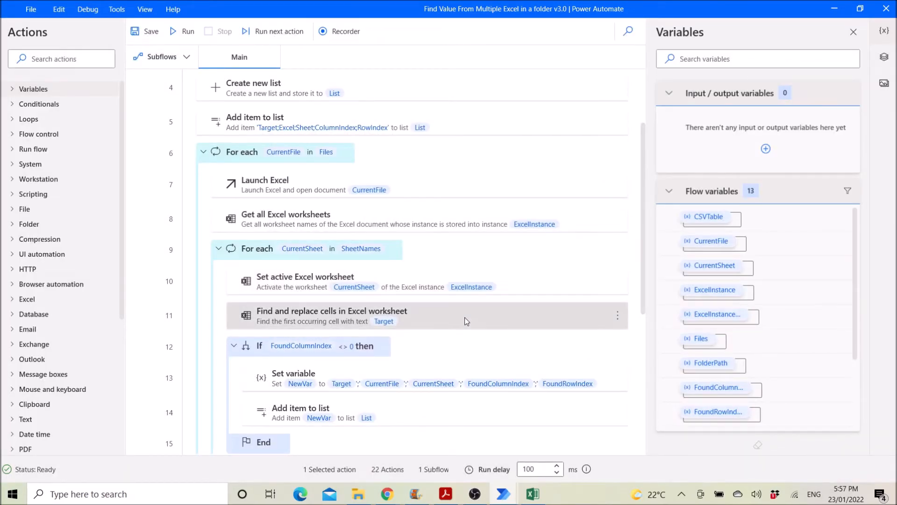
double_click(331, 315)
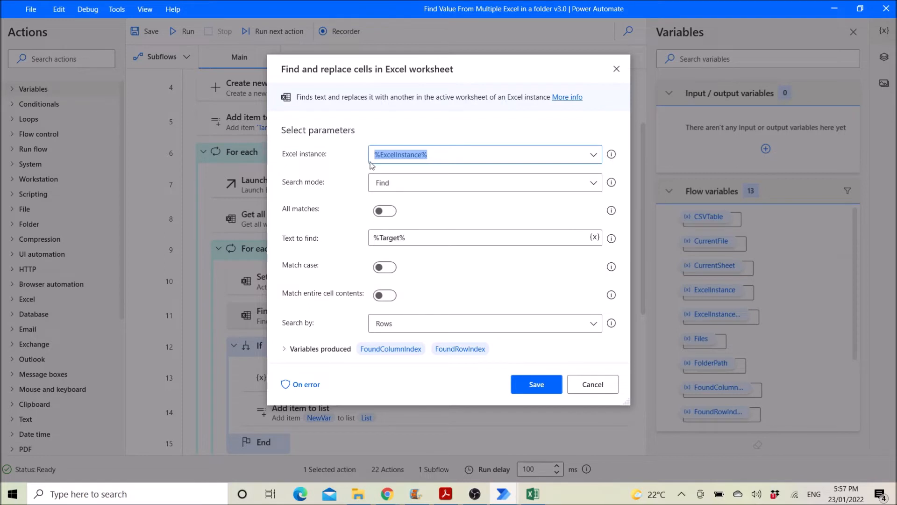
mouse_move(310, 193)
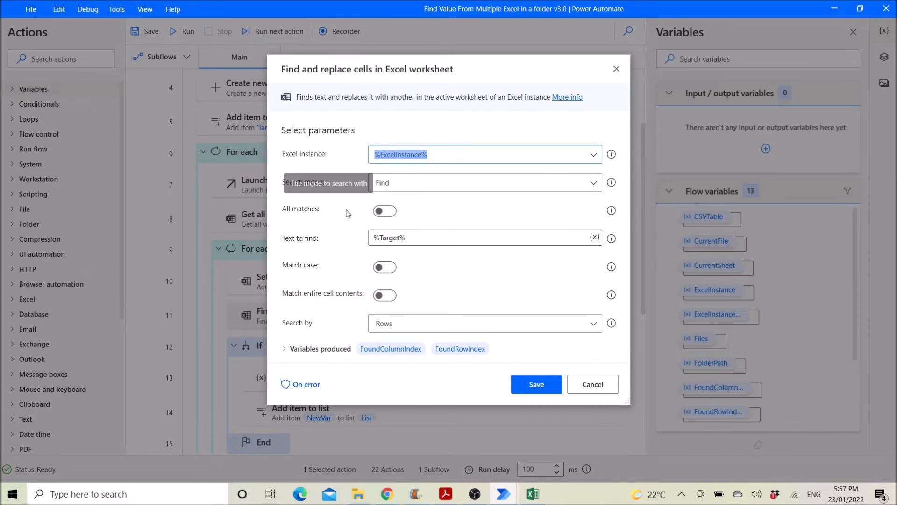
mouse_move(360, 222)
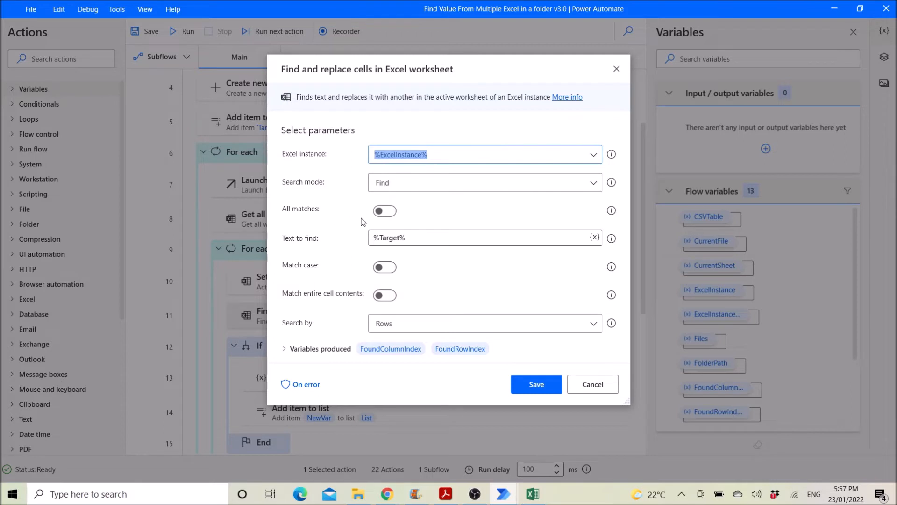
mouse_move(417, 255)
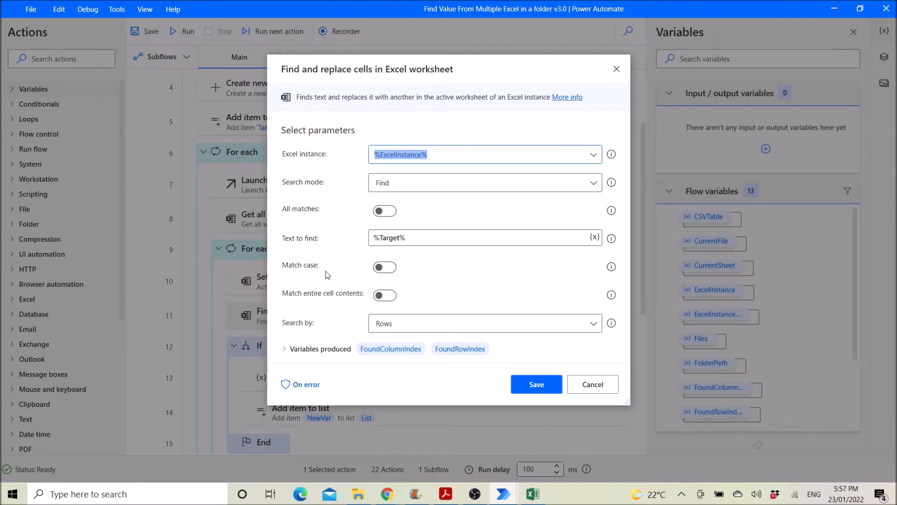
mouse_move(298, 302)
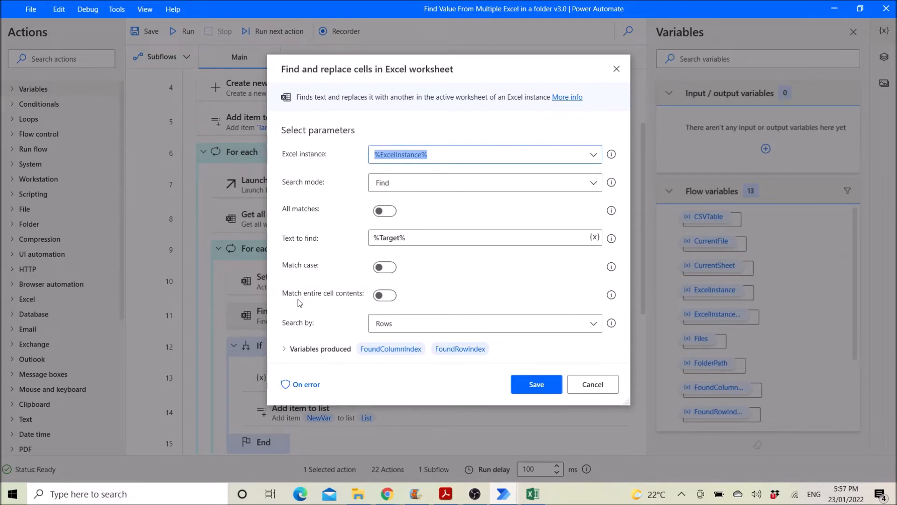
mouse_move(349, 313)
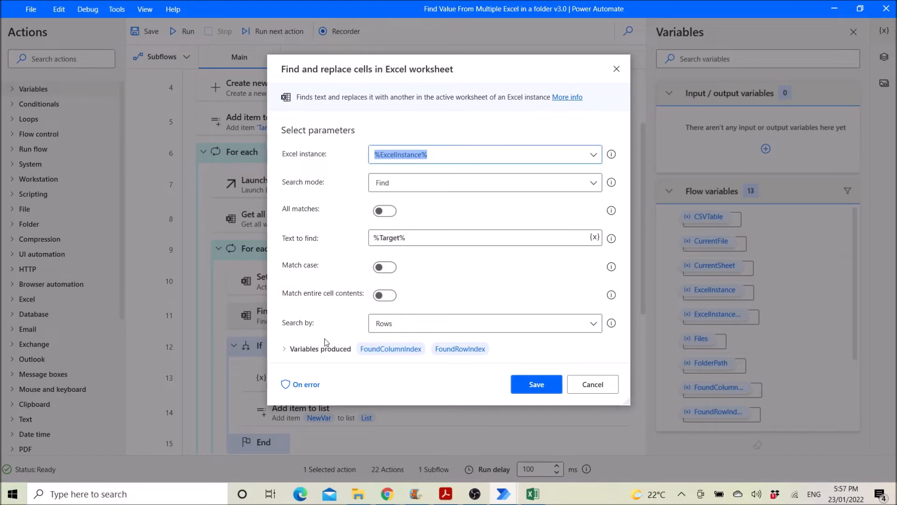
mouse_move(393, 367)
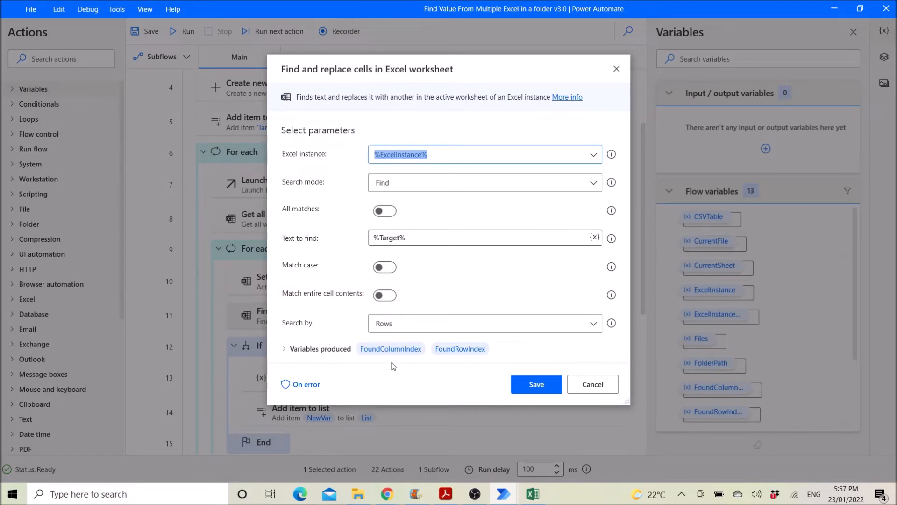
mouse_move(592, 385)
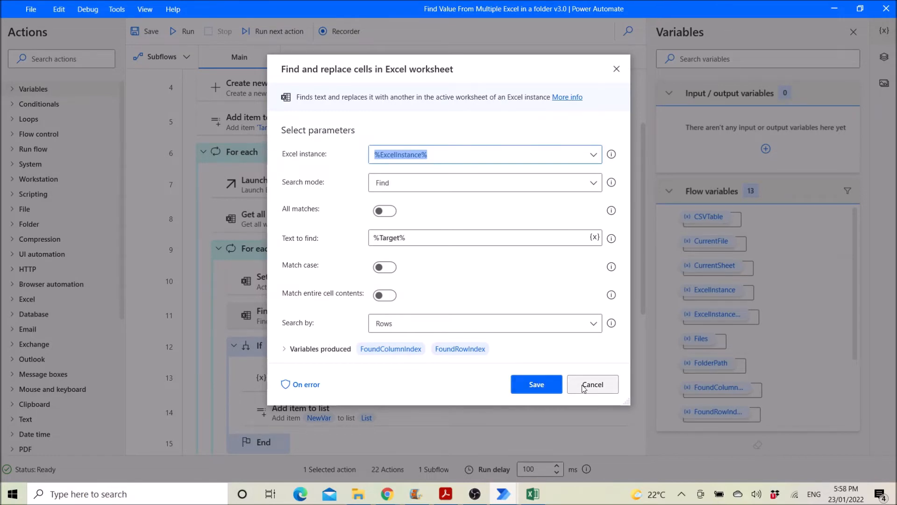
click(592, 384)
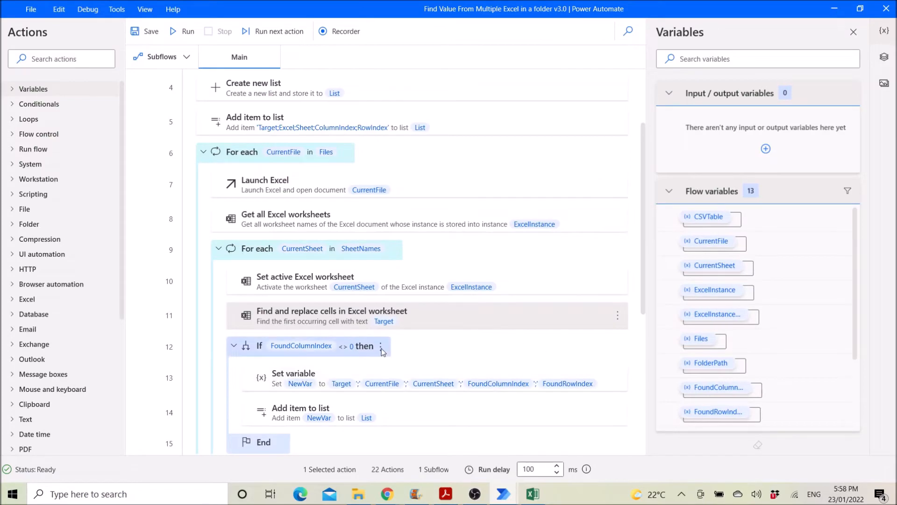
mouse_move(333, 356)
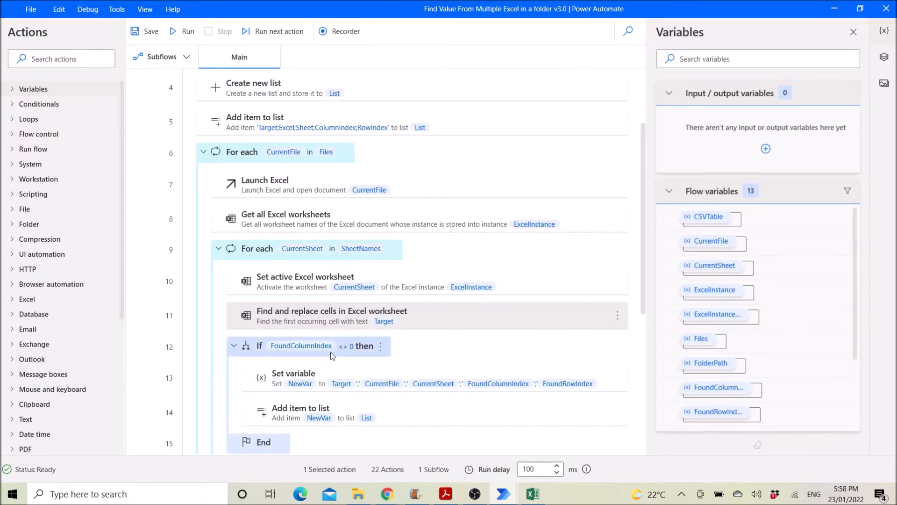
double_click(300, 344)
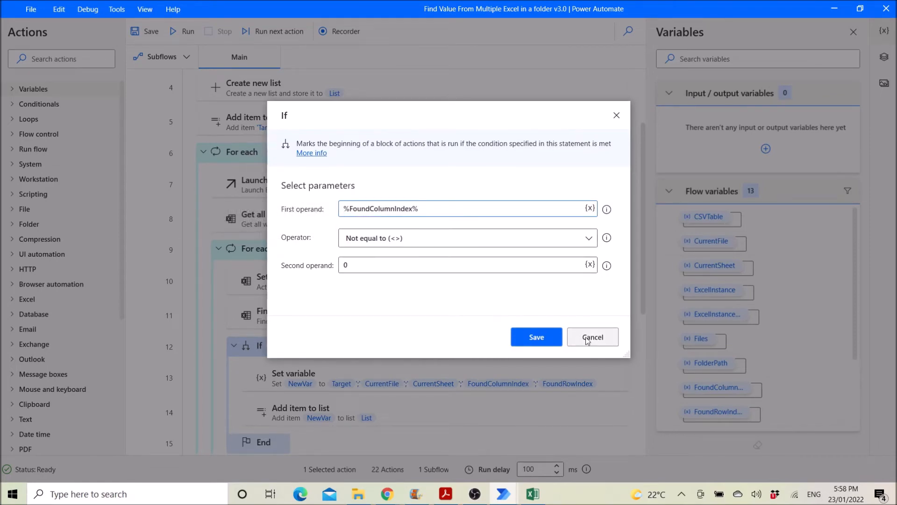
click(592, 337)
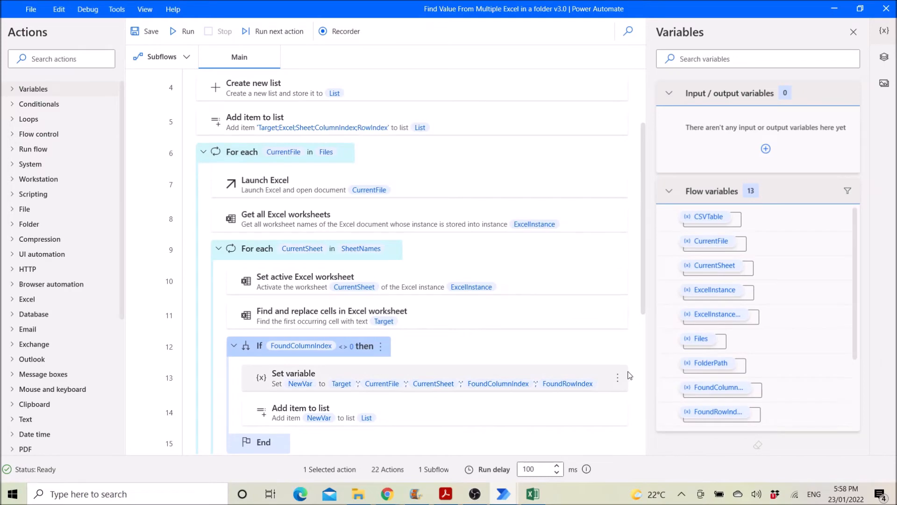
mouse_move(608, 385)
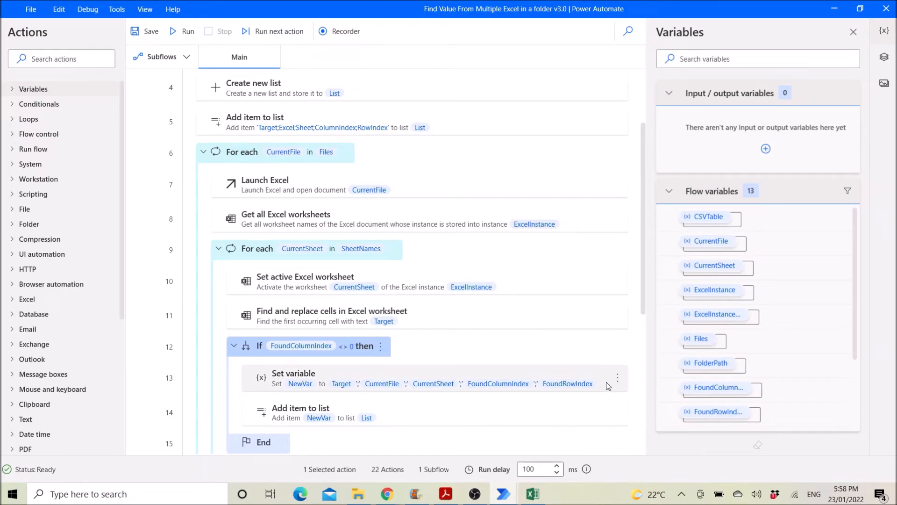
Step: Review the Add item to list step and the Set variable step building NewVar, without edits
double_click(292, 378)
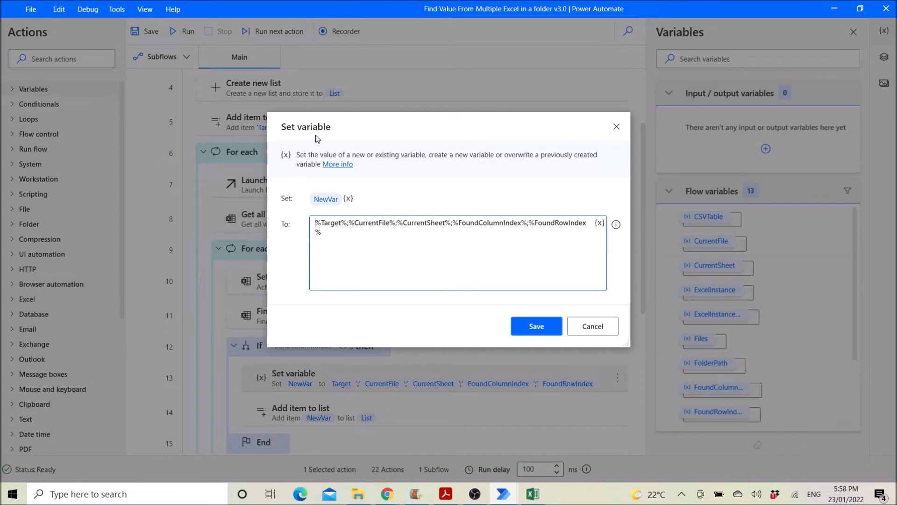
mouse_move(319, 233)
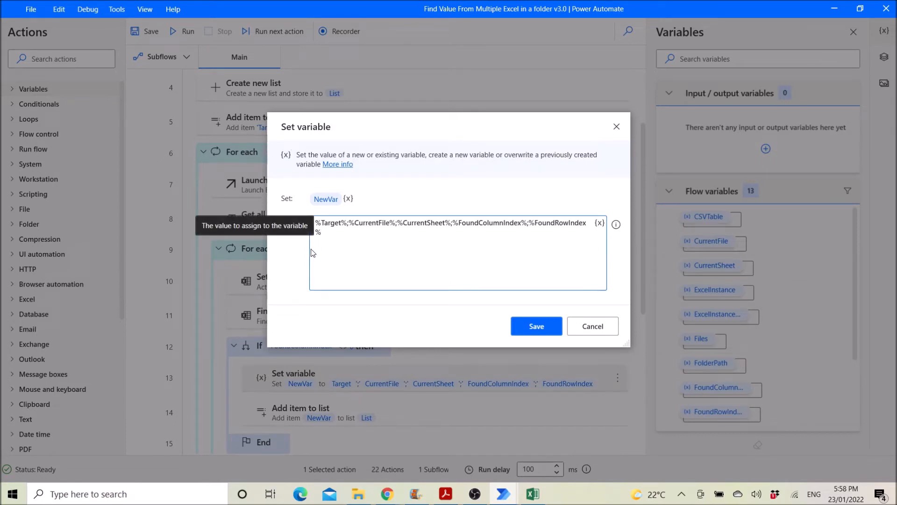
mouse_move(283, 249)
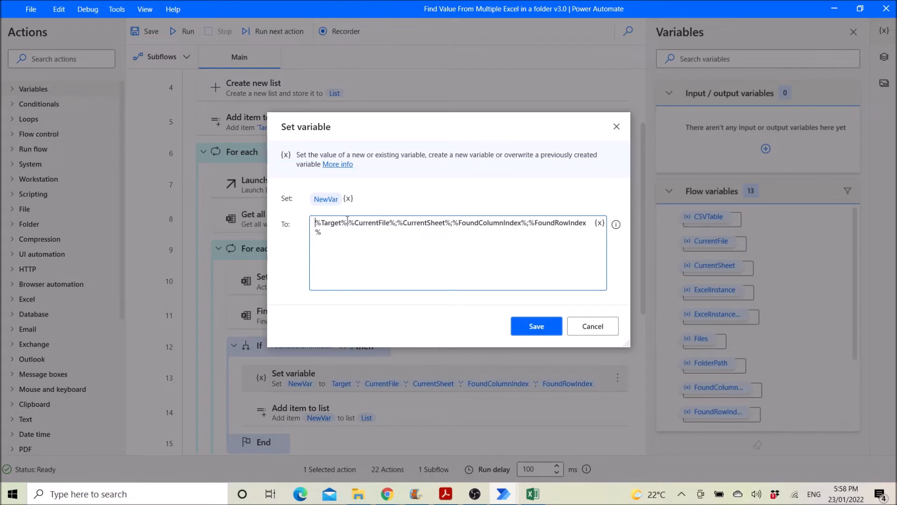
mouse_move(349, 232)
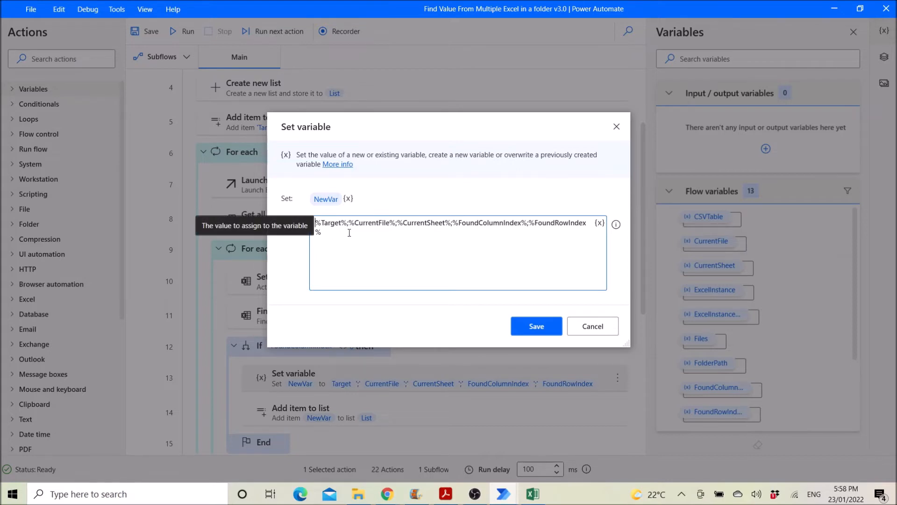
mouse_move(361, 231)
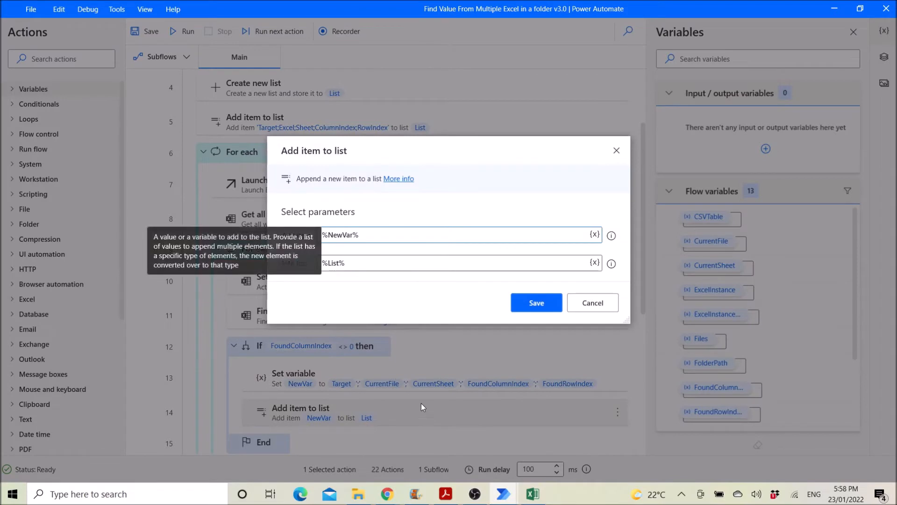
mouse_move(190, 286)
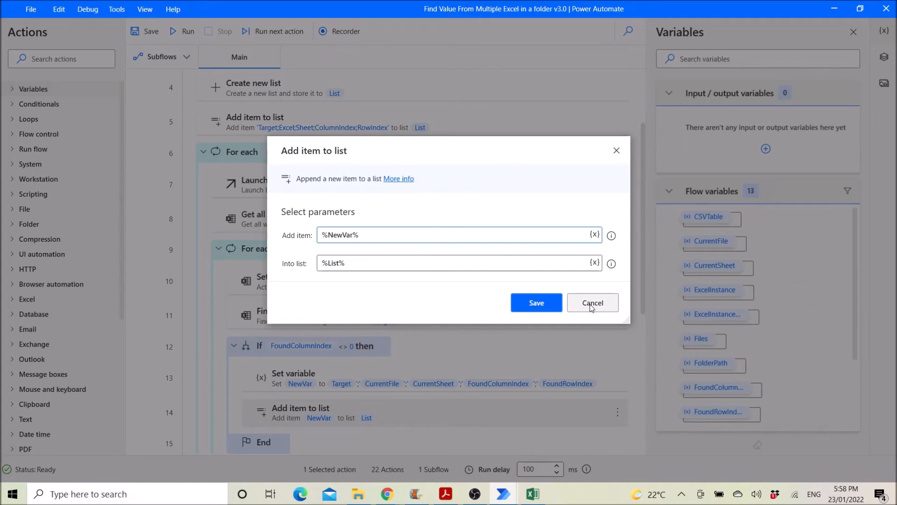
click(592, 303)
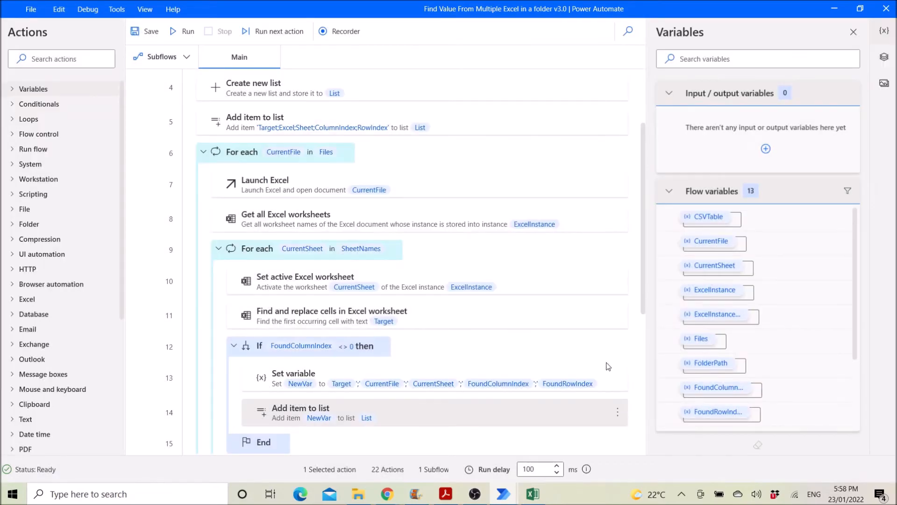
double_click(293, 377)
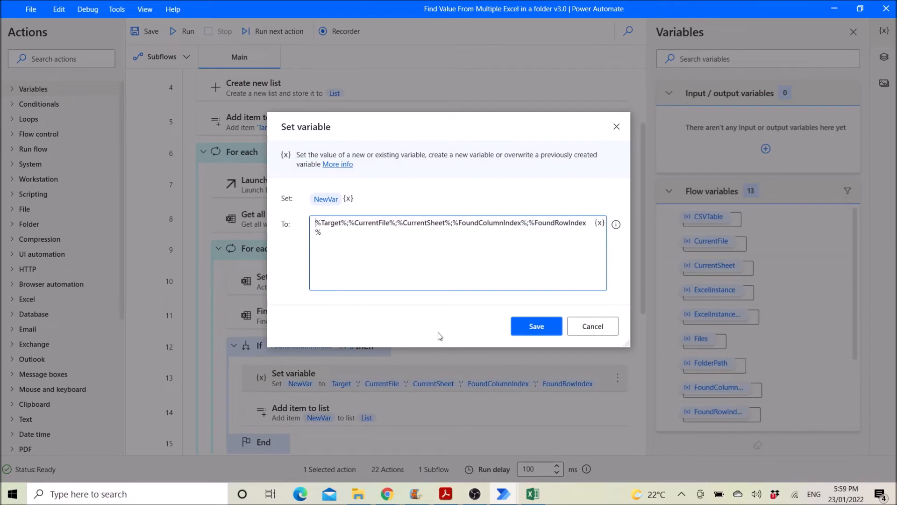
click(325, 198)
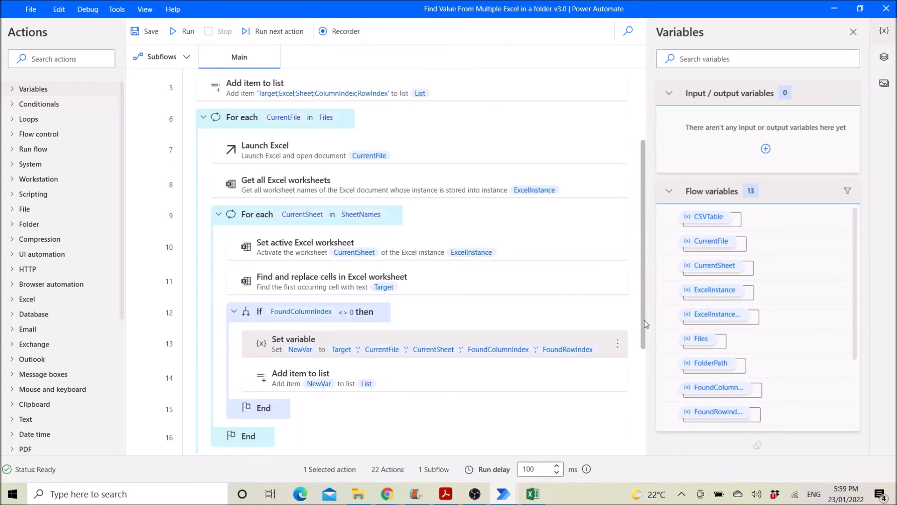
scroll(down, 3)
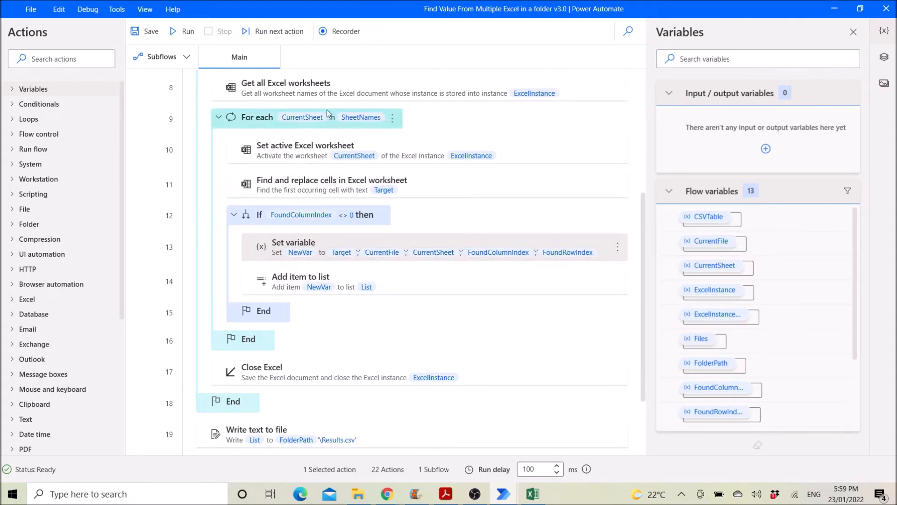
click(329, 150)
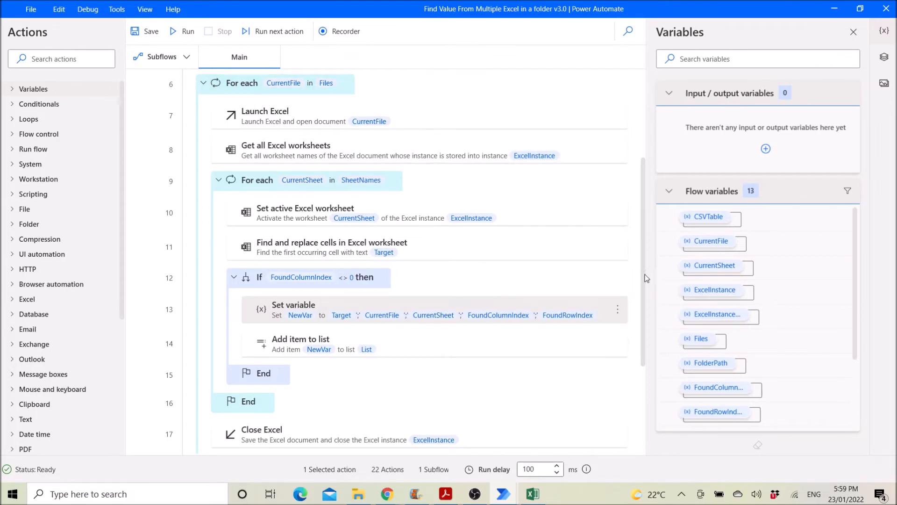
scroll(down, 3)
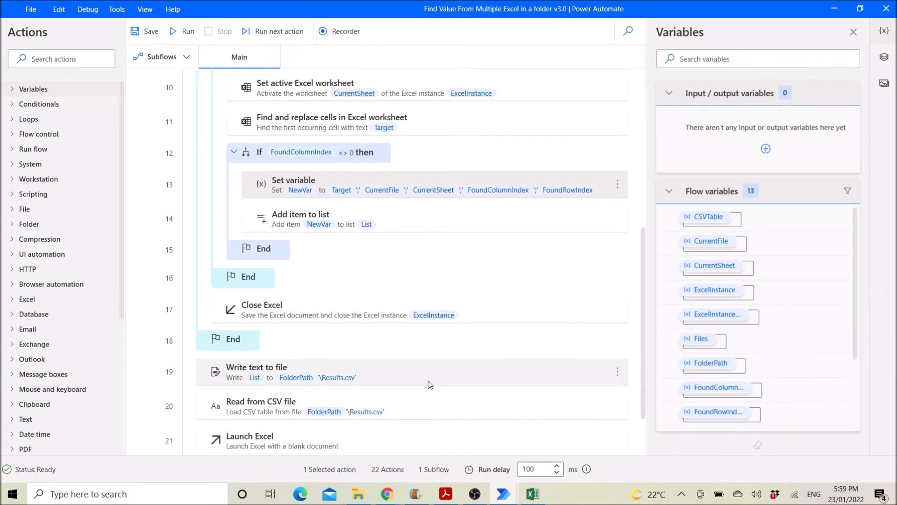
double_click(257, 367)
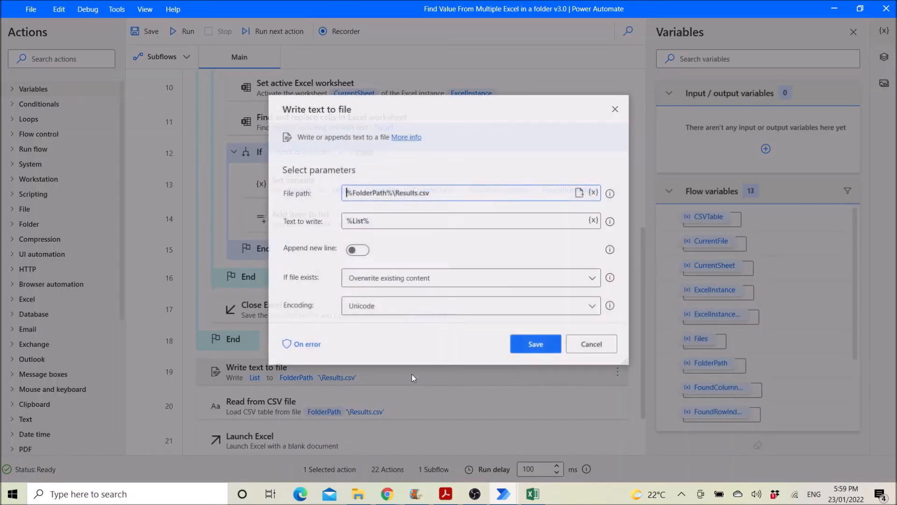
mouse_move(328, 227)
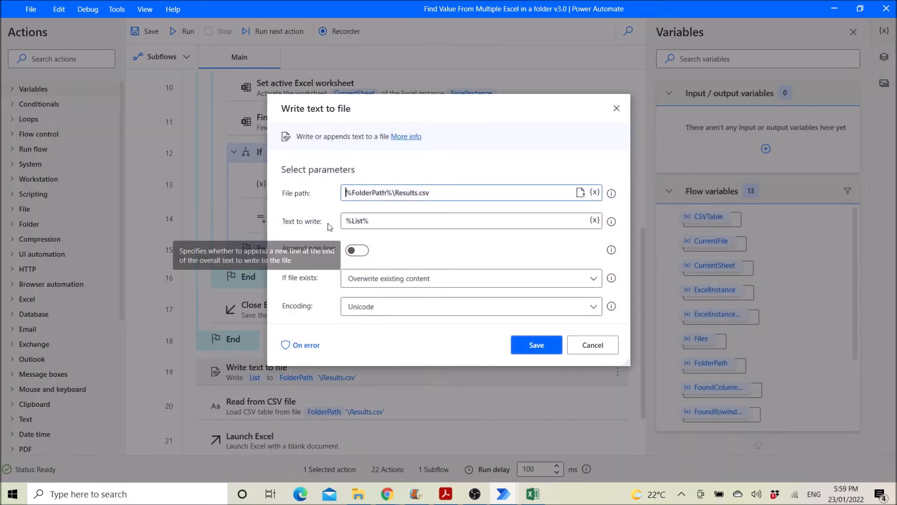
mouse_move(314, 205)
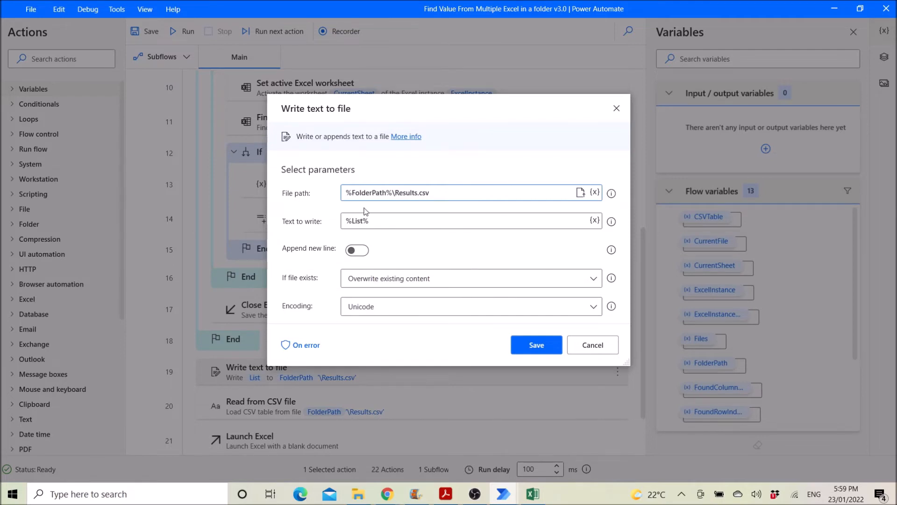
mouse_move(347, 205)
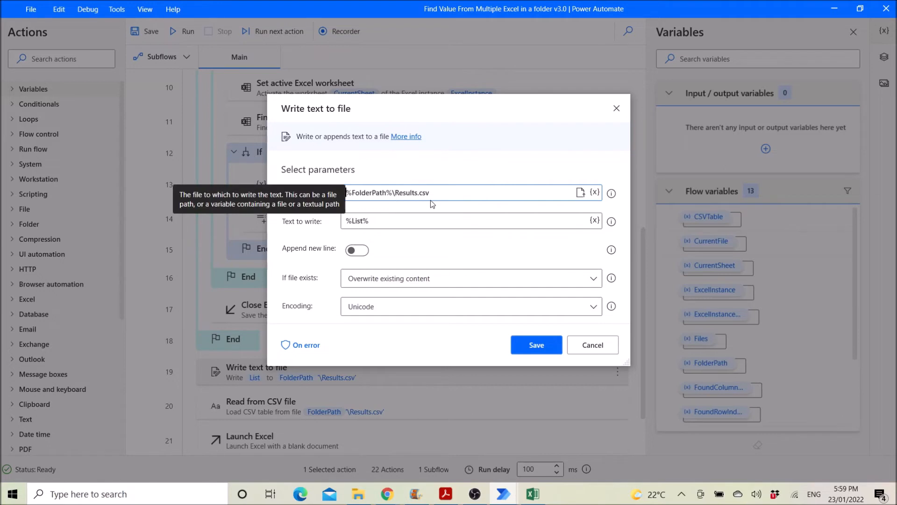
mouse_move(322, 233)
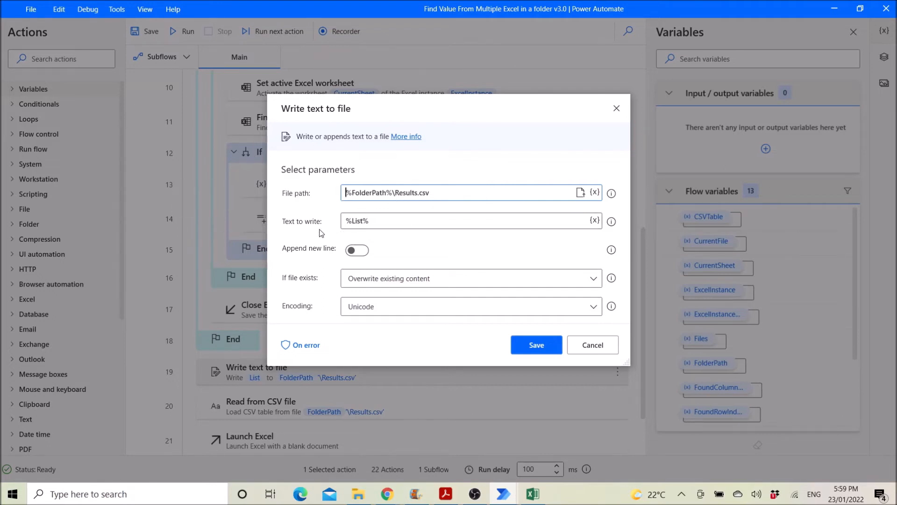
mouse_move(384, 235)
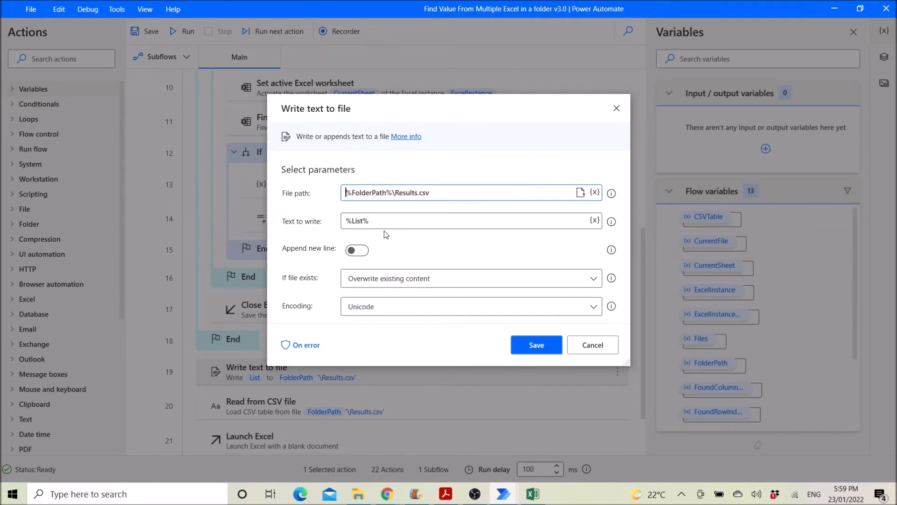
mouse_move(357, 250)
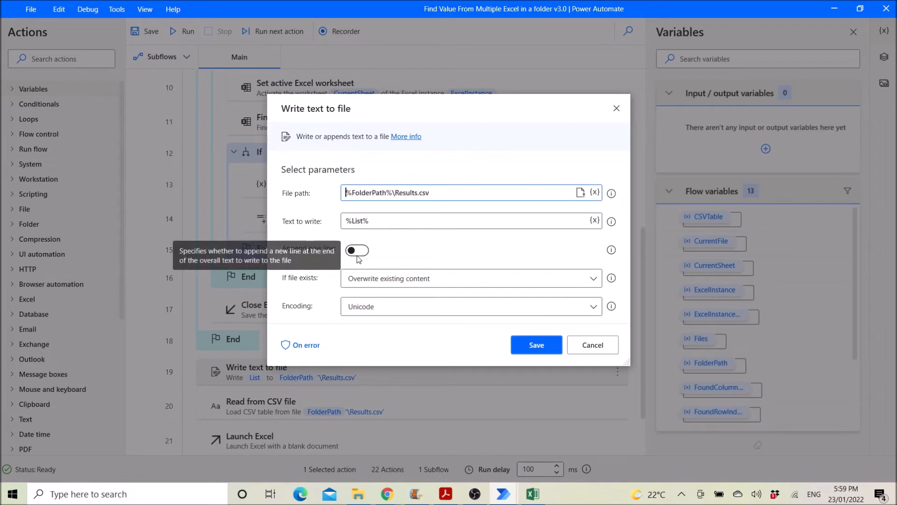
mouse_move(324, 293)
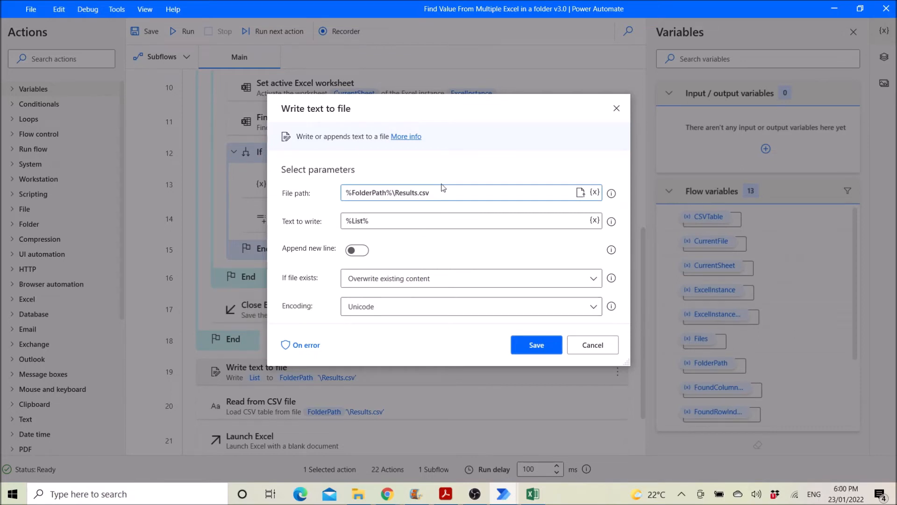
mouse_move(319, 130)
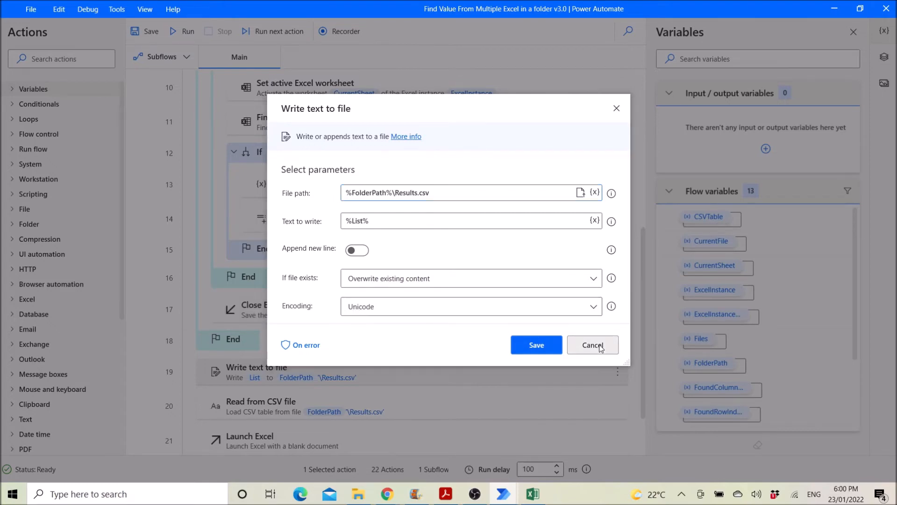
click(592, 345)
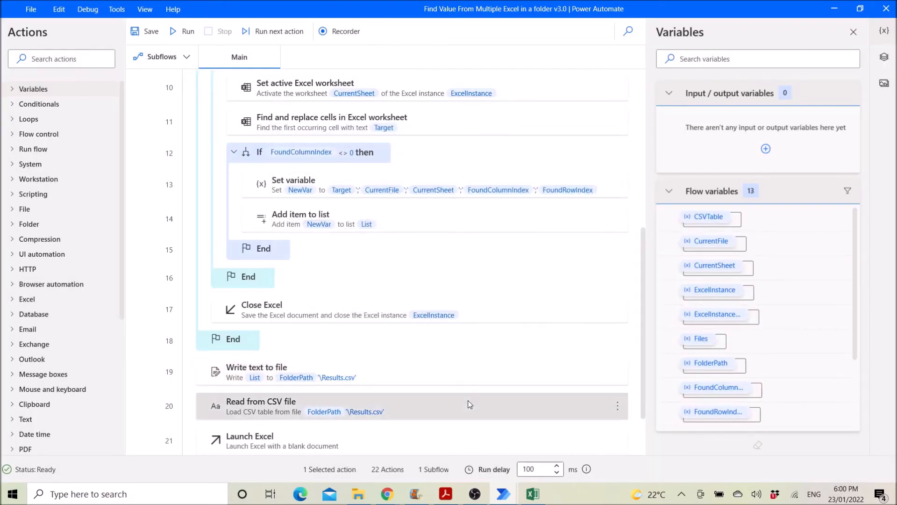
Step: View Read from CSV file advanced options: trimmed fields and custom ';' column separator
double_click(261, 401)
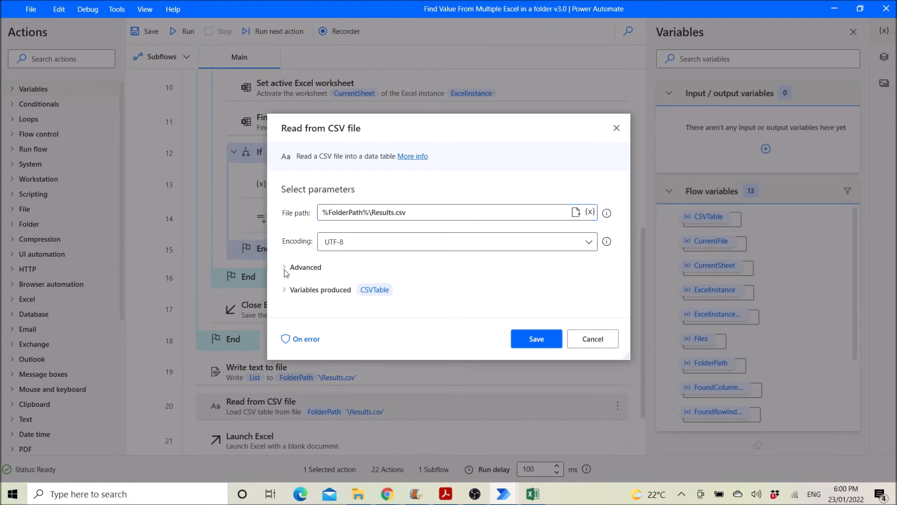
click(305, 267)
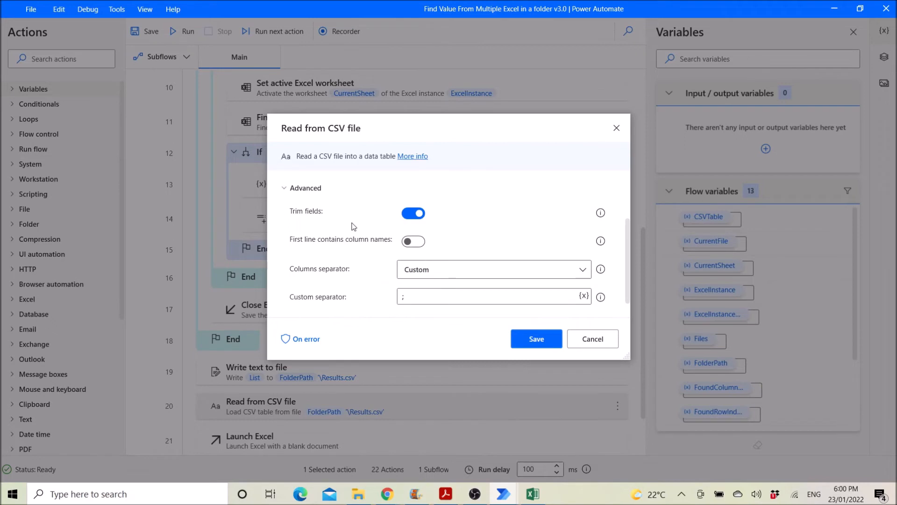
mouse_move(410, 225)
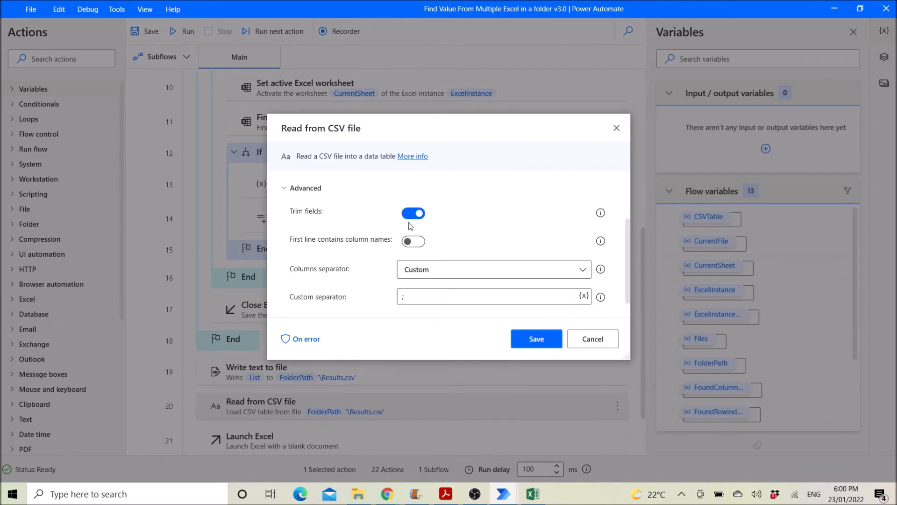
mouse_move(319, 260)
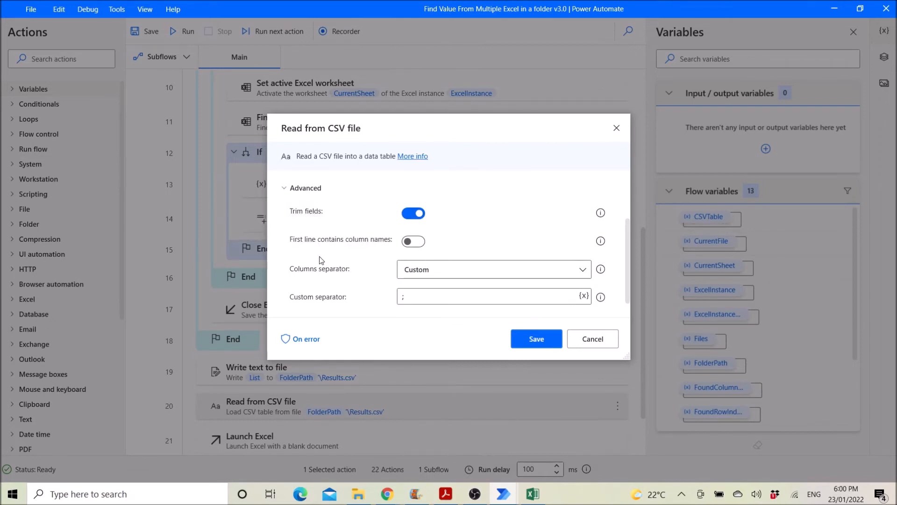
mouse_move(296, 252)
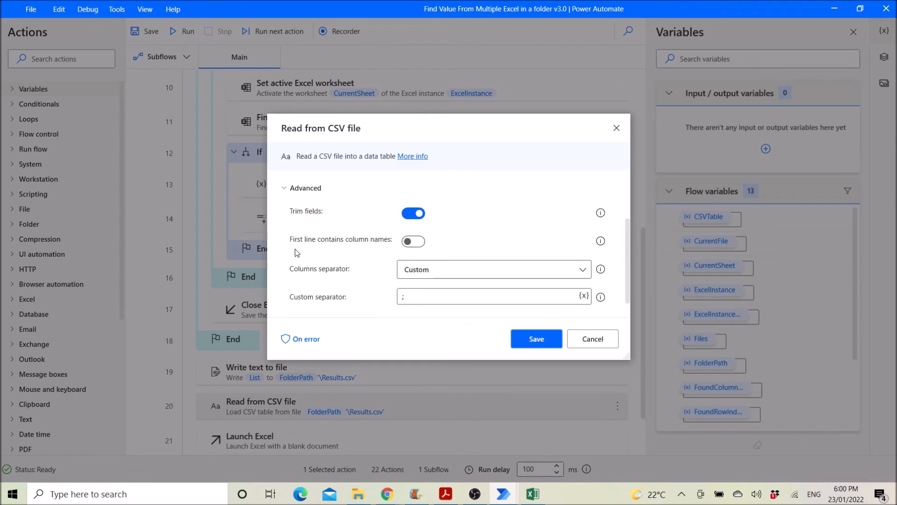
mouse_move(314, 275)
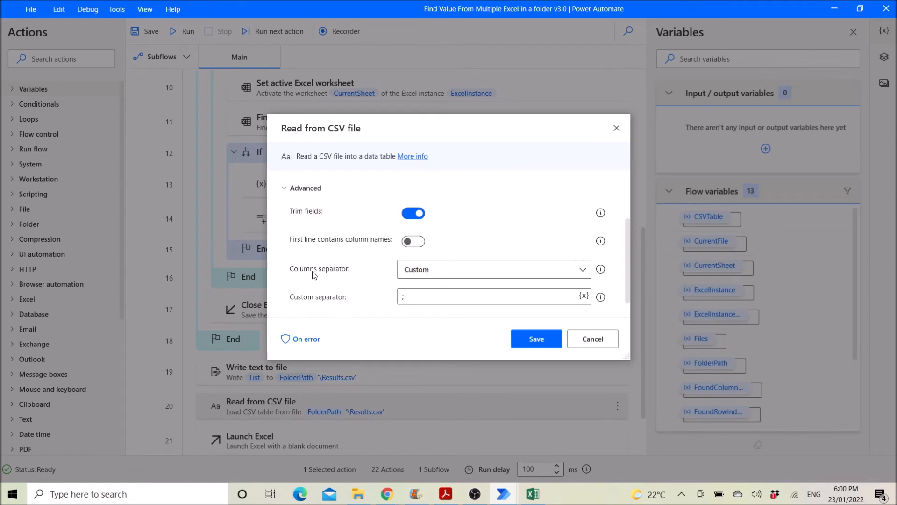
mouse_move(334, 280)
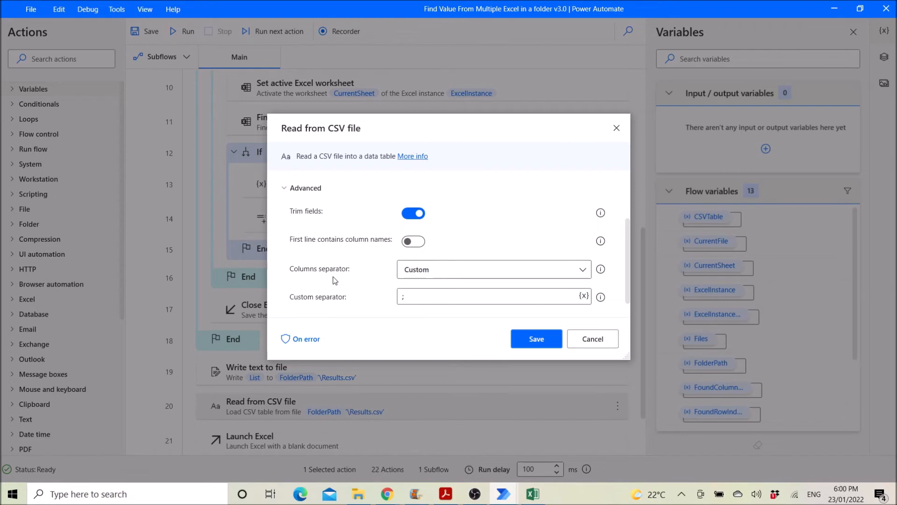
mouse_move(343, 305)
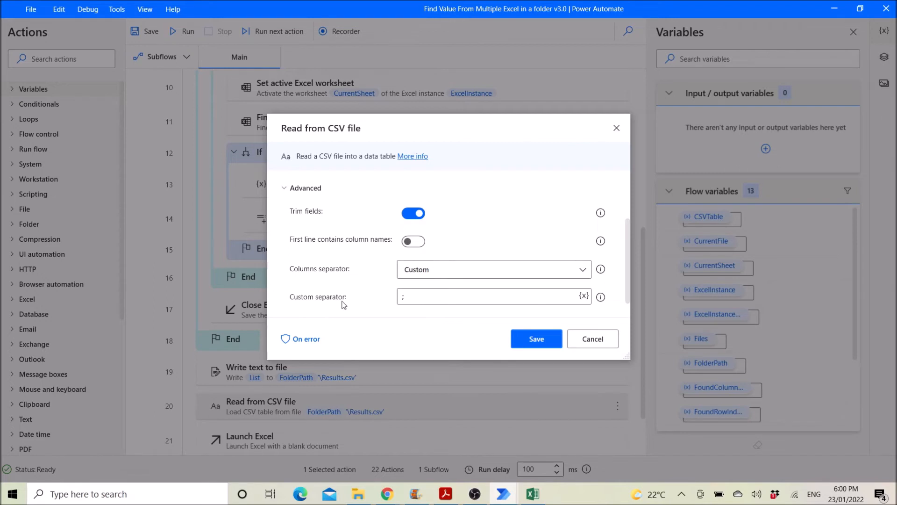
mouse_move(388, 309)
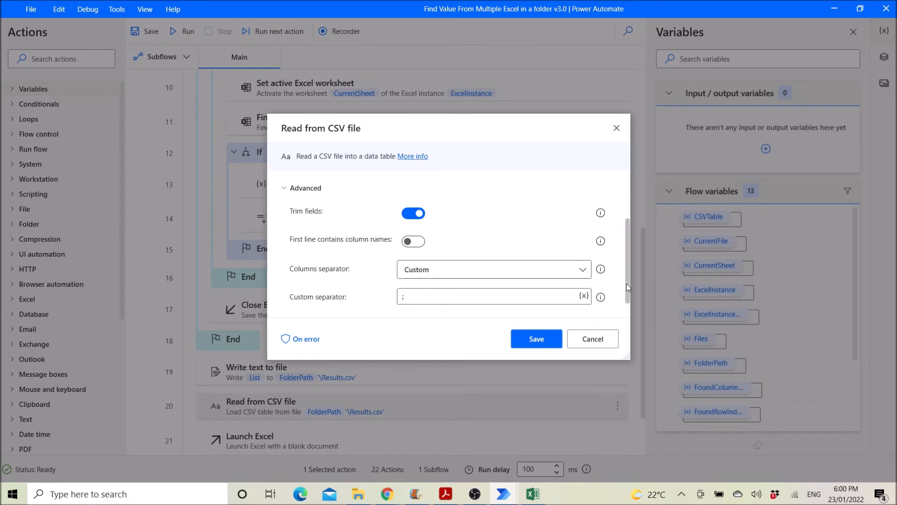
scroll(down, 3)
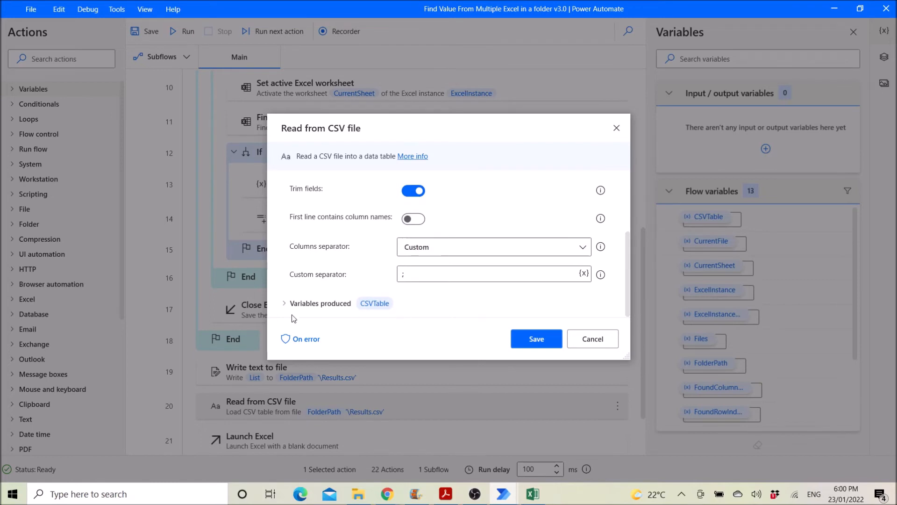
mouse_move(367, 318)
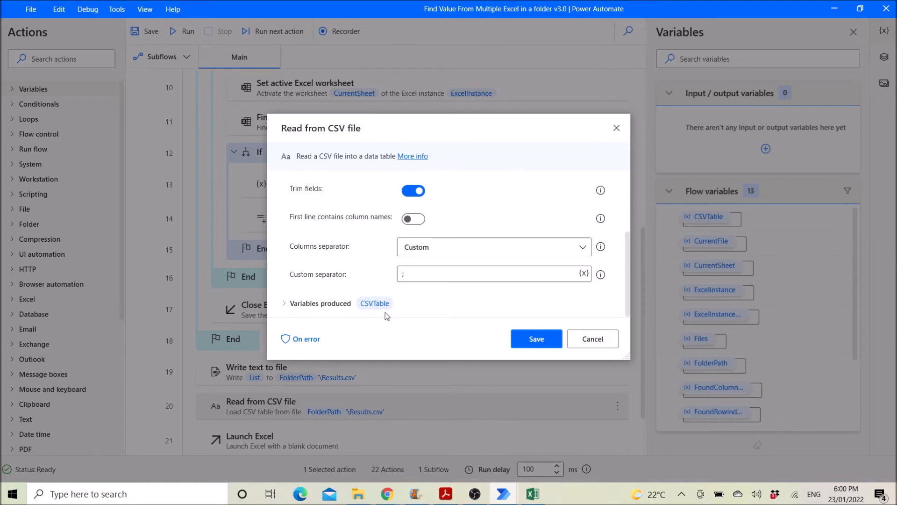
mouse_move(342, 283)
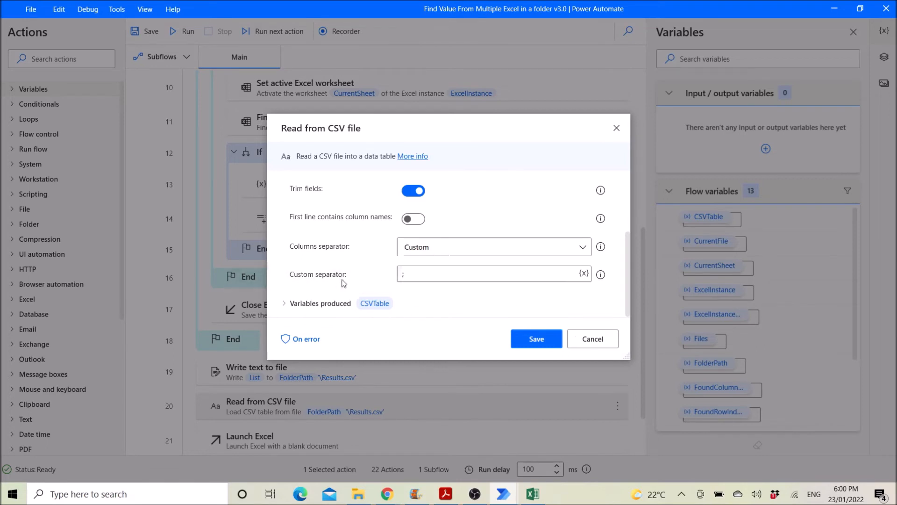
mouse_move(435, 320)
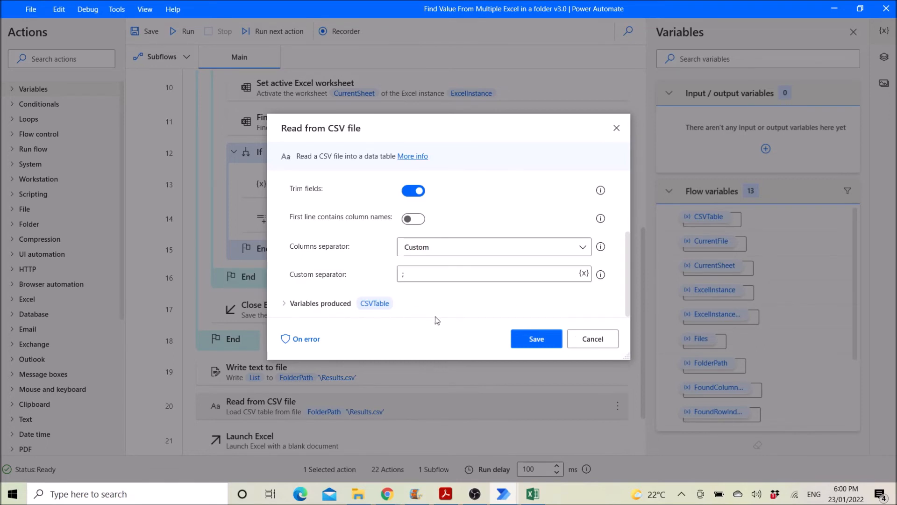
Step: Close the CSV read settings and review the blank-document Launch Excel step unchanged
click(591, 339)
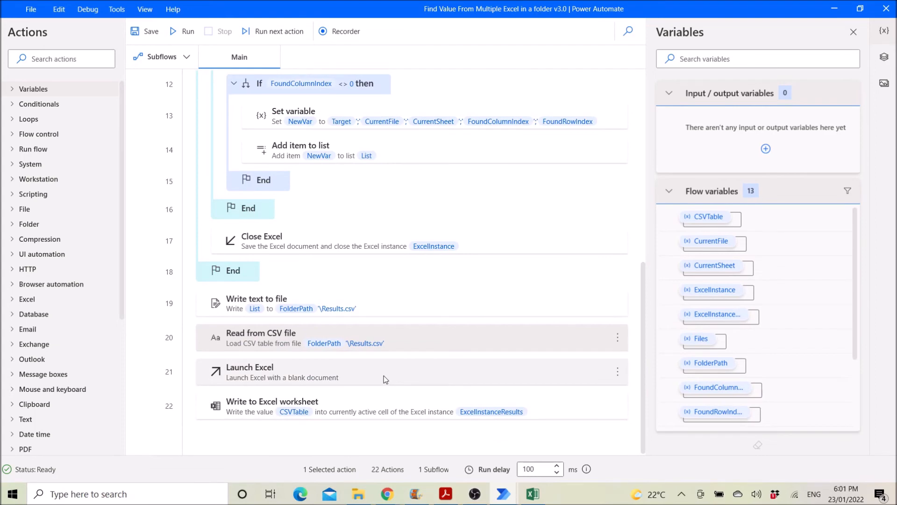
double_click(249, 372)
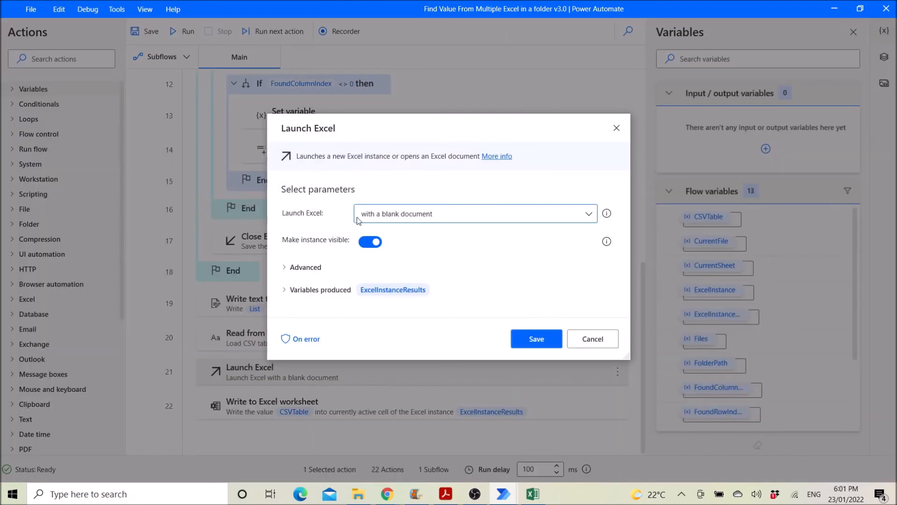
mouse_move(370, 241)
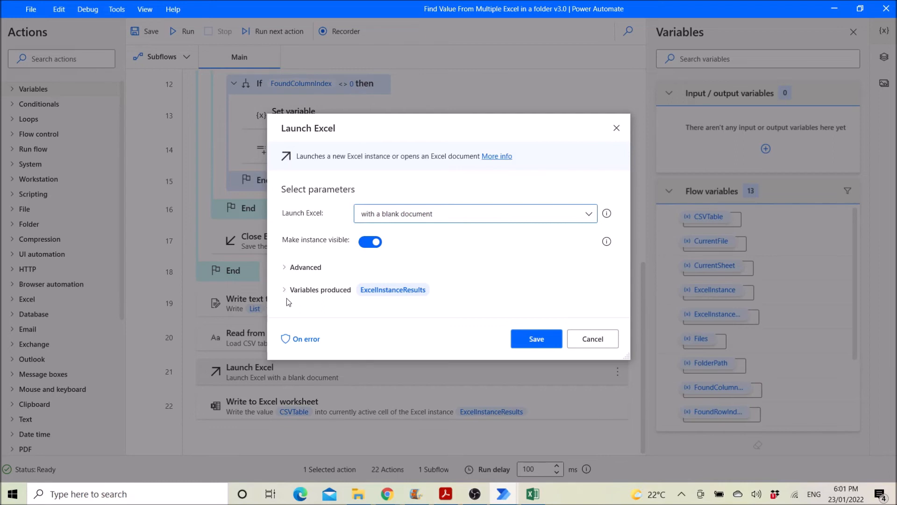
mouse_move(371, 304)
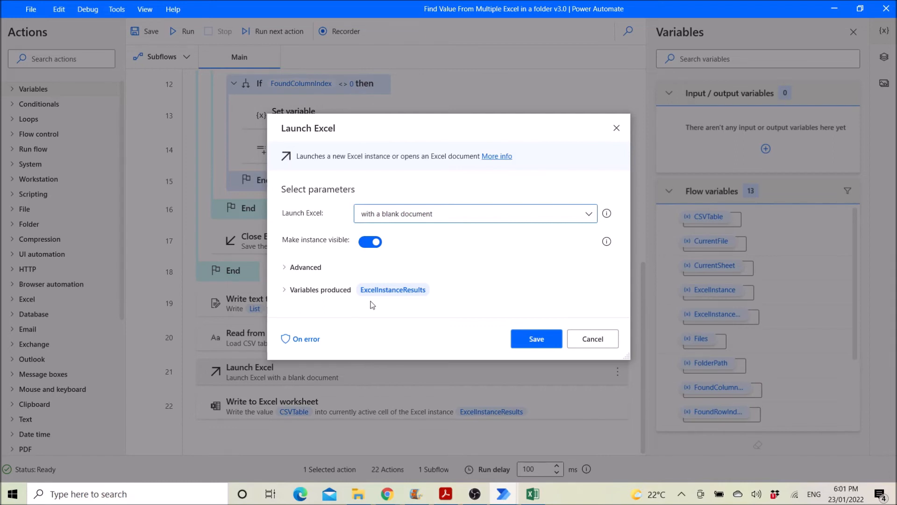
mouse_move(592, 338)
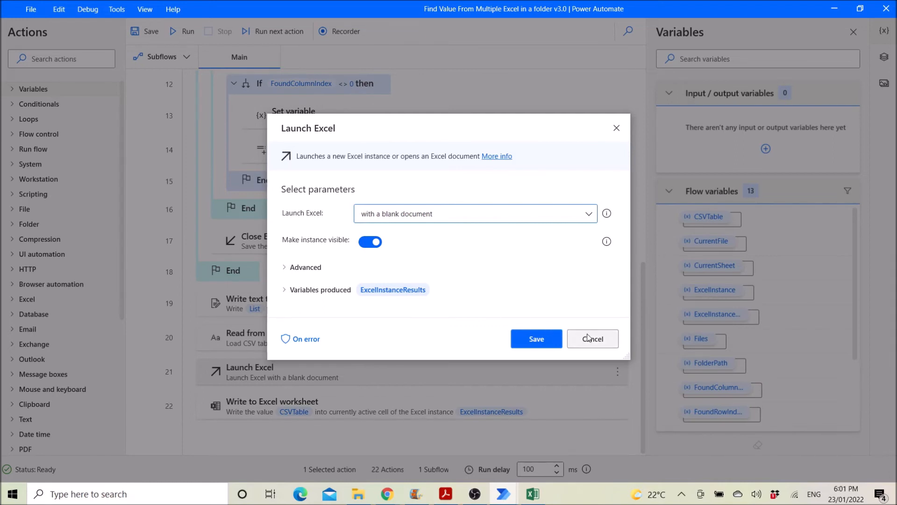
click(592, 338)
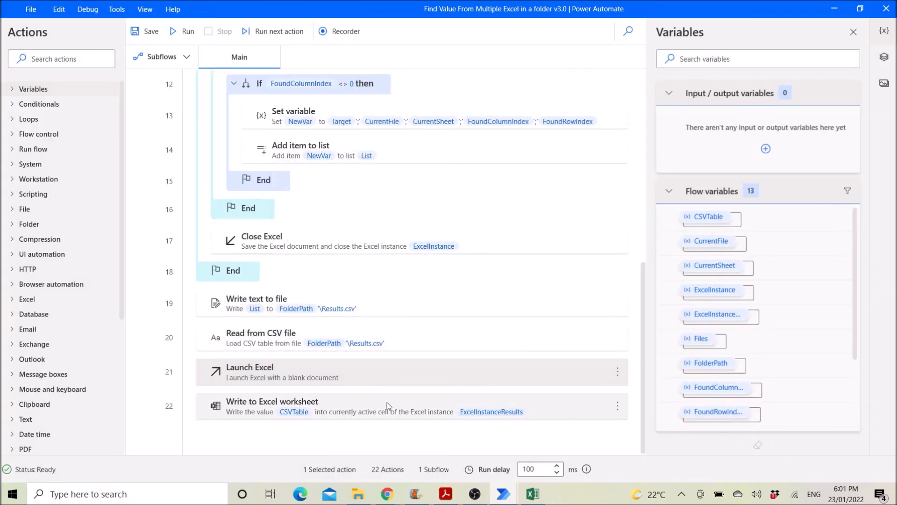
Step: Inspect the Write to Excel worksheet step writing %CSVTable% into %ExcelInstanceResults% at the active cell
double_click(272, 401)
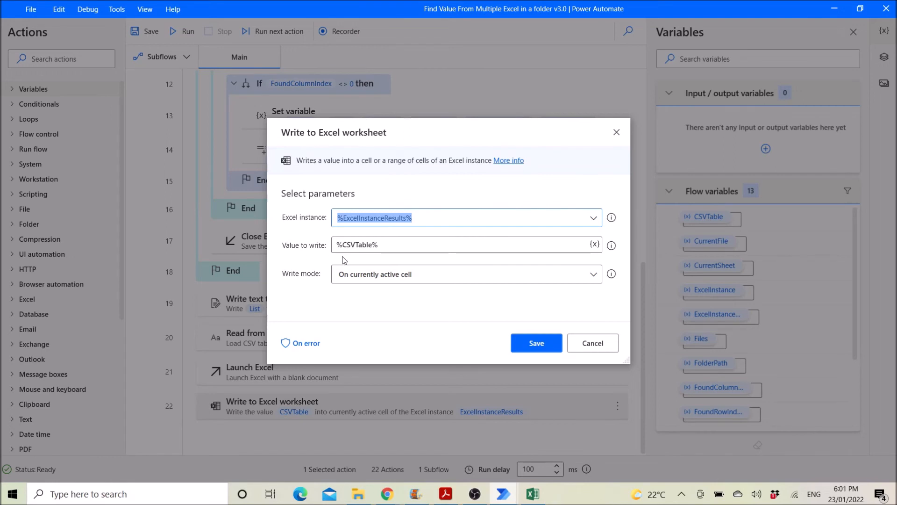
mouse_move(389, 257)
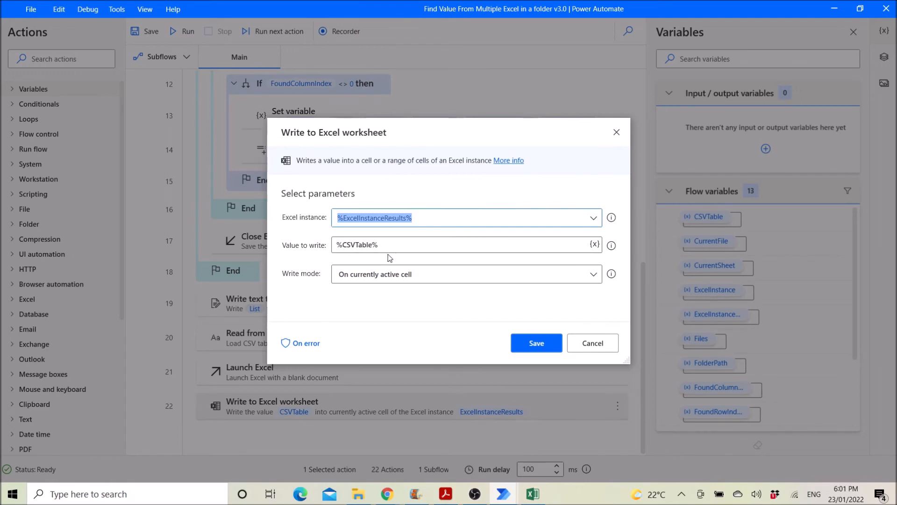
mouse_move(387, 286)
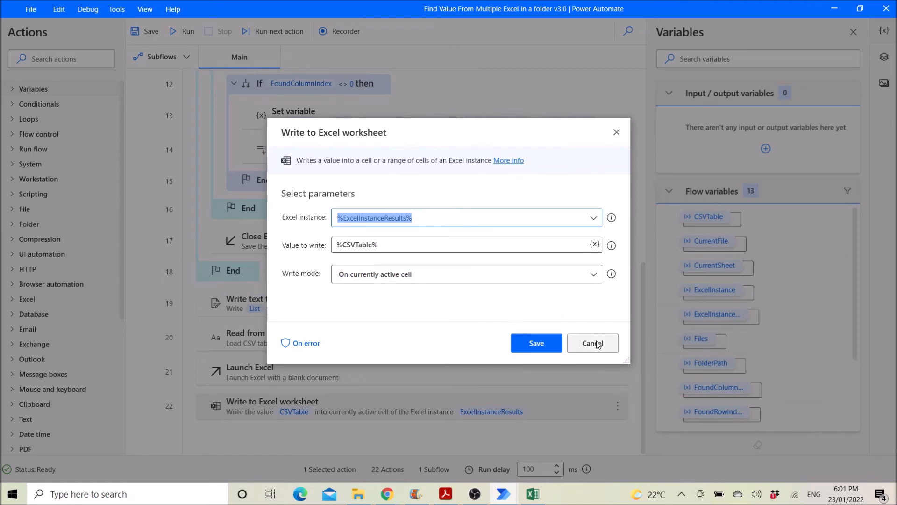
Step: Close the Write to Excel worksheet settings, save the v3.0 flow, and exit the designer
click(592, 343)
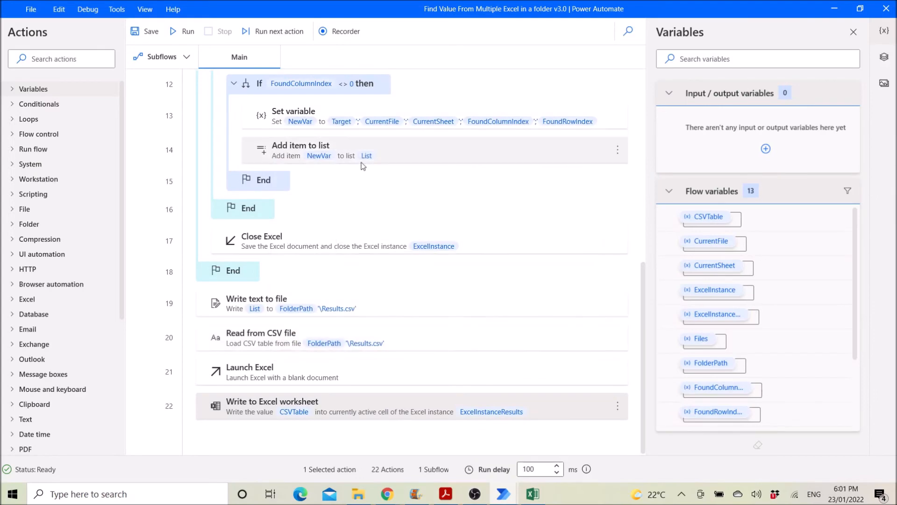
mouse_move(145, 30)
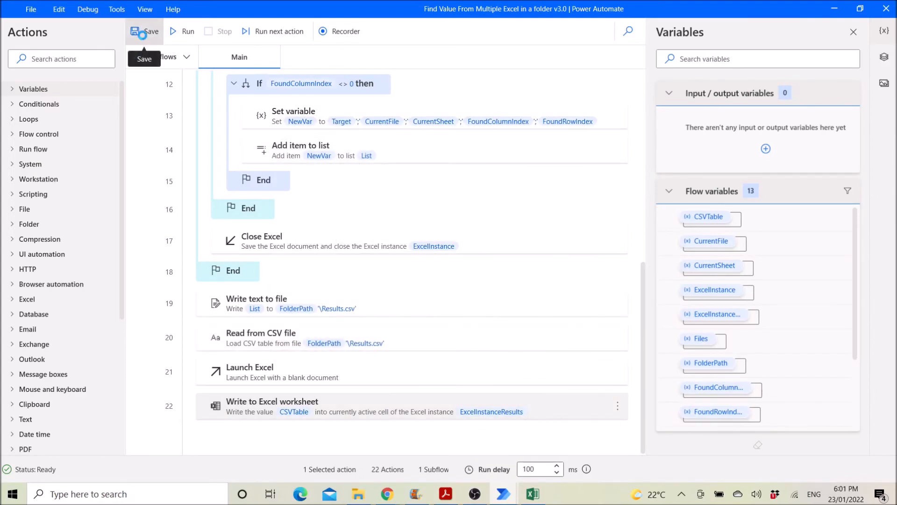
click(144, 31)
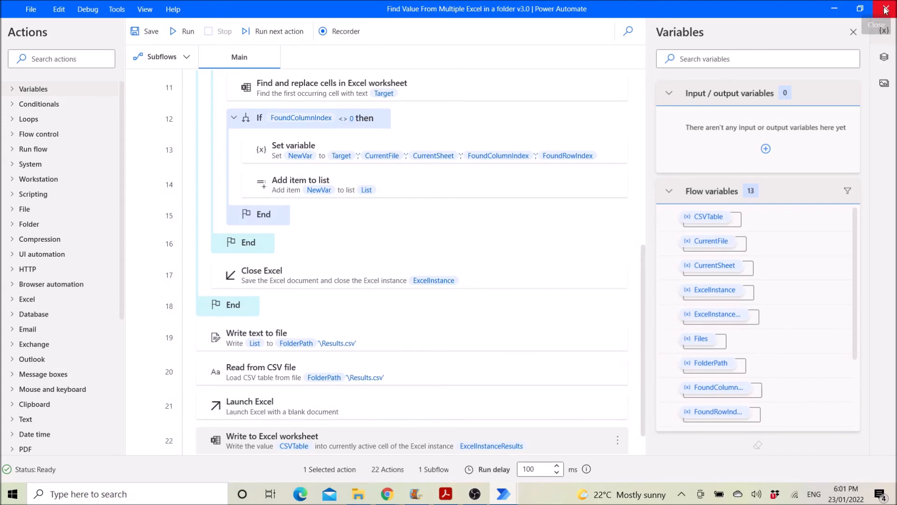
click(884, 9)
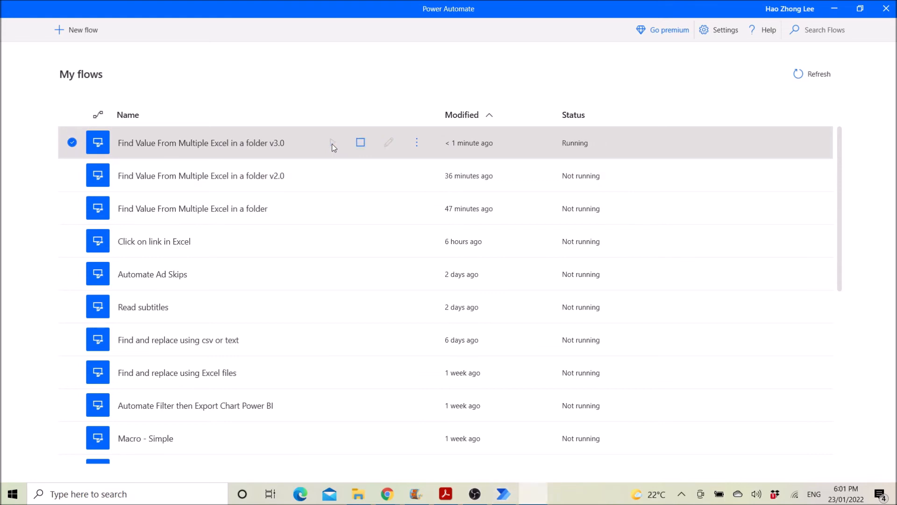
Step: Run the v3.0 flow with 'Robert' as search text and the Excel files folder path
click(332, 143)
text(Robert)
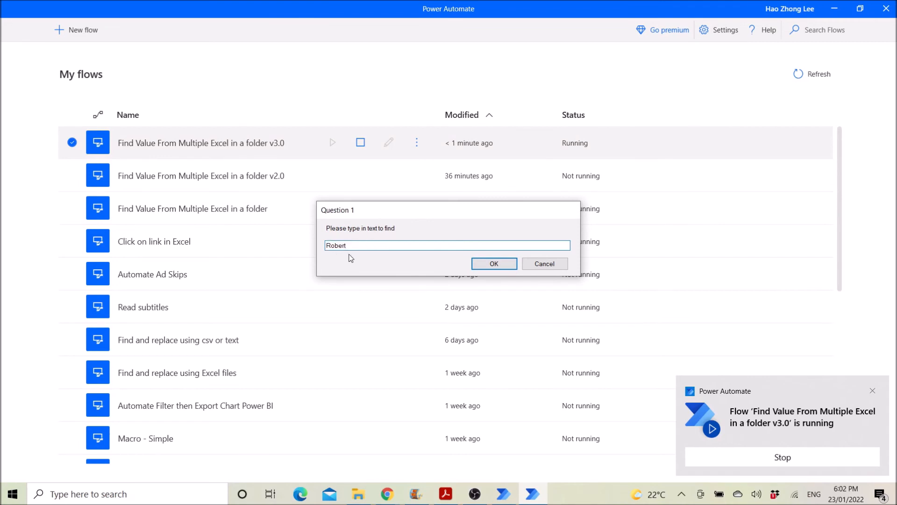
click(494, 263)
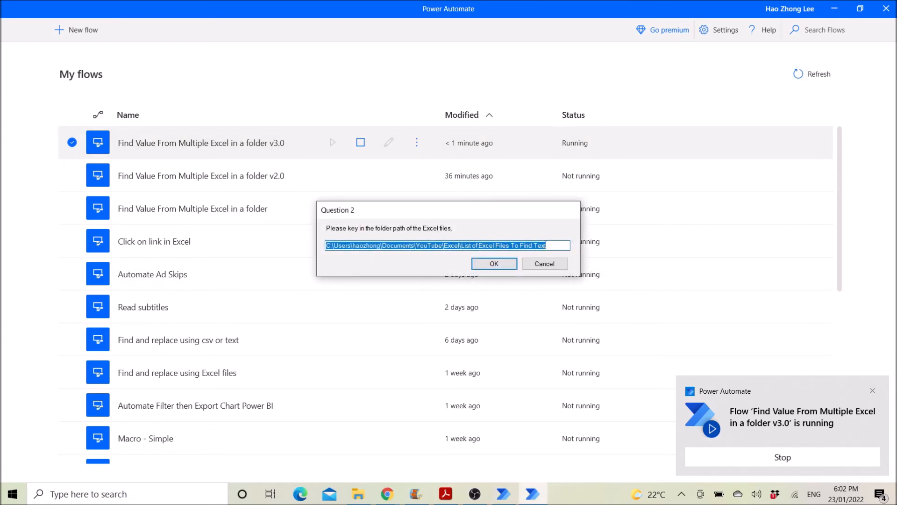
click(342, 252)
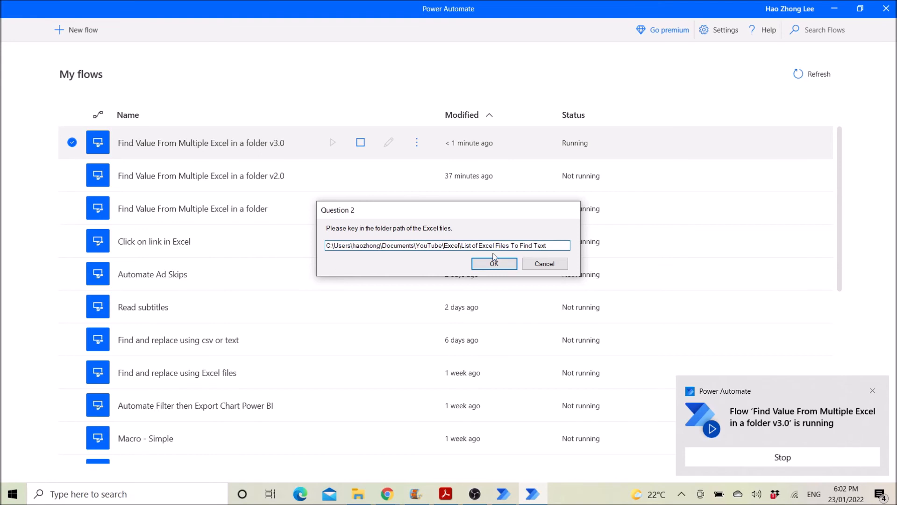
click(493, 263)
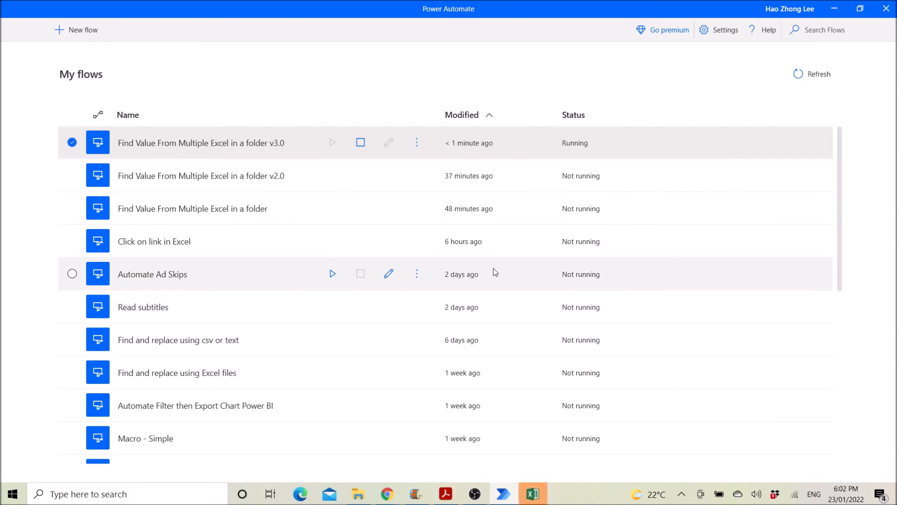
click(360, 142)
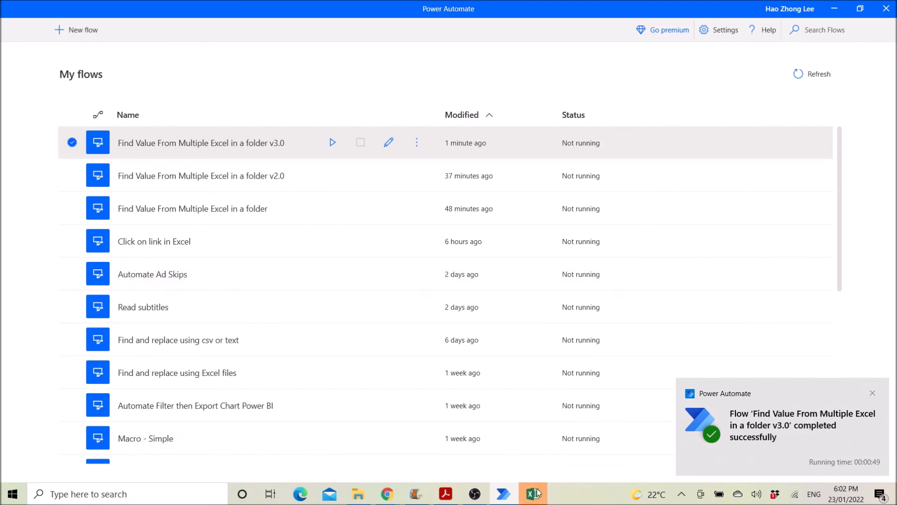
Step: In the results workbook, autofit column B and review the six Robert matches
click(532, 493)
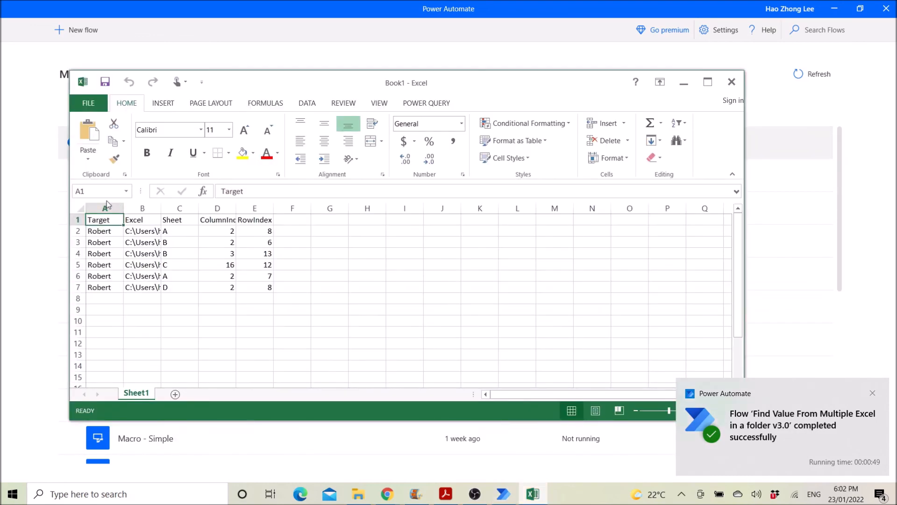
click(80, 208)
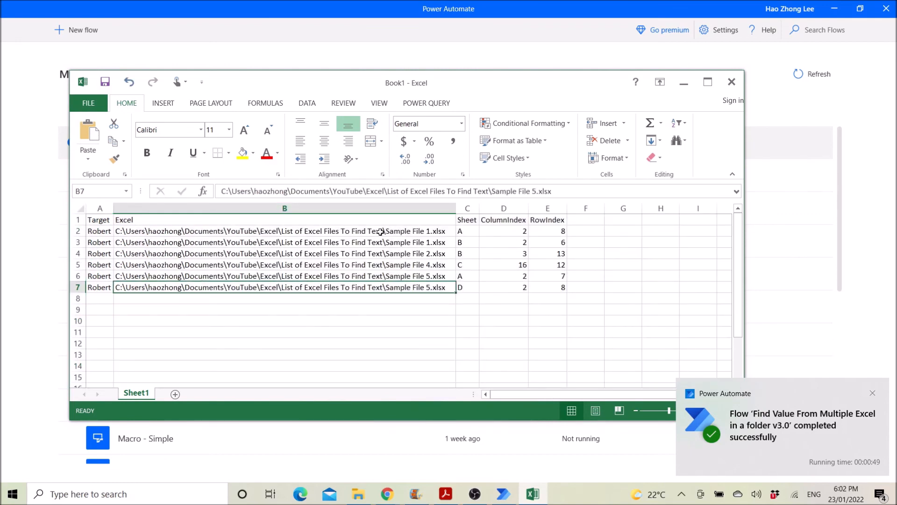
click(284, 230)
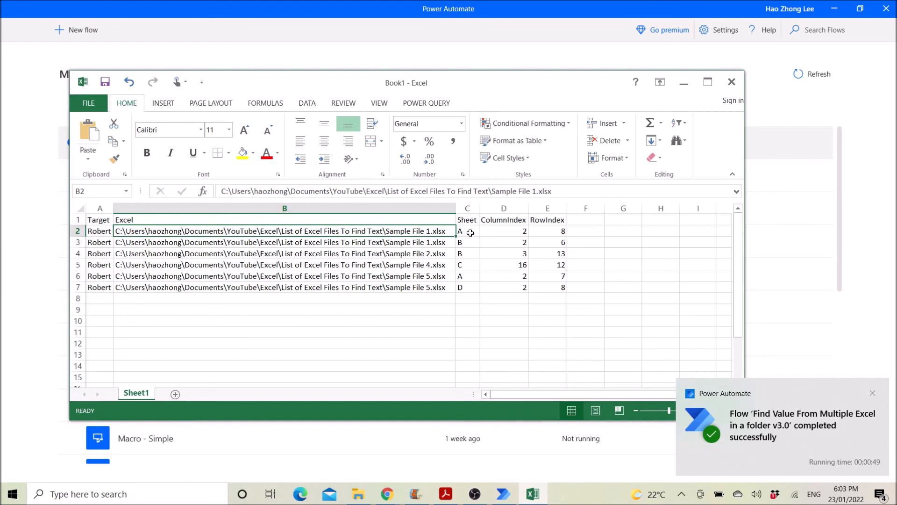
click(467, 230)
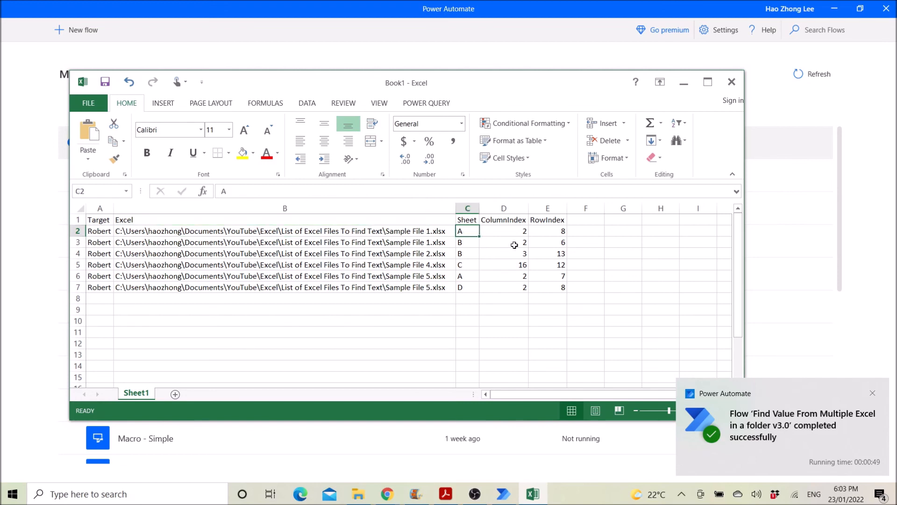
click(504, 230)
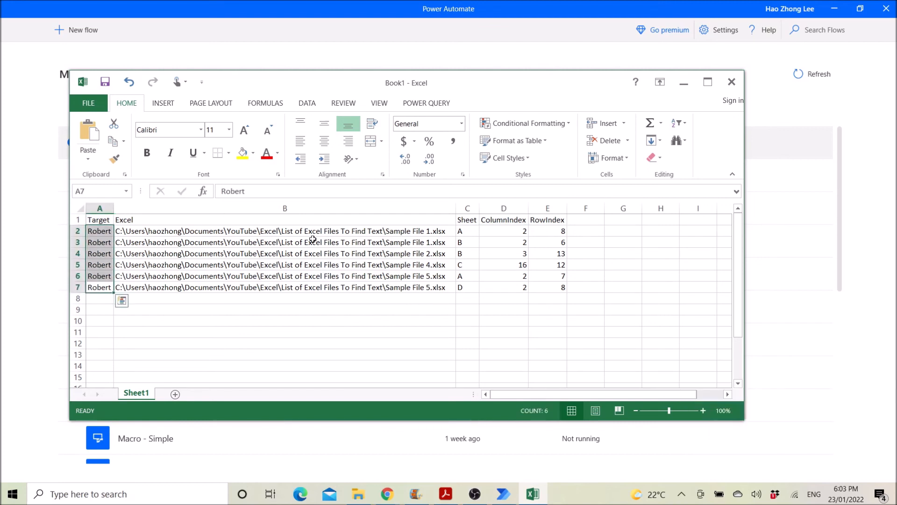
mouse_move(570, 252)
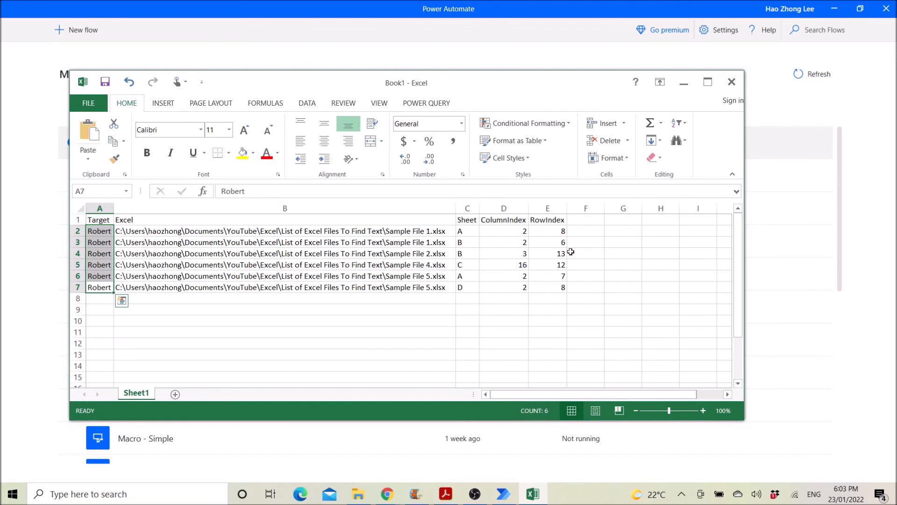